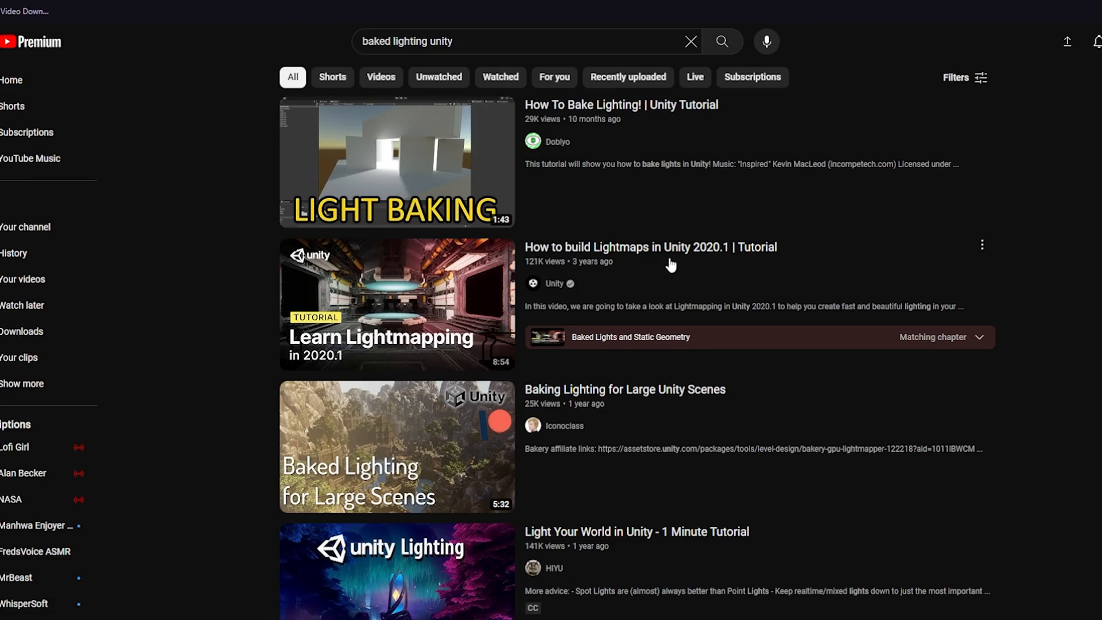
Step: Create the Basic World project and add EasyQuestSwitch 1.2.1 and VRWorld Toolkit 2.1.5
scroll(down, 3)
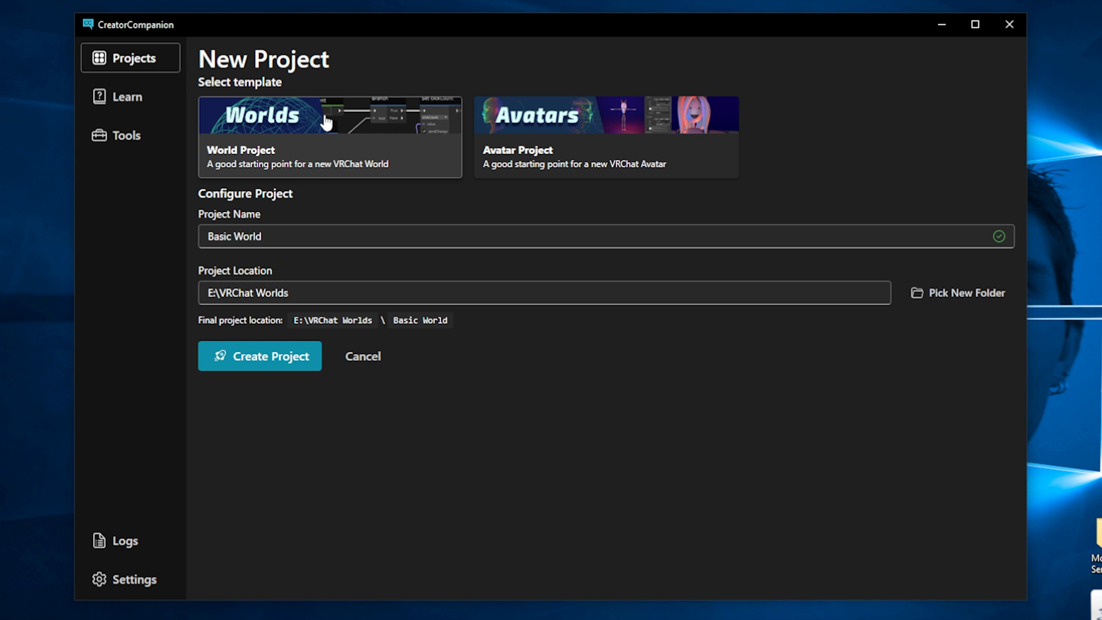
click(258, 356)
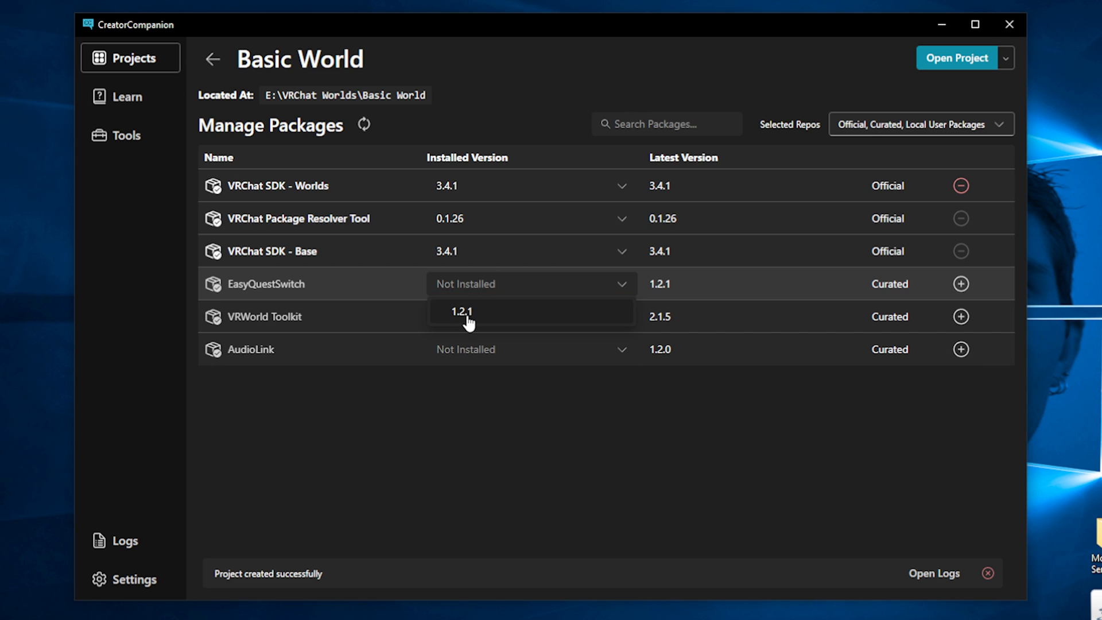
click(462, 311)
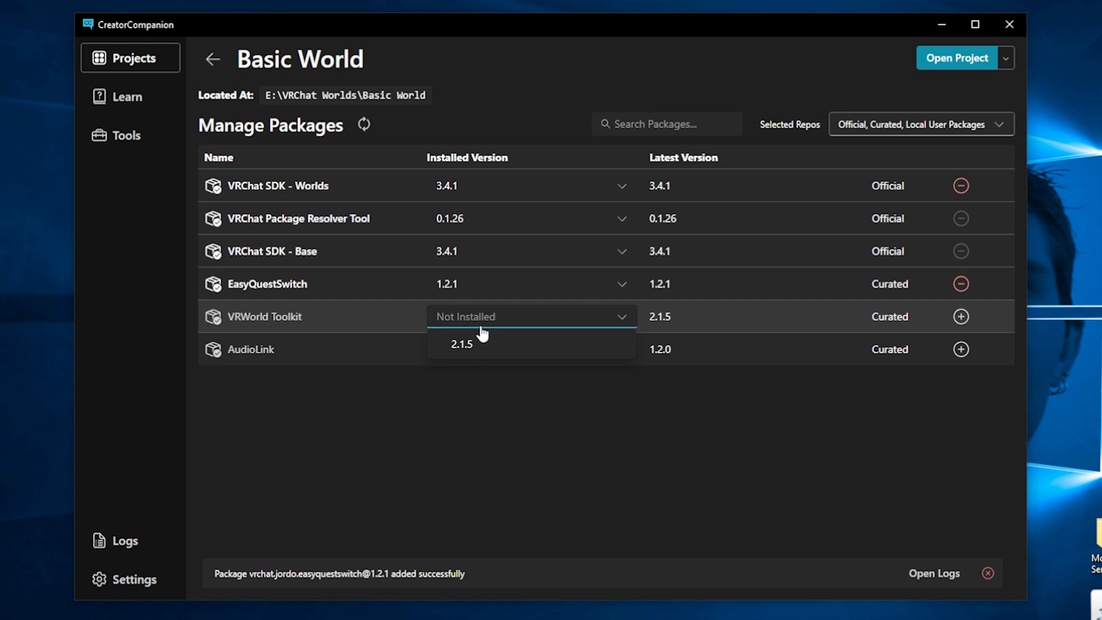
click(461, 345)
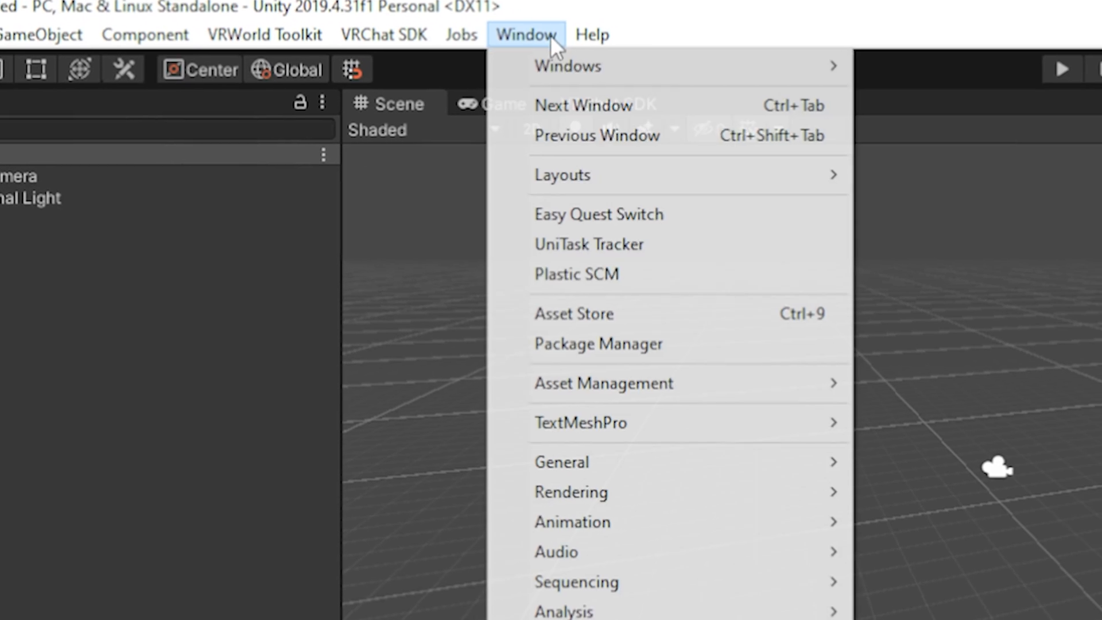
mouse_move(516, 318)
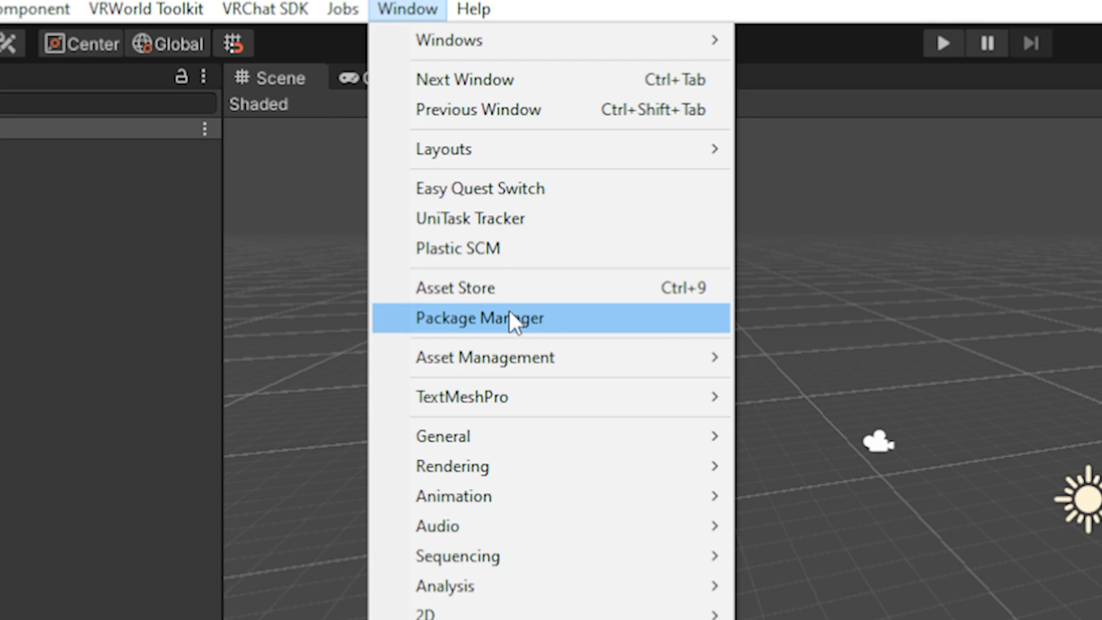
Step: List Unity Registry packages filtered by 'pro' and select Post Processing
click(481, 318)
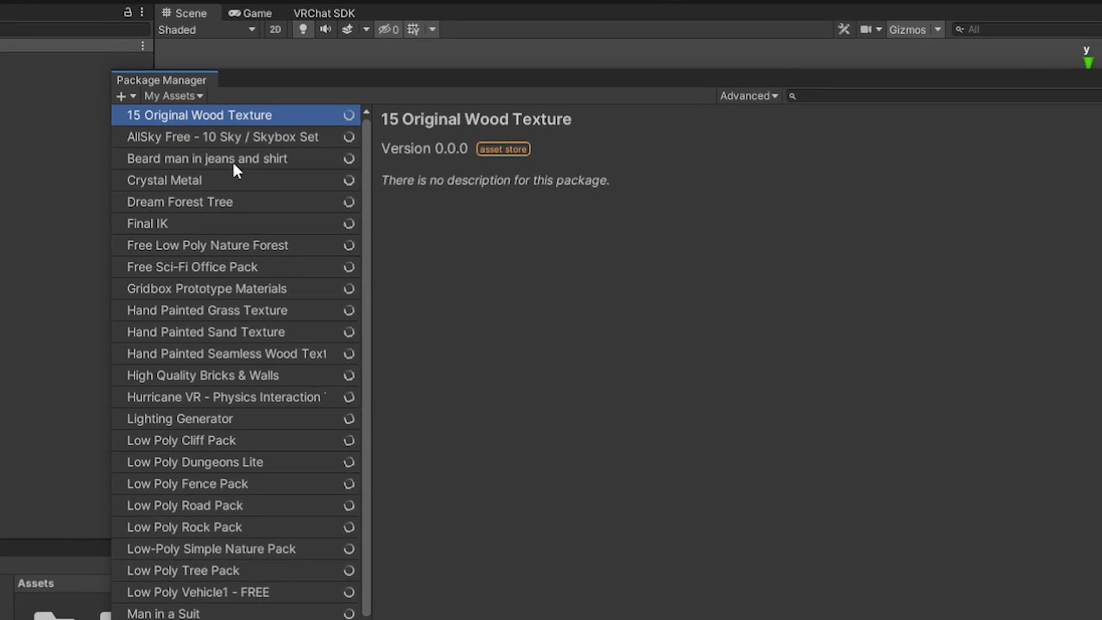
click(544, 243)
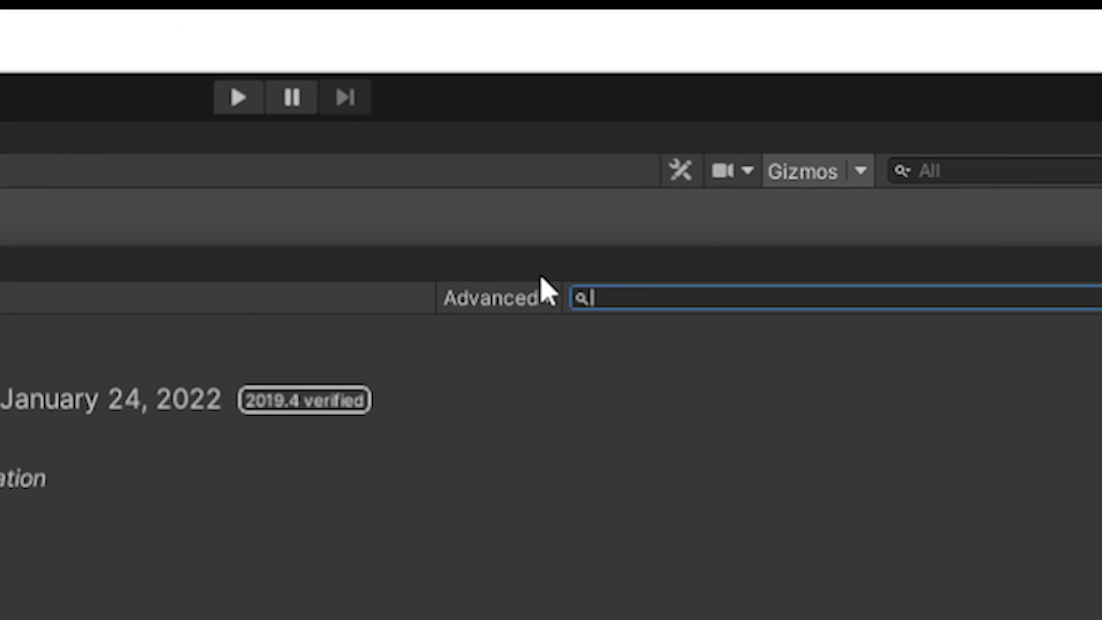
text(pro)
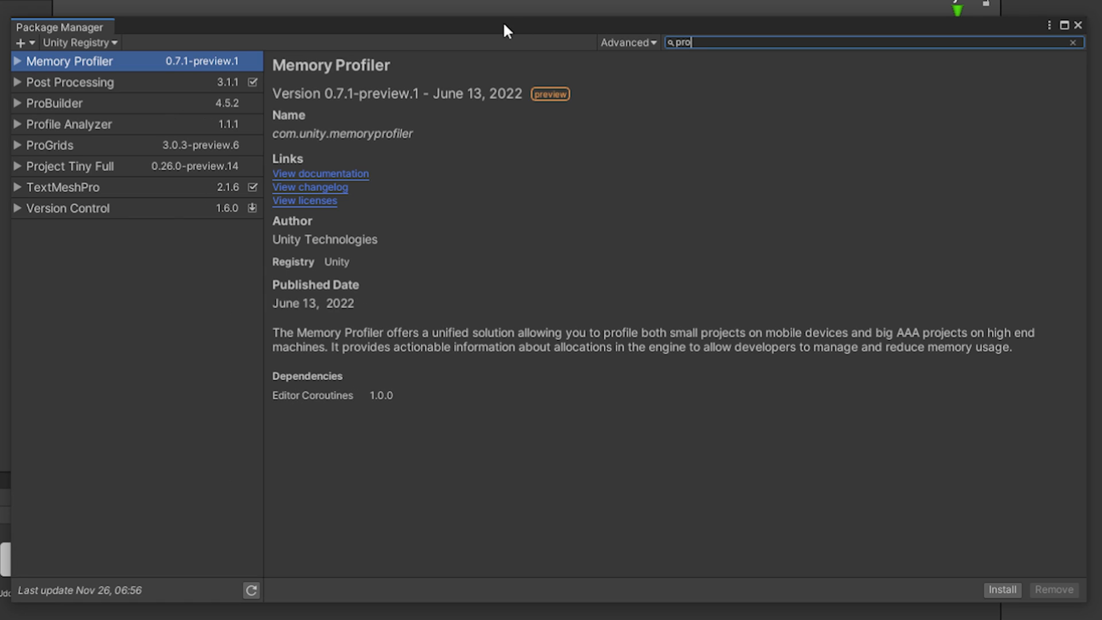
click(55, 102)
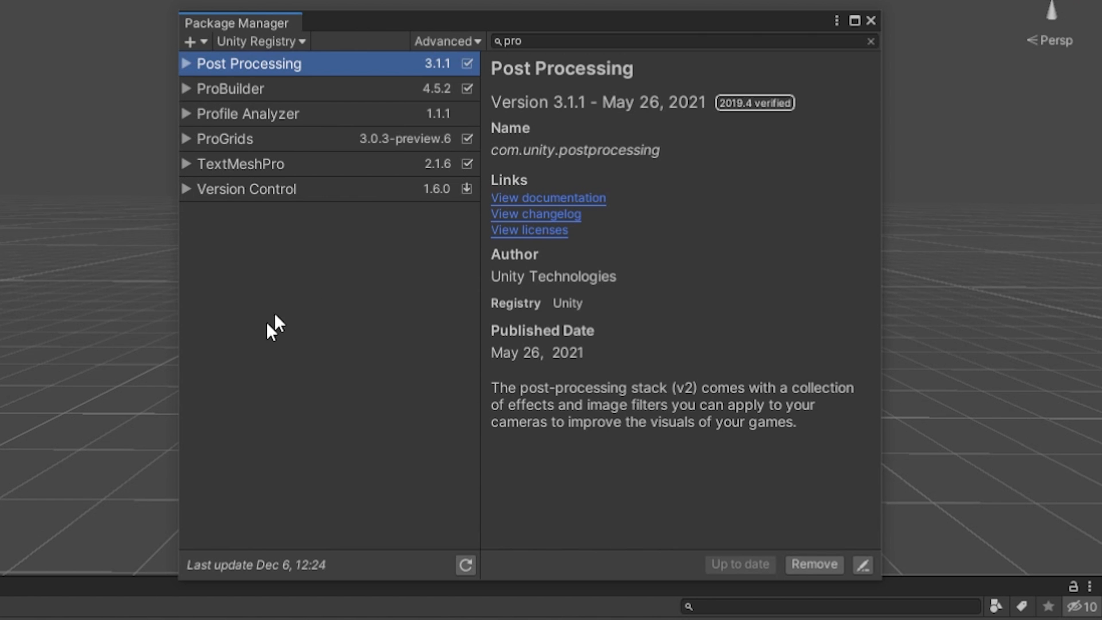
mouse_move(365, 112)
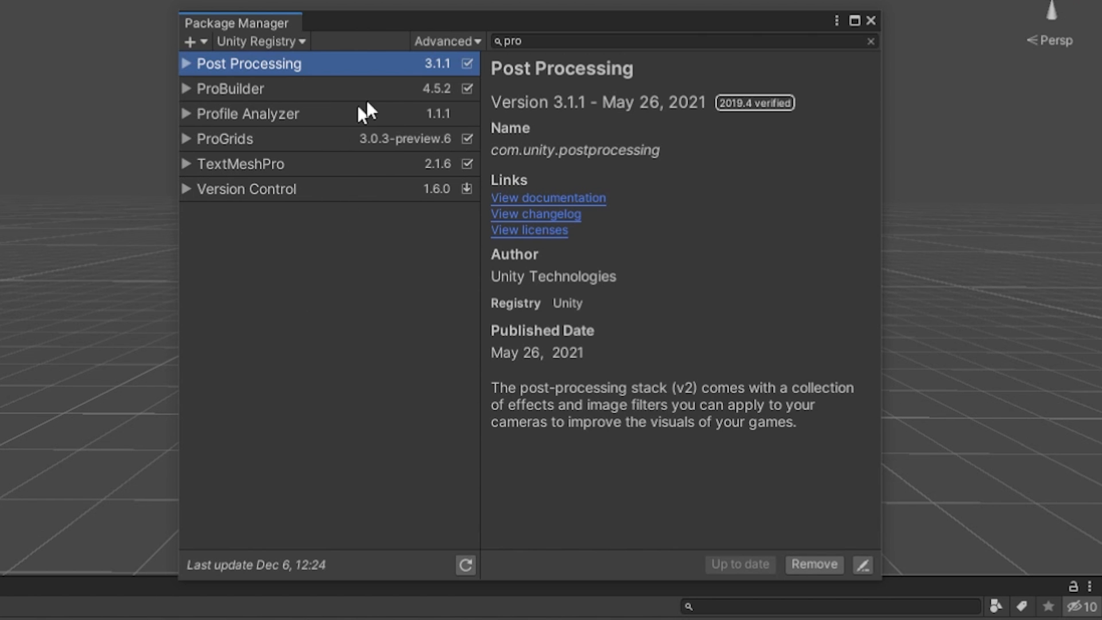
Step: Enable preview packages in the Package Manager so ProBuilder and ProGrids can be installed
click(447, 41)
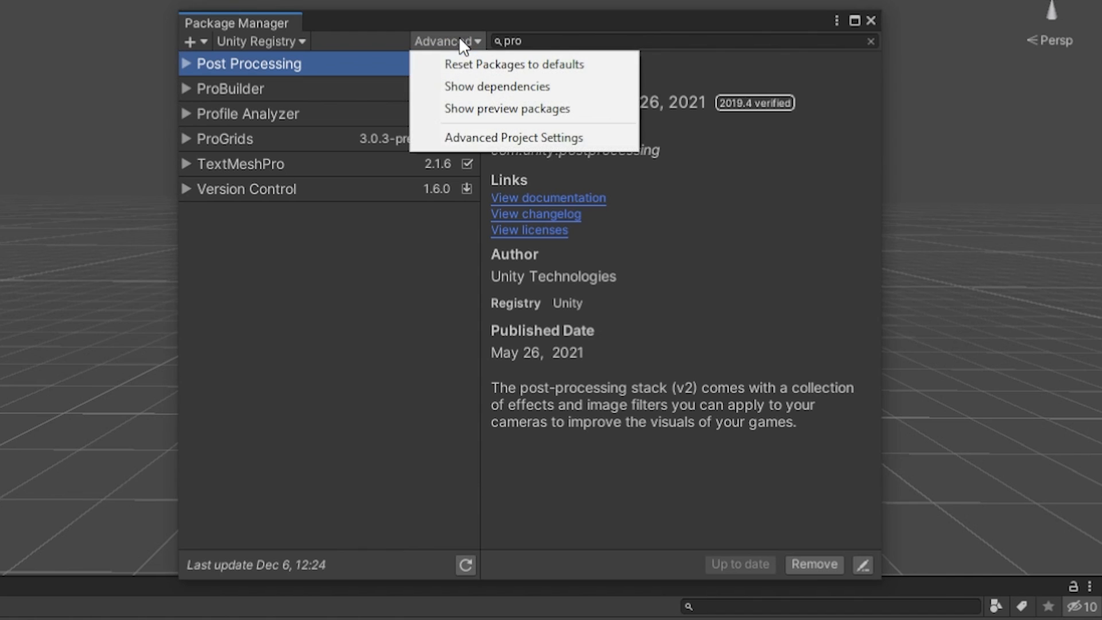
click(506, 107)
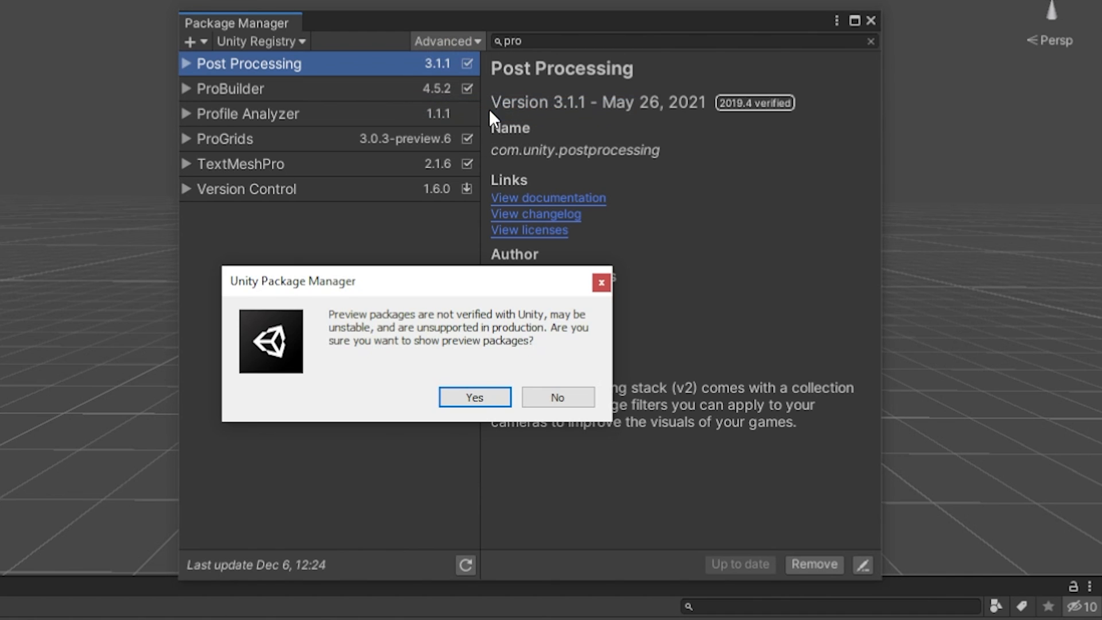
click(474, 397)
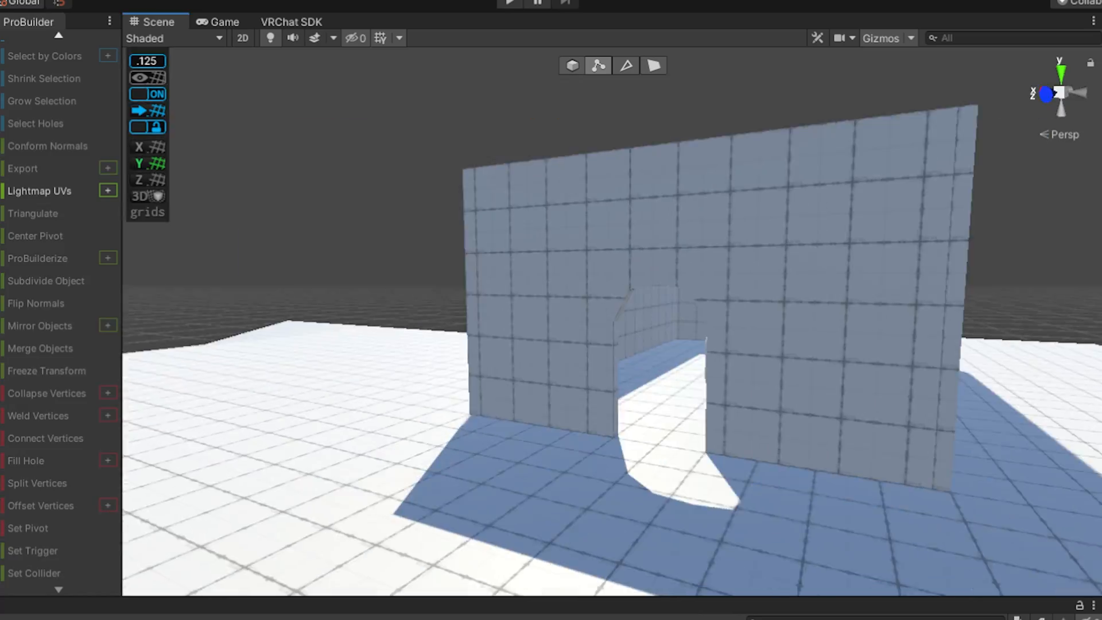
click(32, 40)
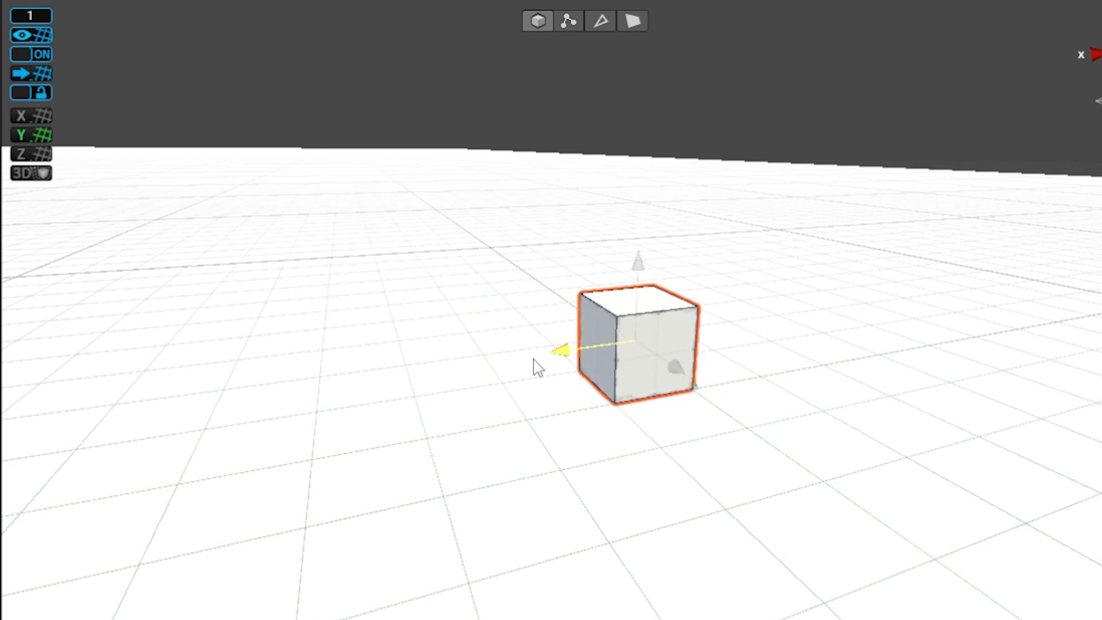
Step: Show the ProBuilder tool panel via Tools > ProBuilder > ProBuilder Window
click(702, 75)
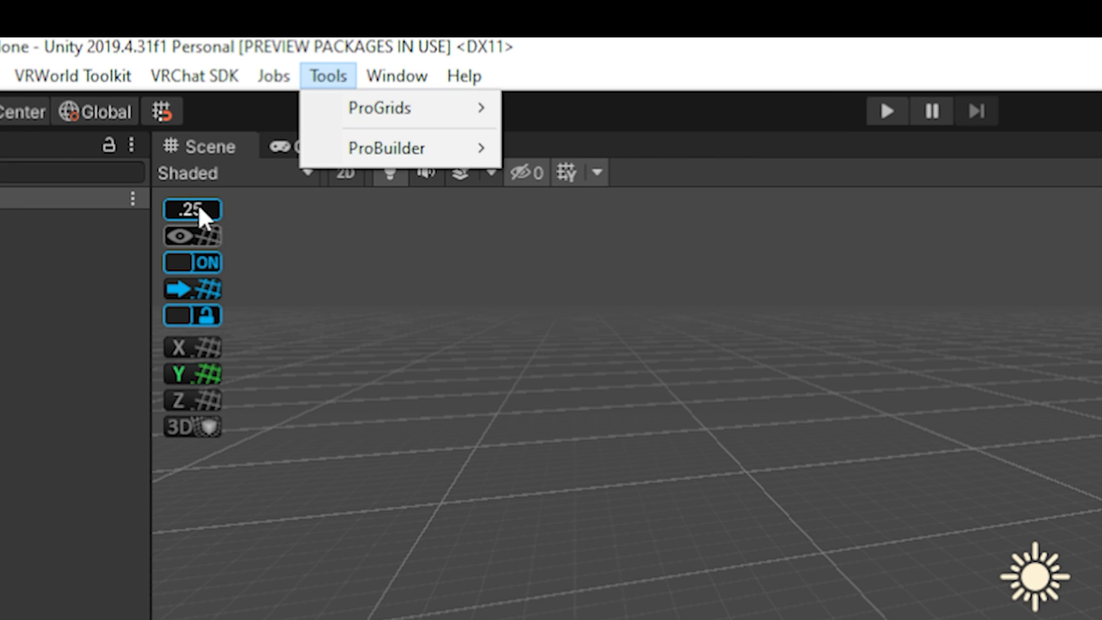
mouse_move(172, 383)
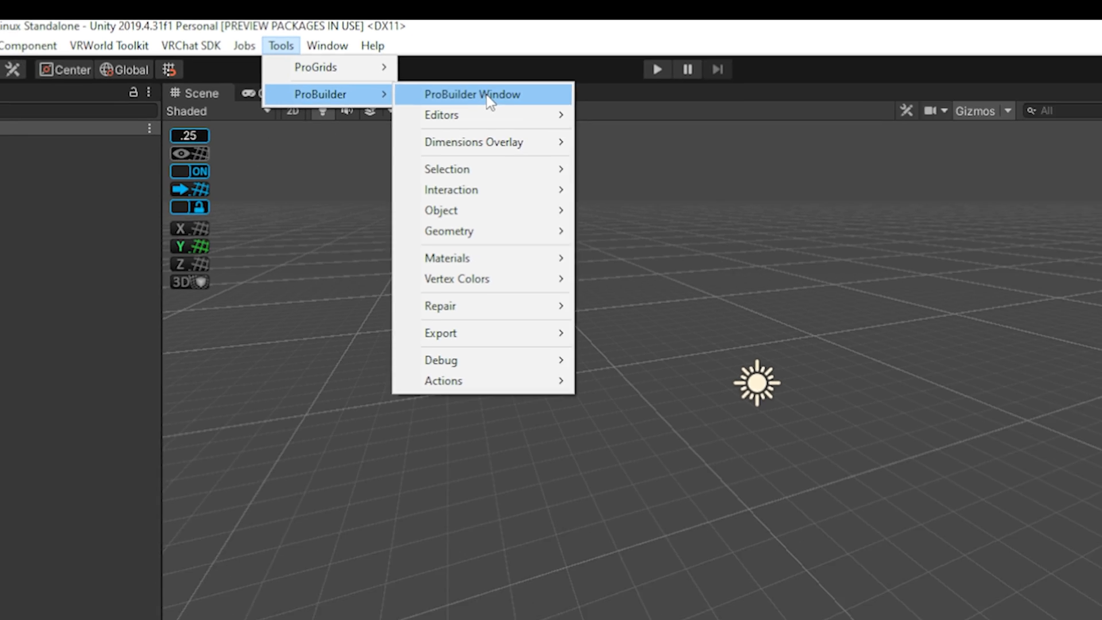
click(472, 93)
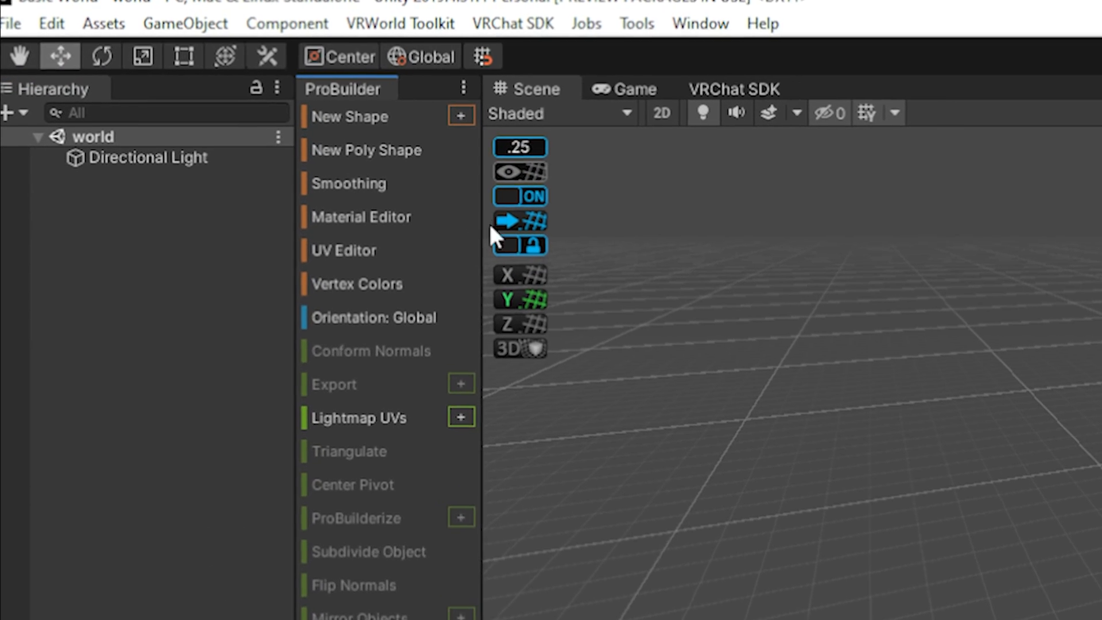
Step: Build a ProBuilder plane 100 wide as the ground and raise a face into a mound
click(461, 117)
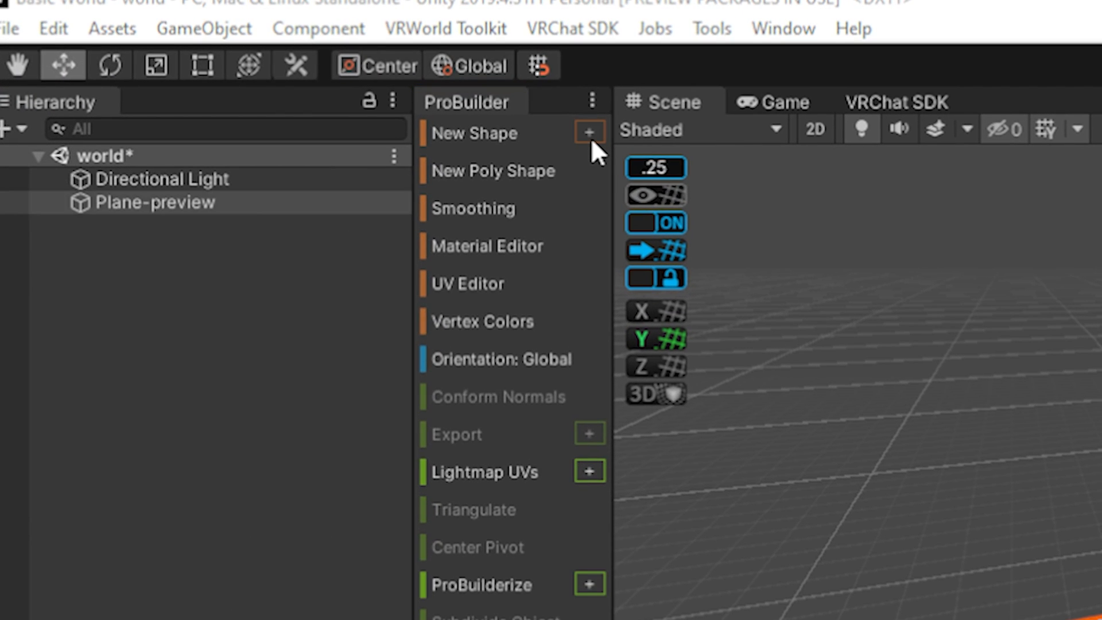
click(589, 134)
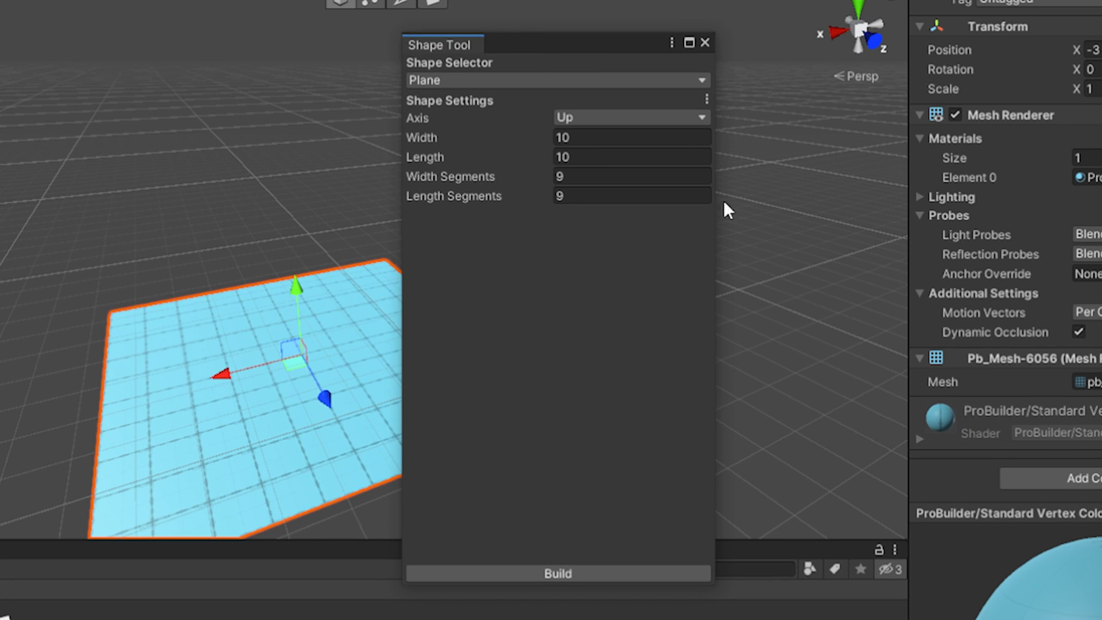
click(556, 80)
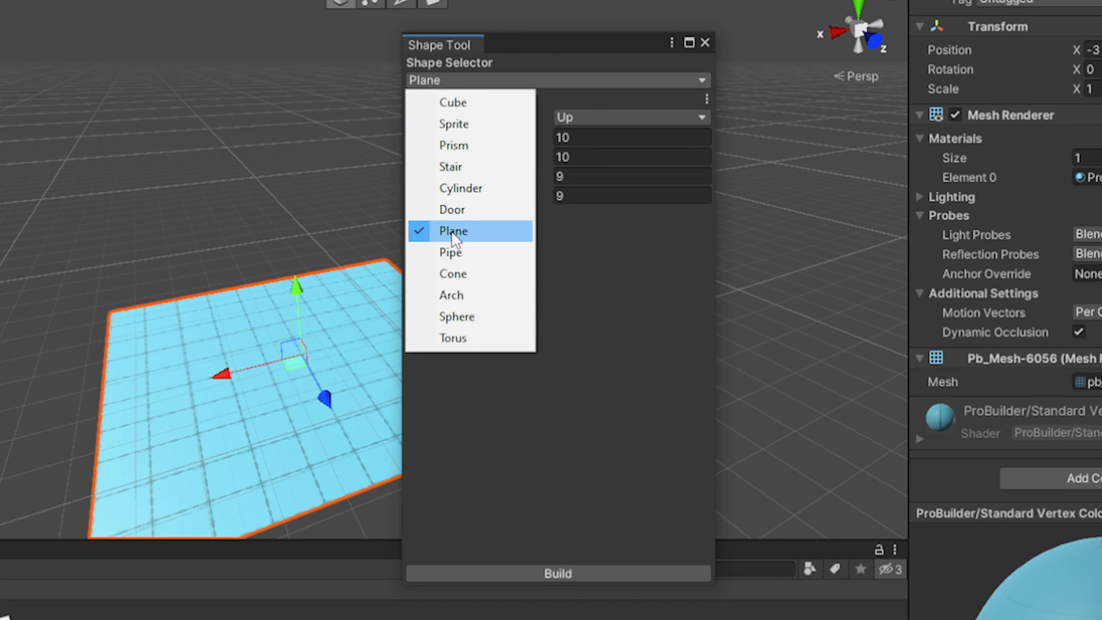
click(452, 231)
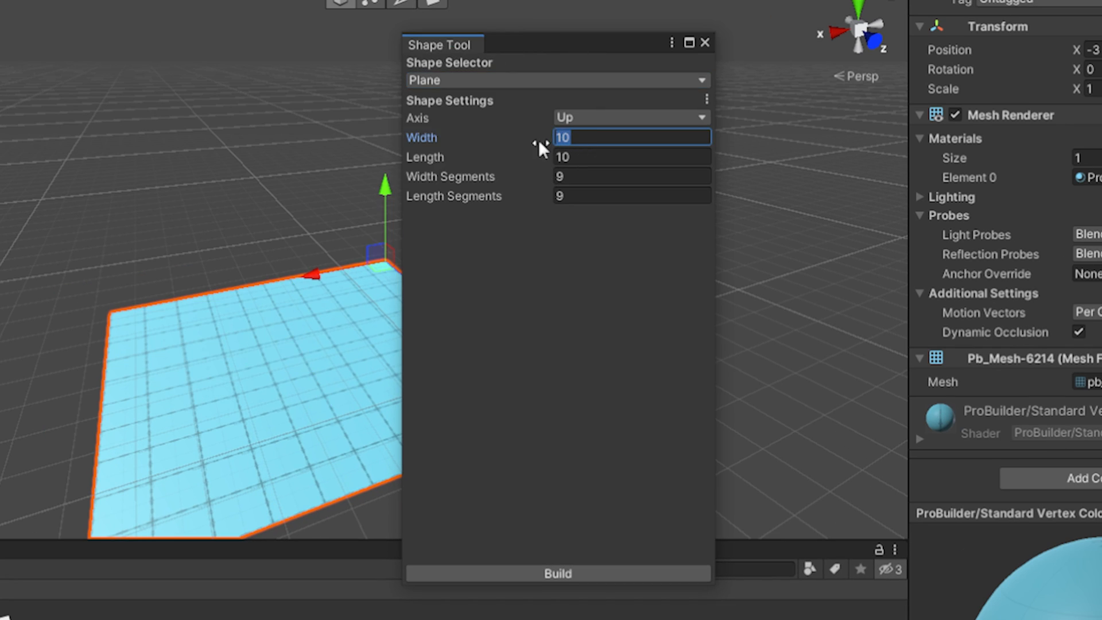
text(100)
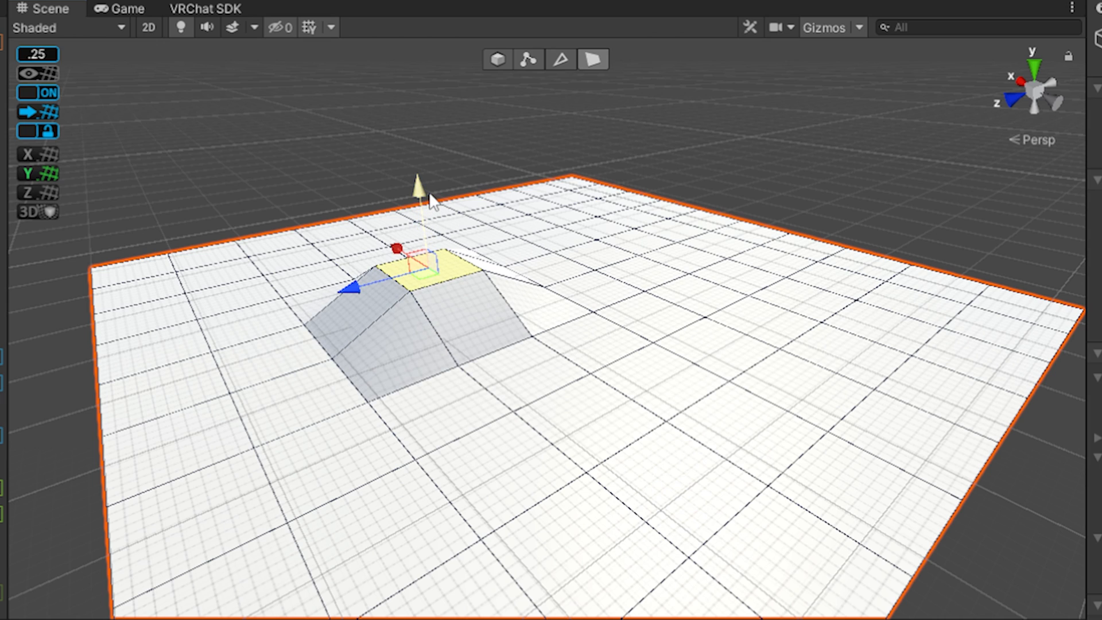
click(528, 59)
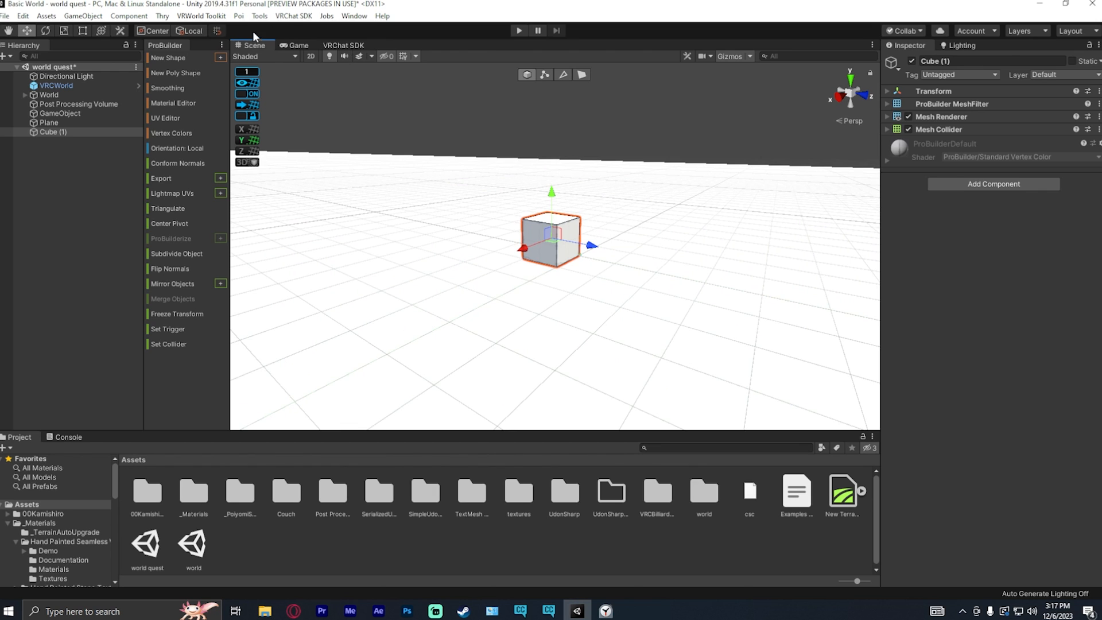
mouse_move(582, 269)
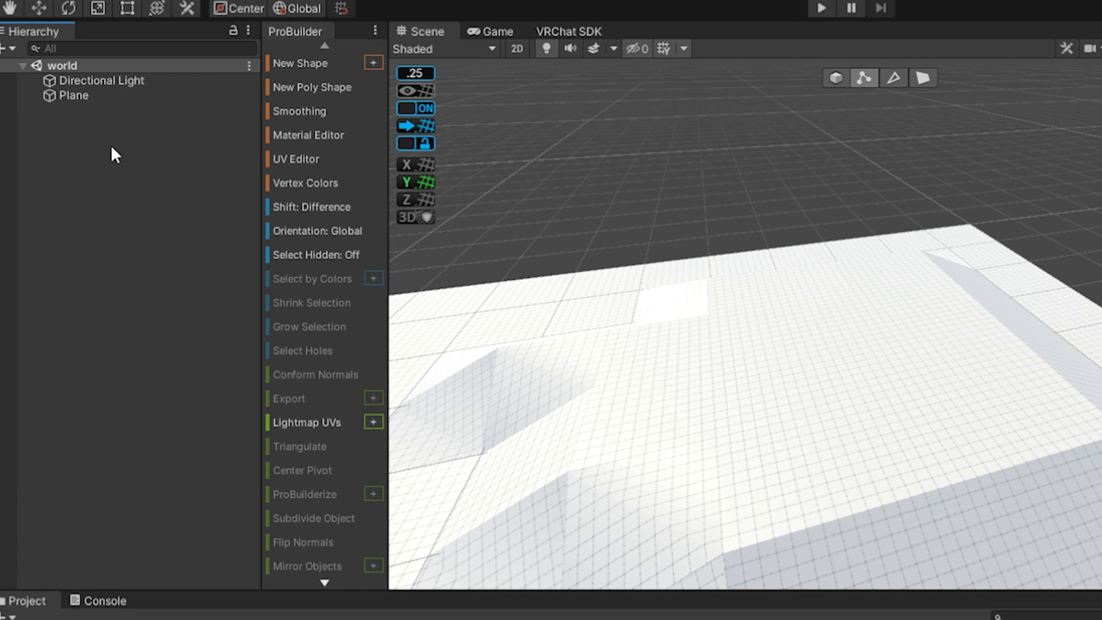
Step: Add a 3D capsule to the scene from the Hierarchy context menu
right_click(115, 154)
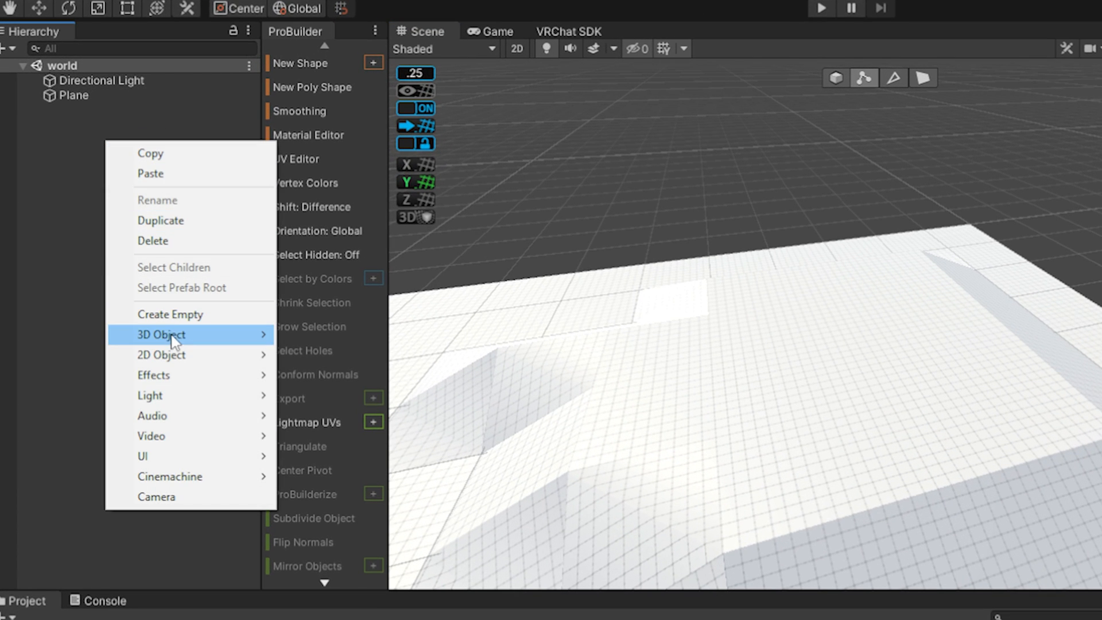
mouse_move(160, 333)
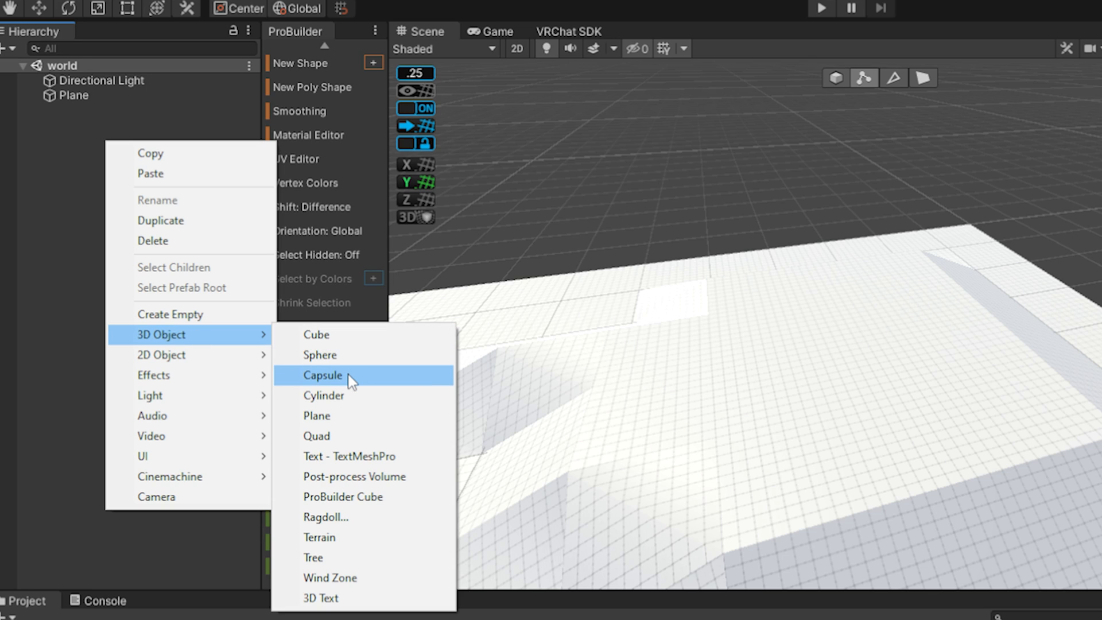
click(324, 375)
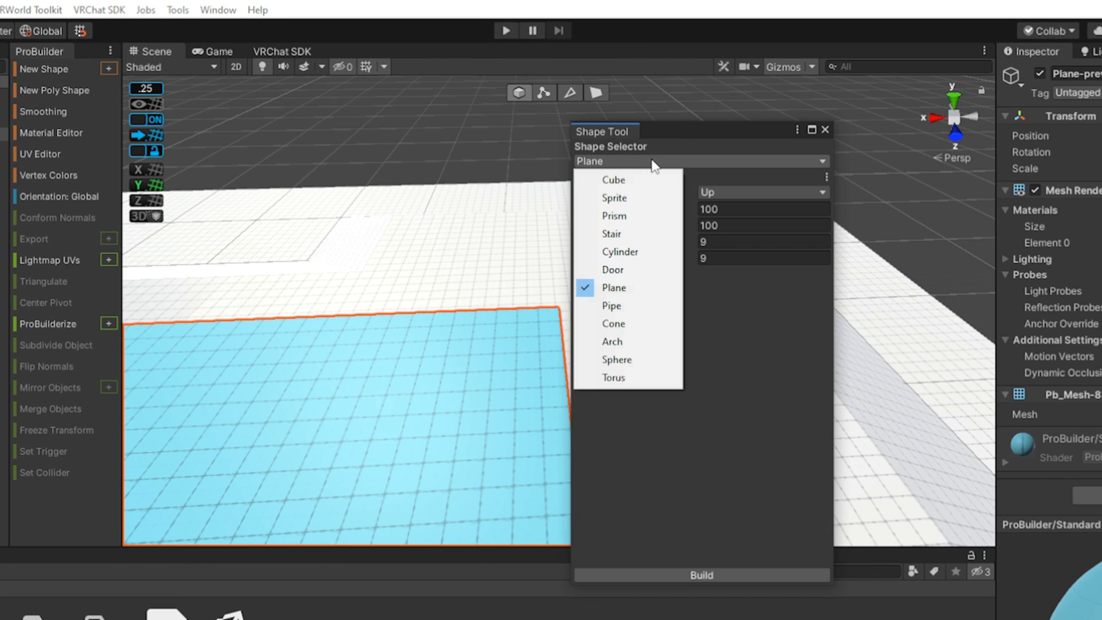
Step: Build a ProBuilder cube as the Wall and duplicate it with Ctrl+D into more walls
click(611, 179)
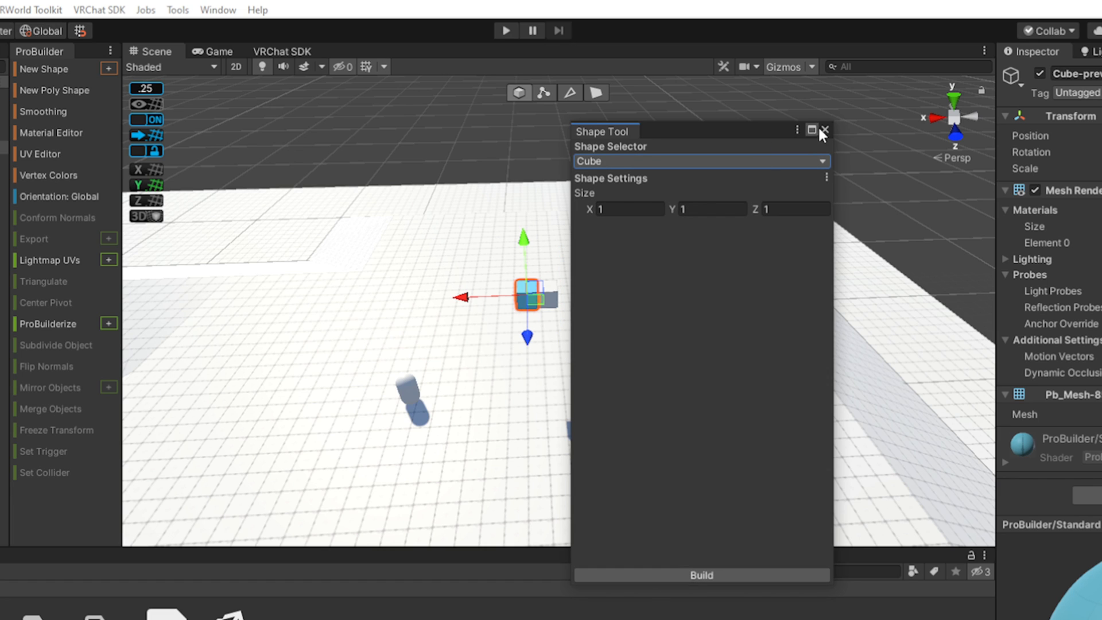
click(821, 129)
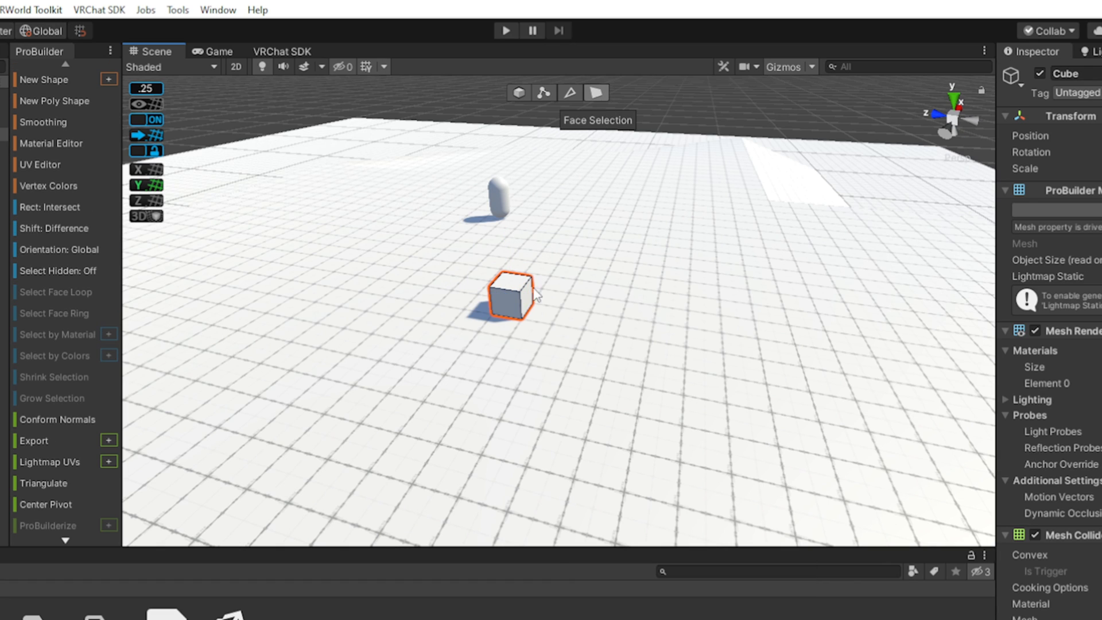
drag(531, 295, 612, 312)
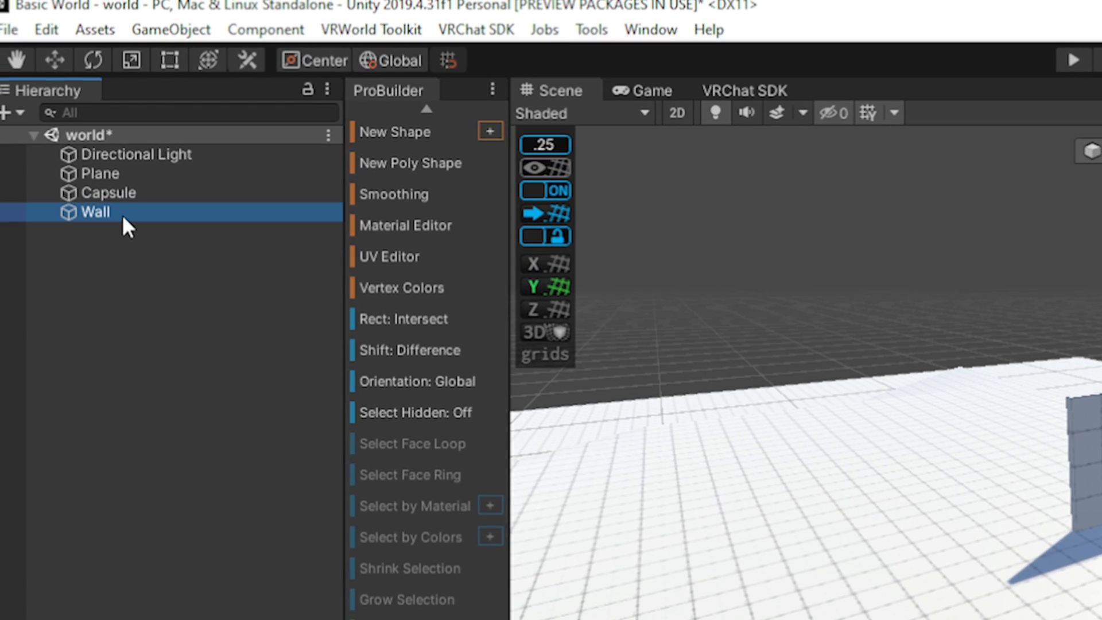
key(ctrl+d)
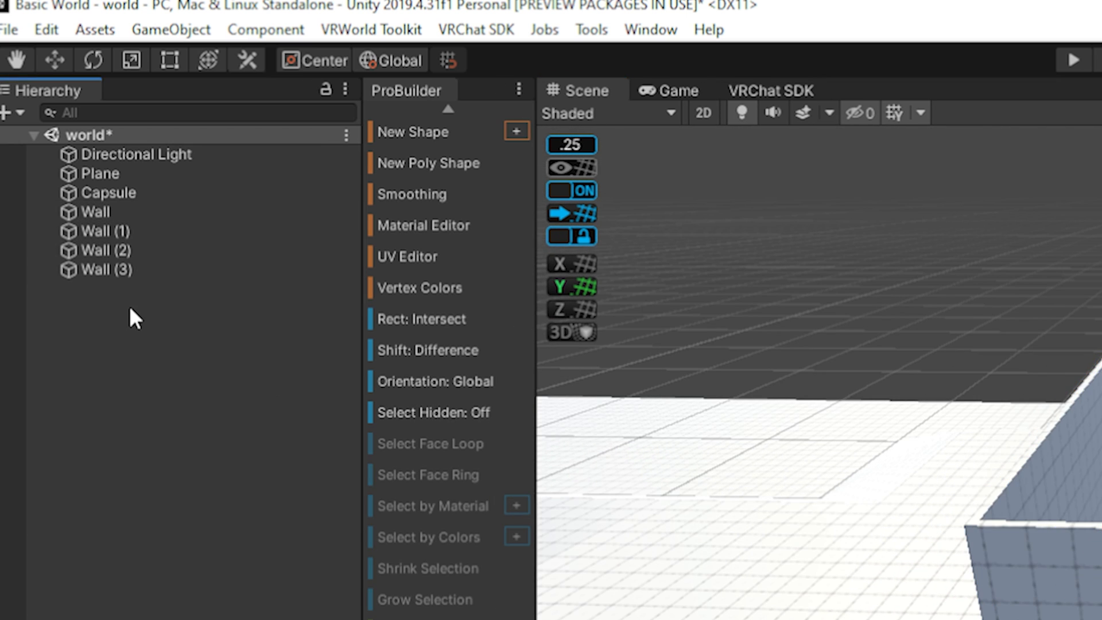
Step: Create an empty GameObject and name it House
right_click(134, 318)
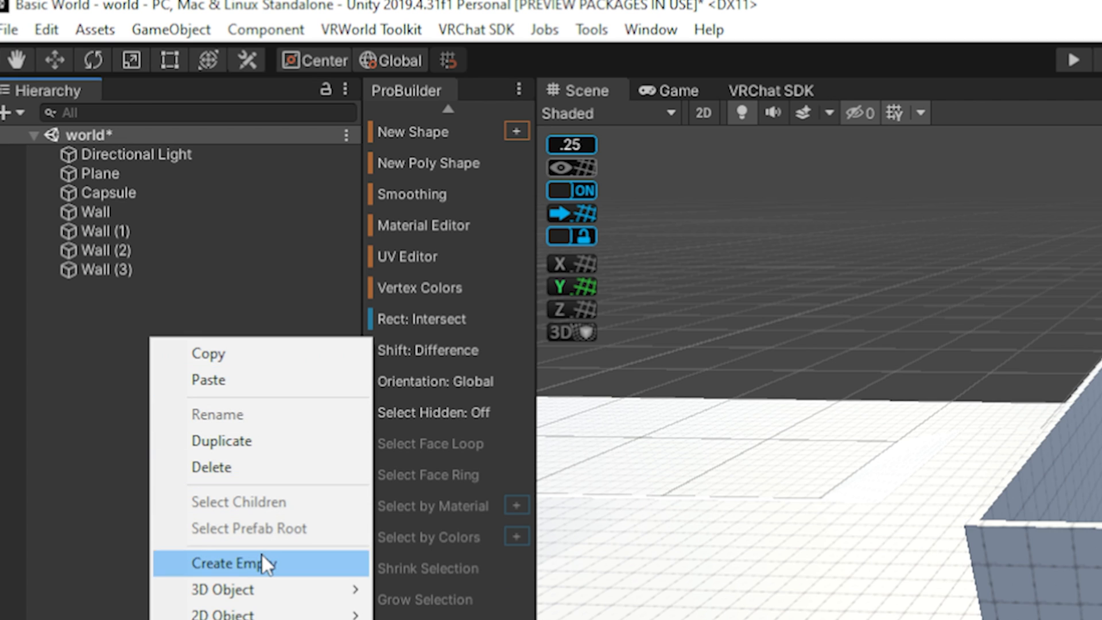
click(240, 563)
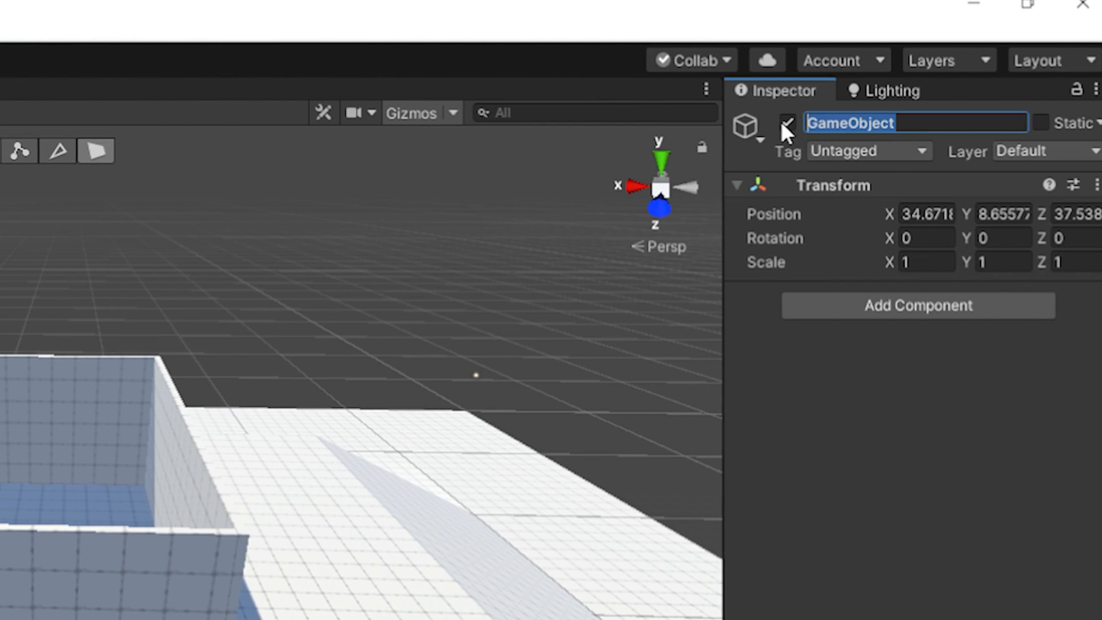
text(House)
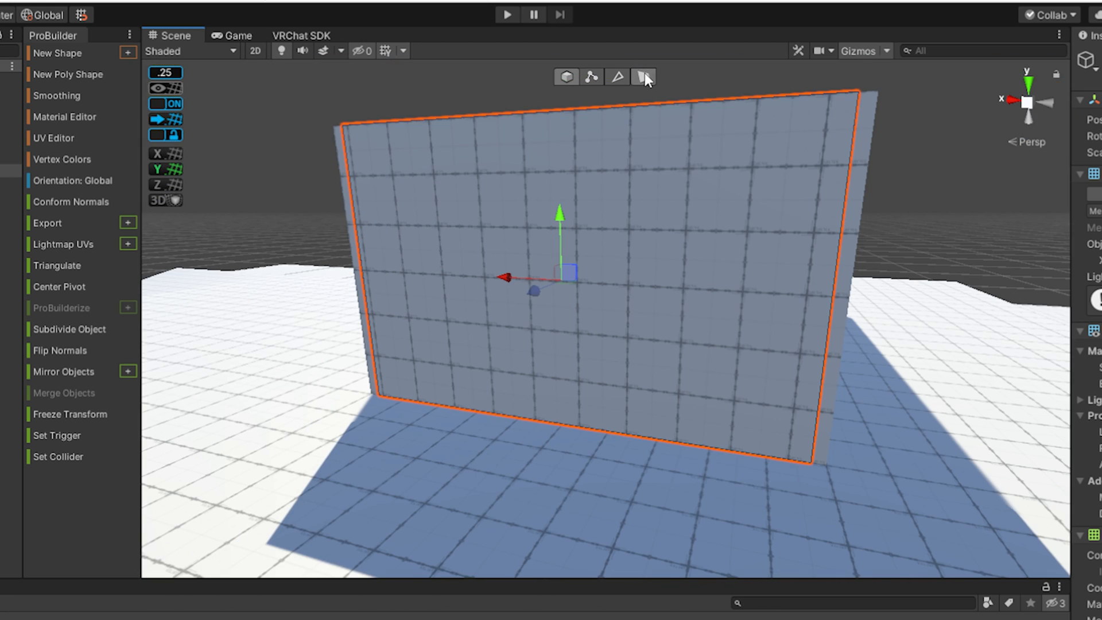
Step: Cut a doorway in a wall with ProBuilder edge tools and weld all its vertices
click(591, 77)
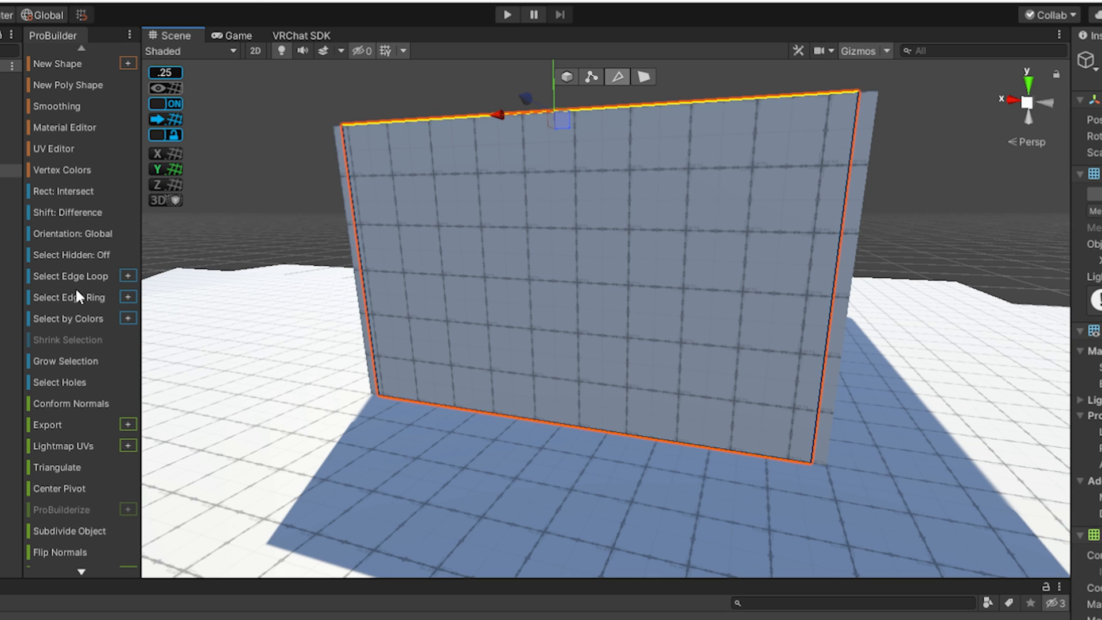
scroll(down, 3)
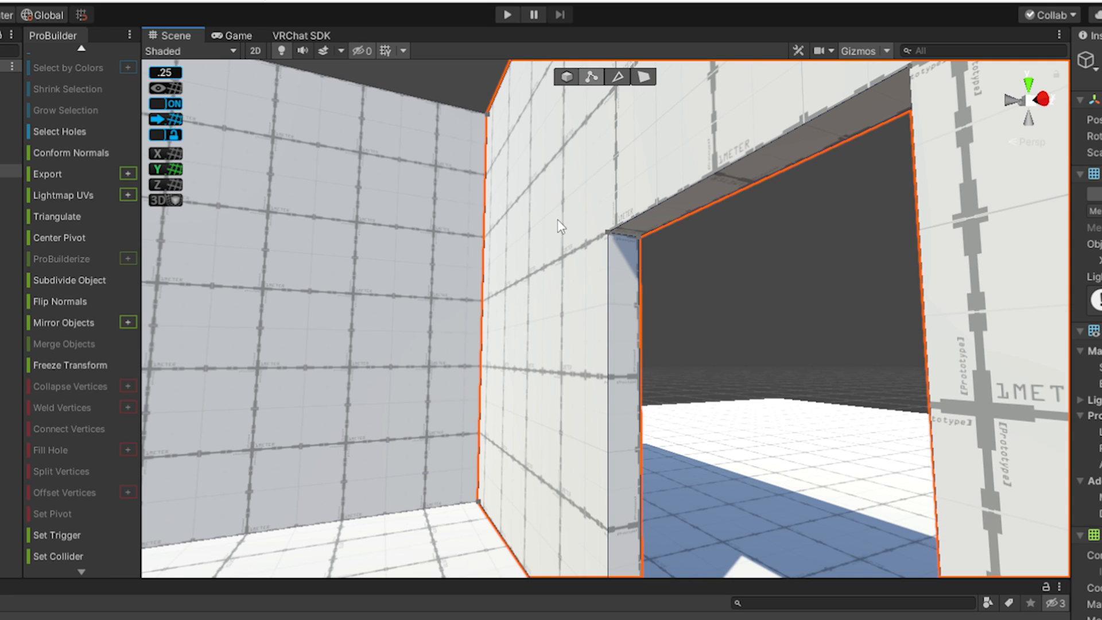
key(ctrl+a)
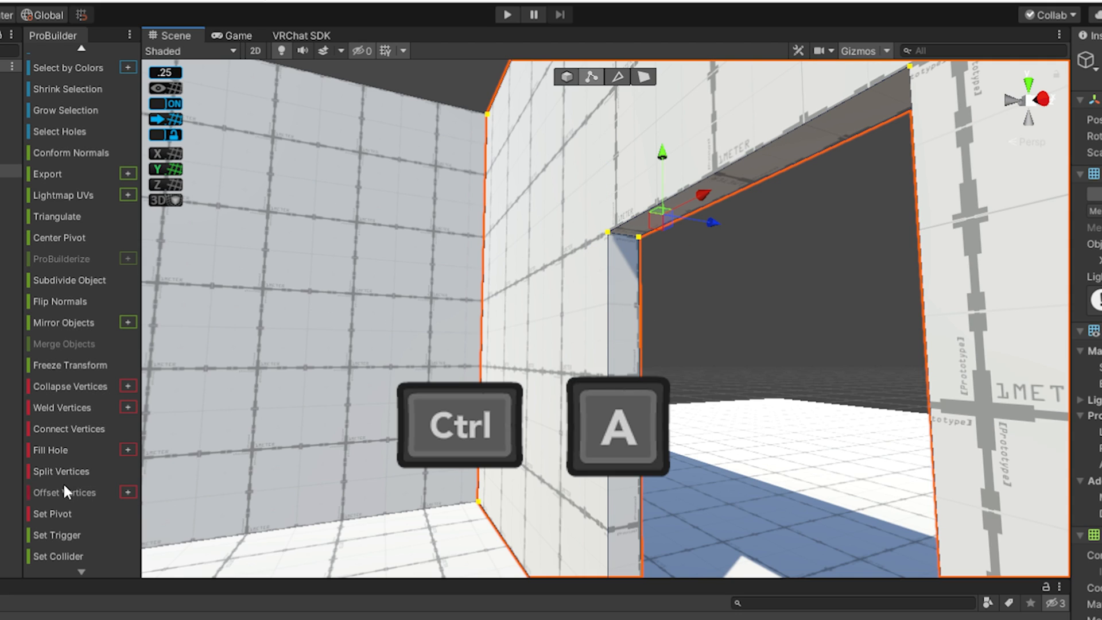
click(128, 408)
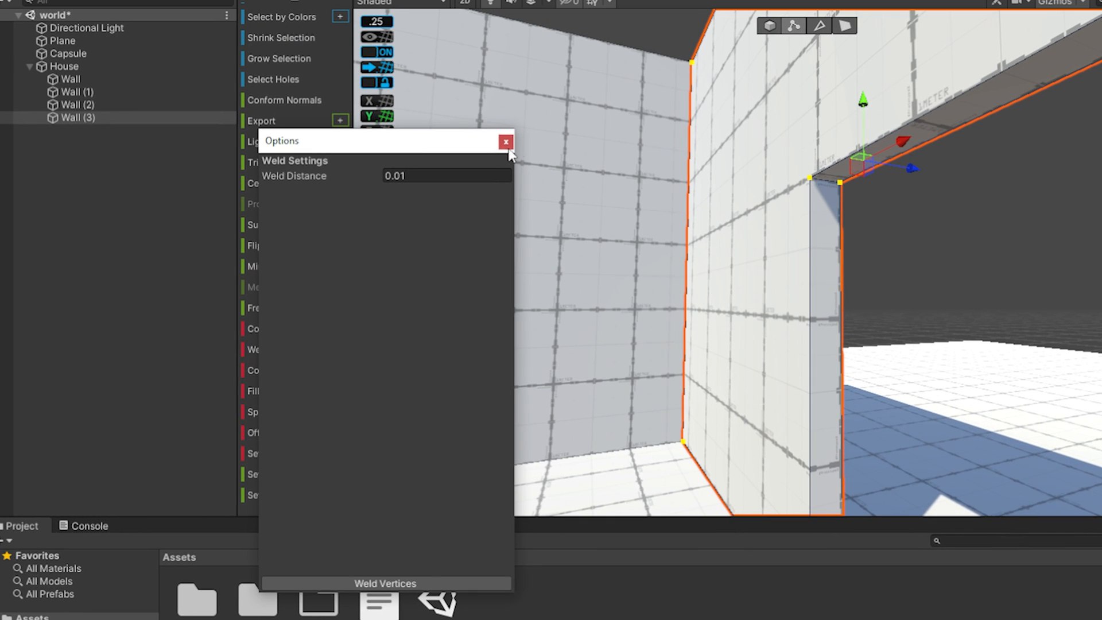
click(507, 142)
text(g)
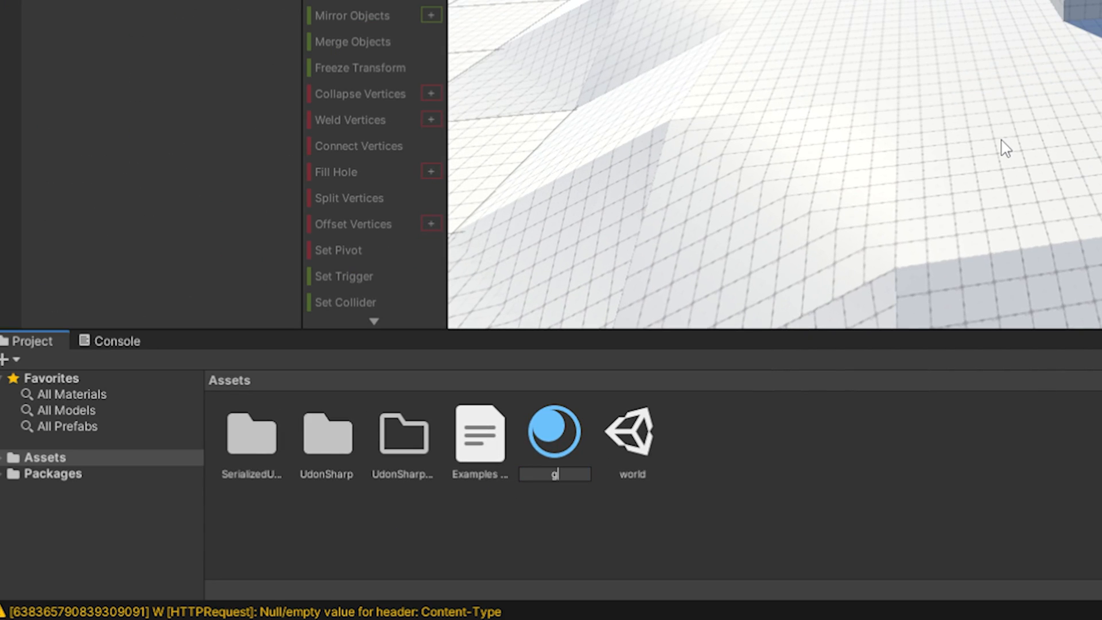
Step: Name the material grass and set its albedo to a bright green
text(rass)
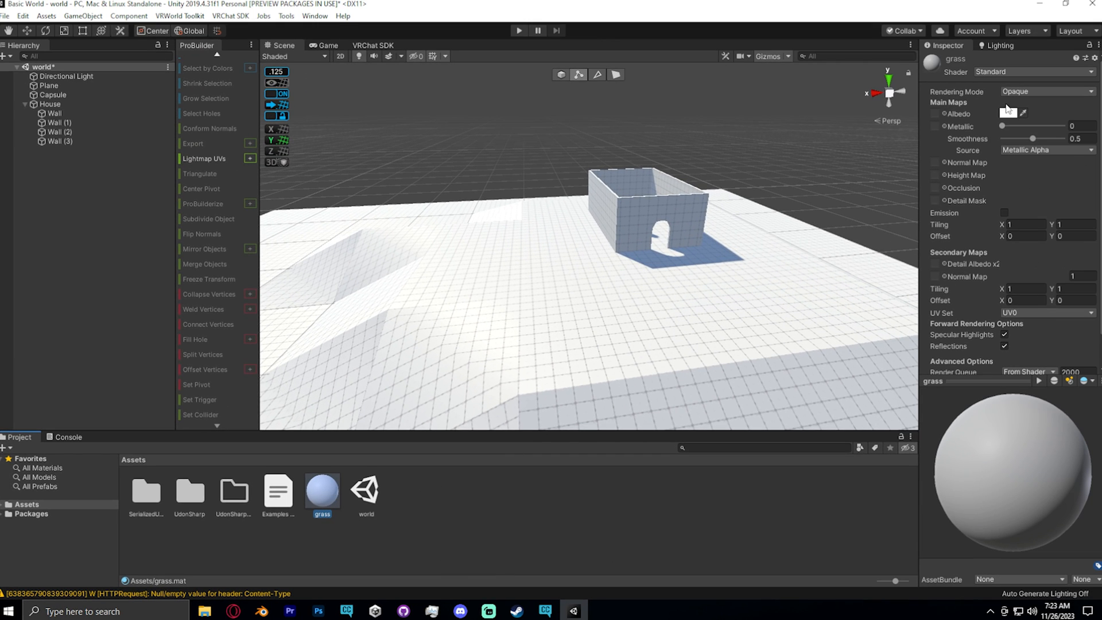
click(1004, 114)
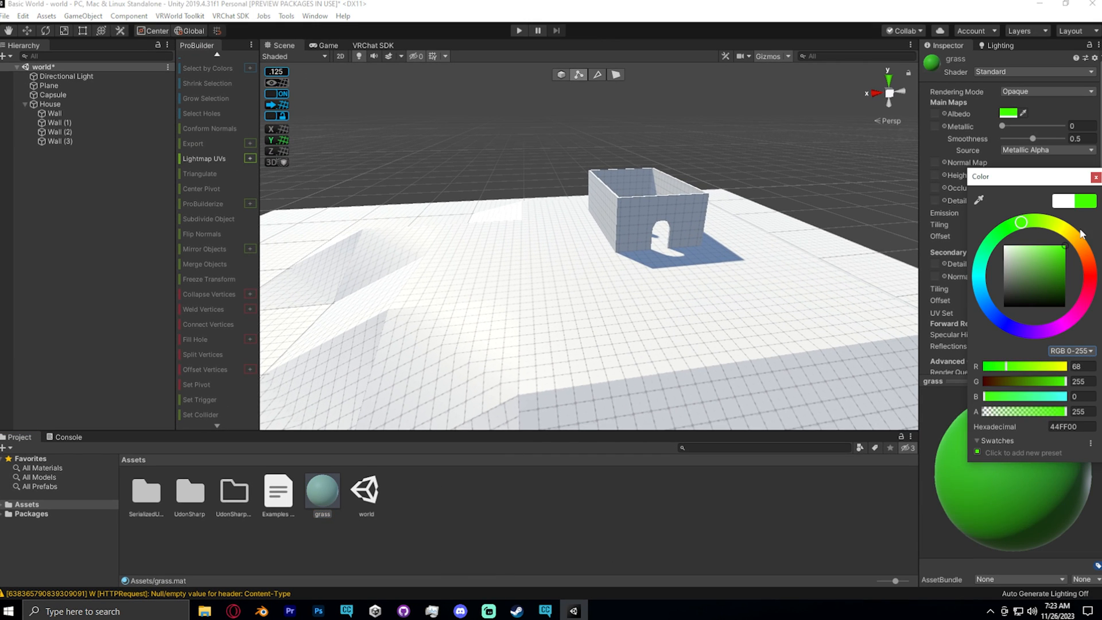
click(1050, 273)
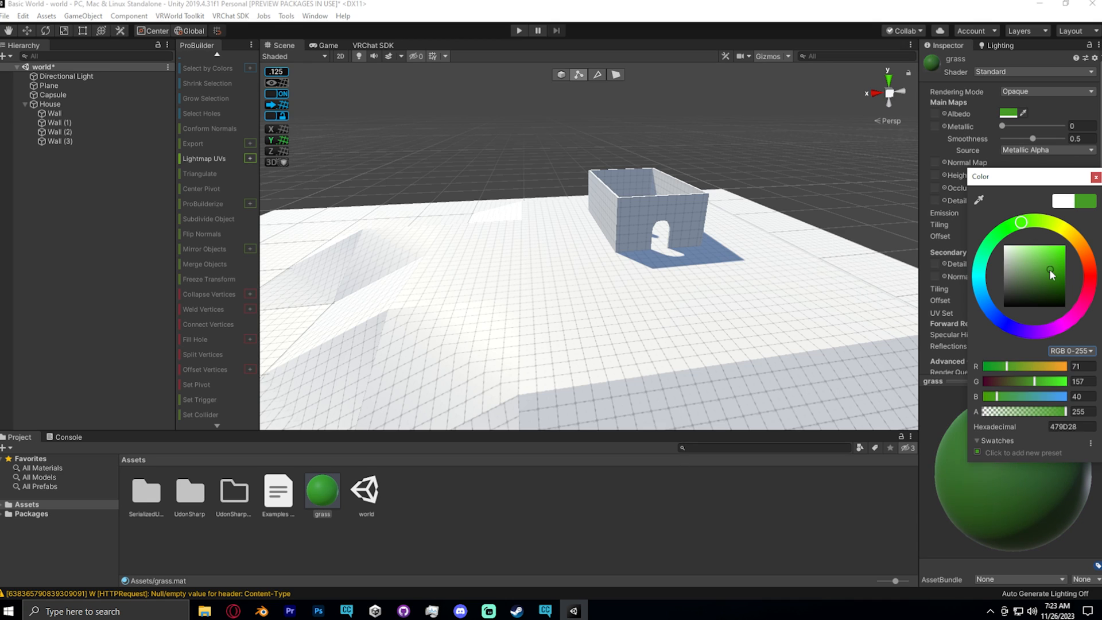
click(1056, 270)
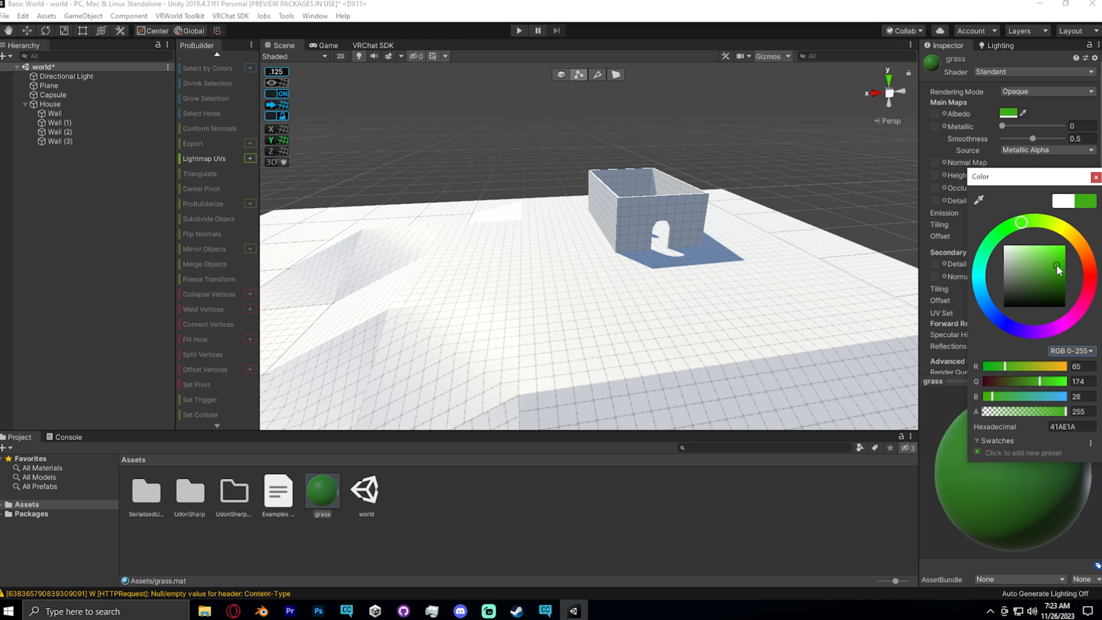
click(1094, 177)
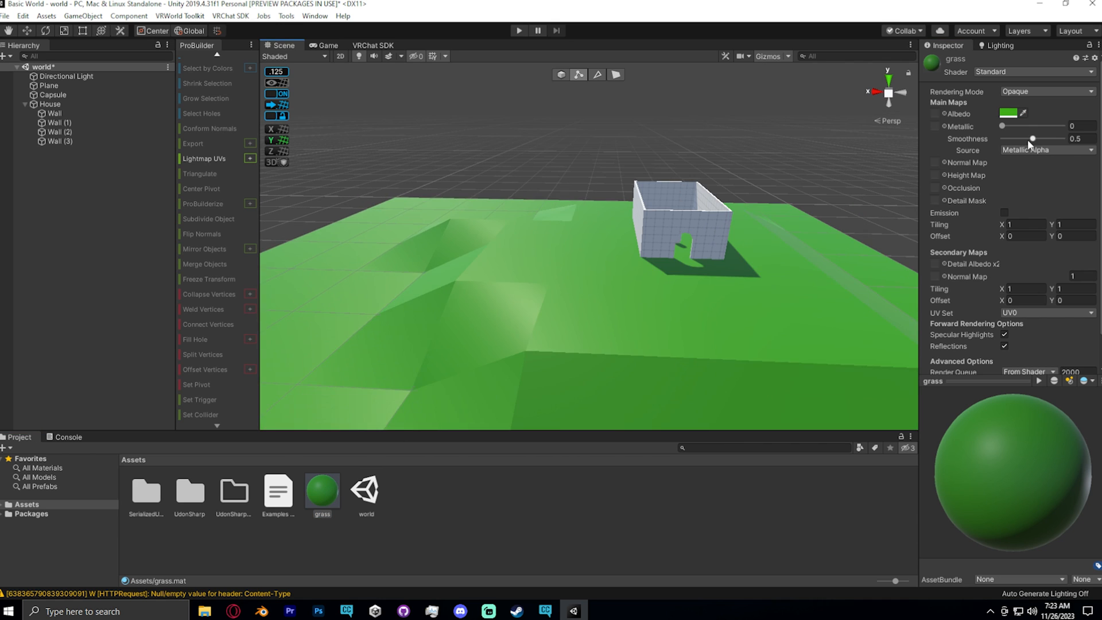
Step: Adjust the grass material's Metallic and Smoothness sliders, ending non-shiny
drag(1003, 126, 1052, 127)
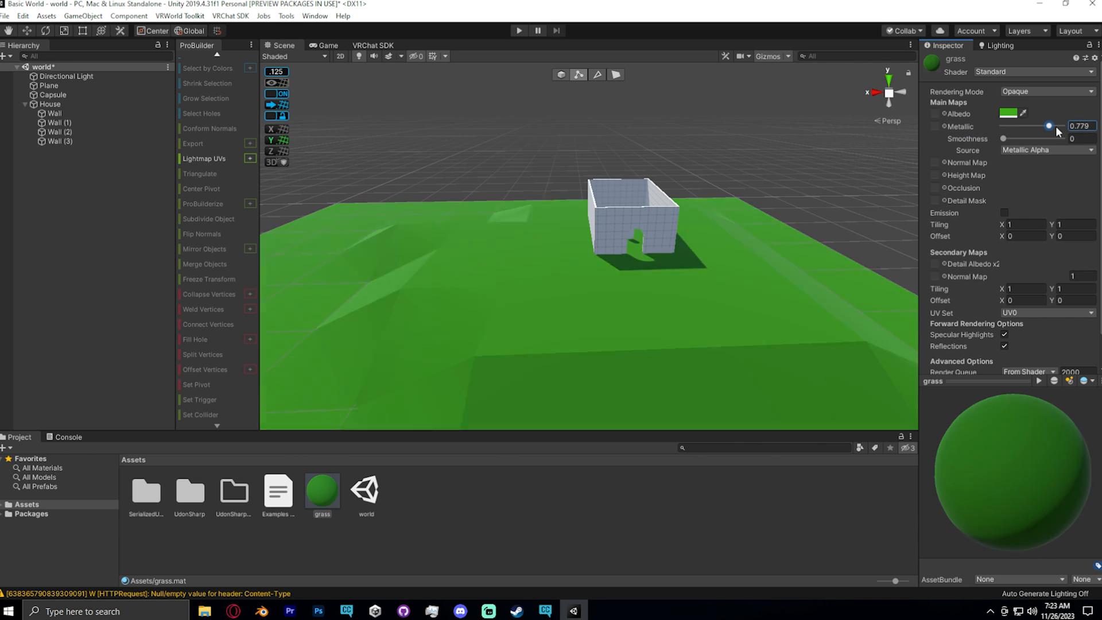
drag(1047, 138, 1056, 139)
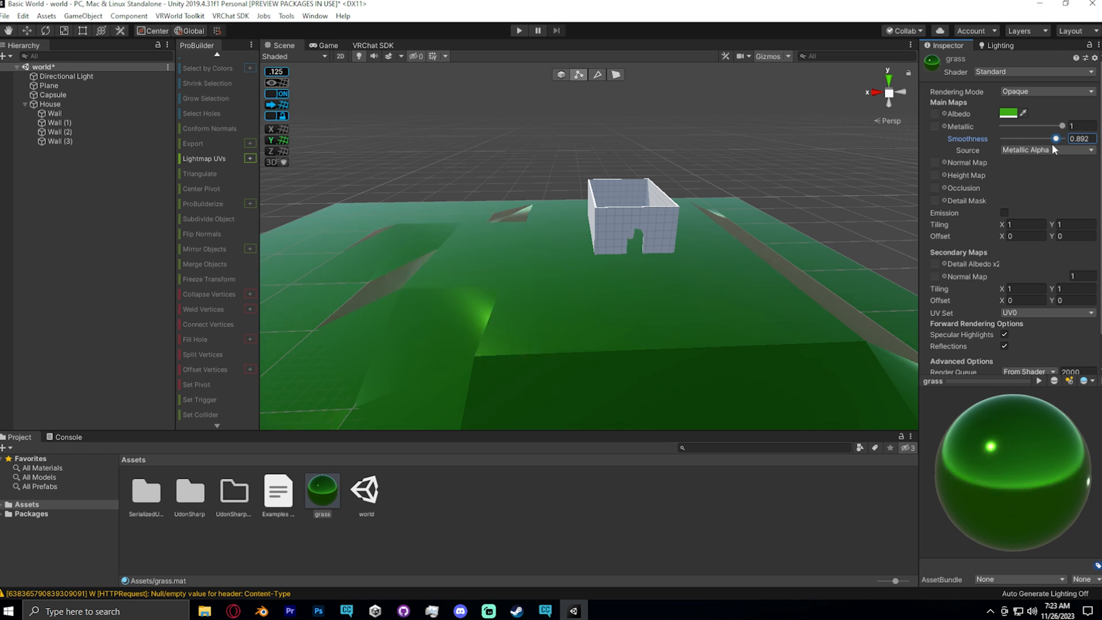
drag(1053, 139, 1003, 139)
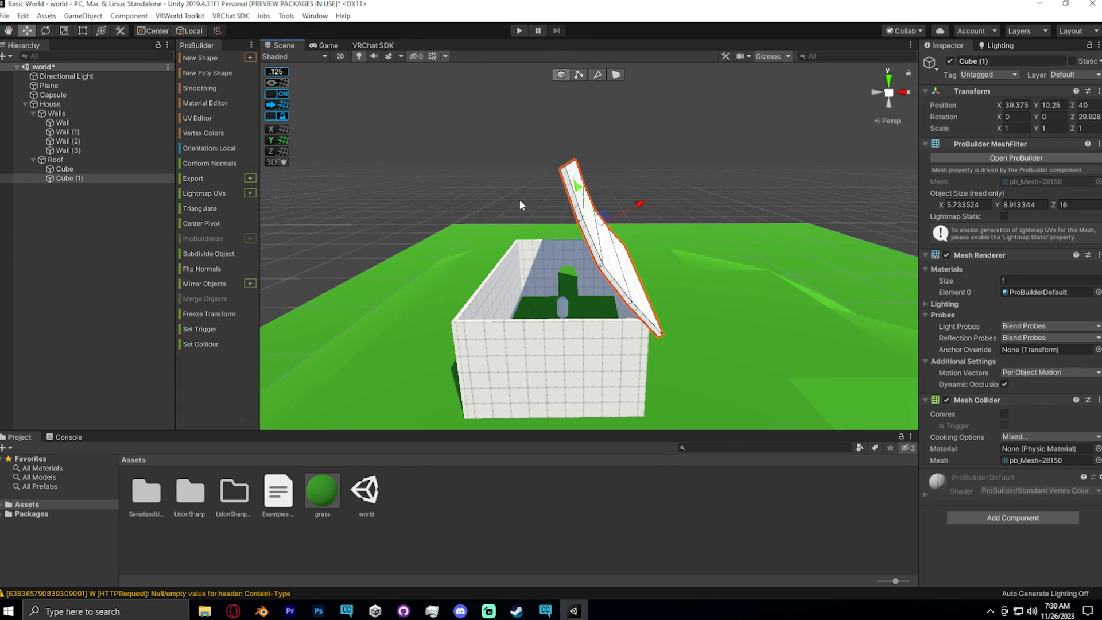
Step: Deselect the tilted roof slab and pick the next house object to group
click(595, 75)
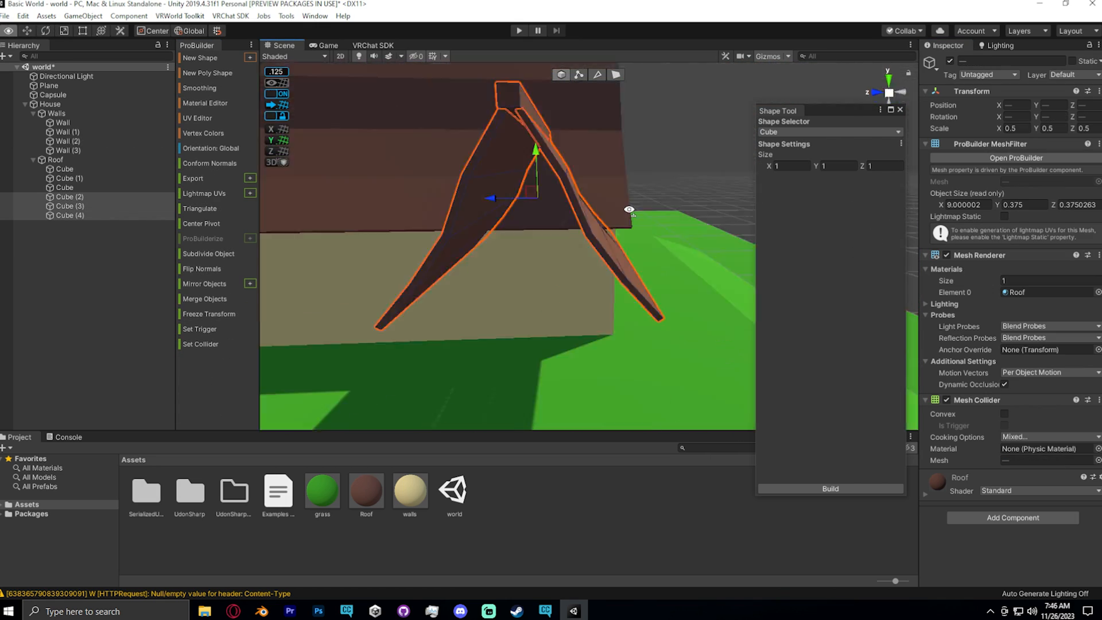
click(66, 151)
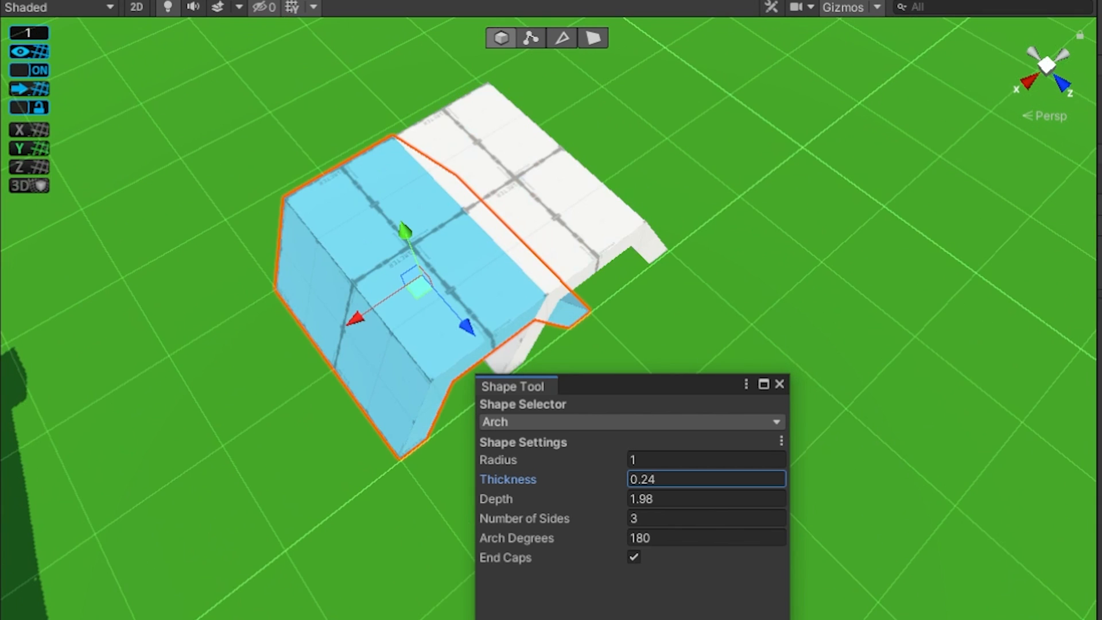
Step: Adjust the arch roof piece's thickness to 0.24 in the ProBuilder Shape Tool
click(778, 384)
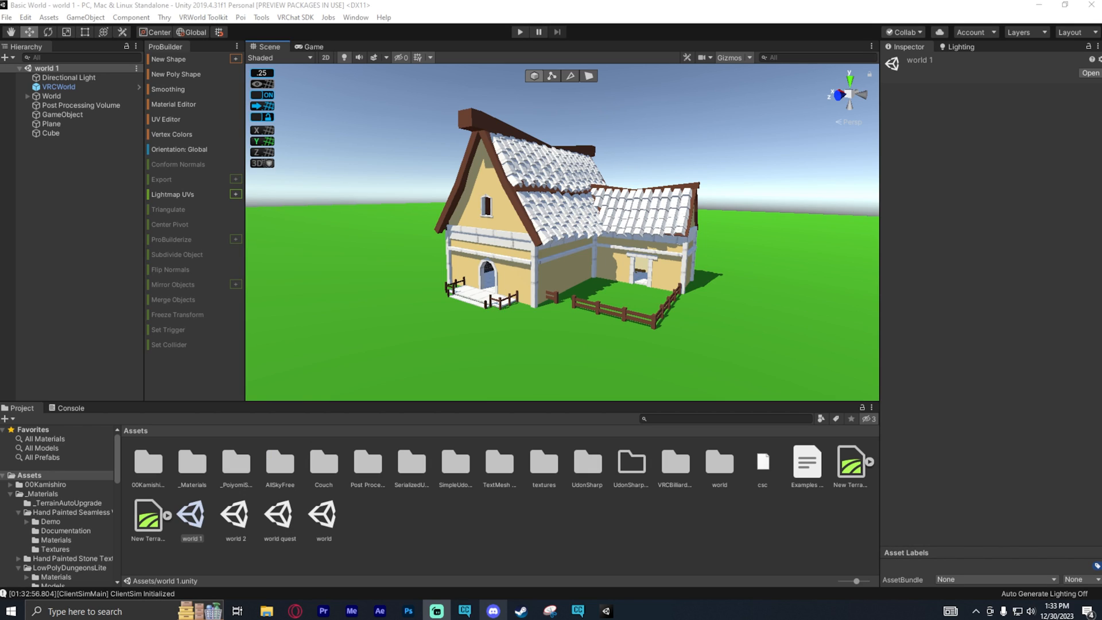
mouse_move(434, 107)
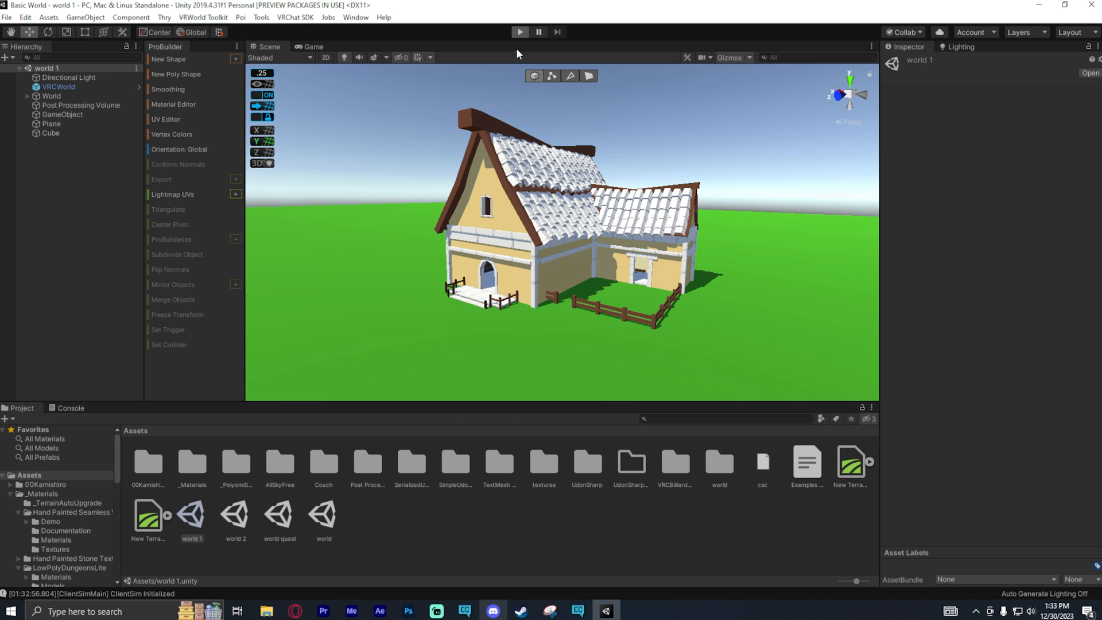
mouse_move(519, 55)
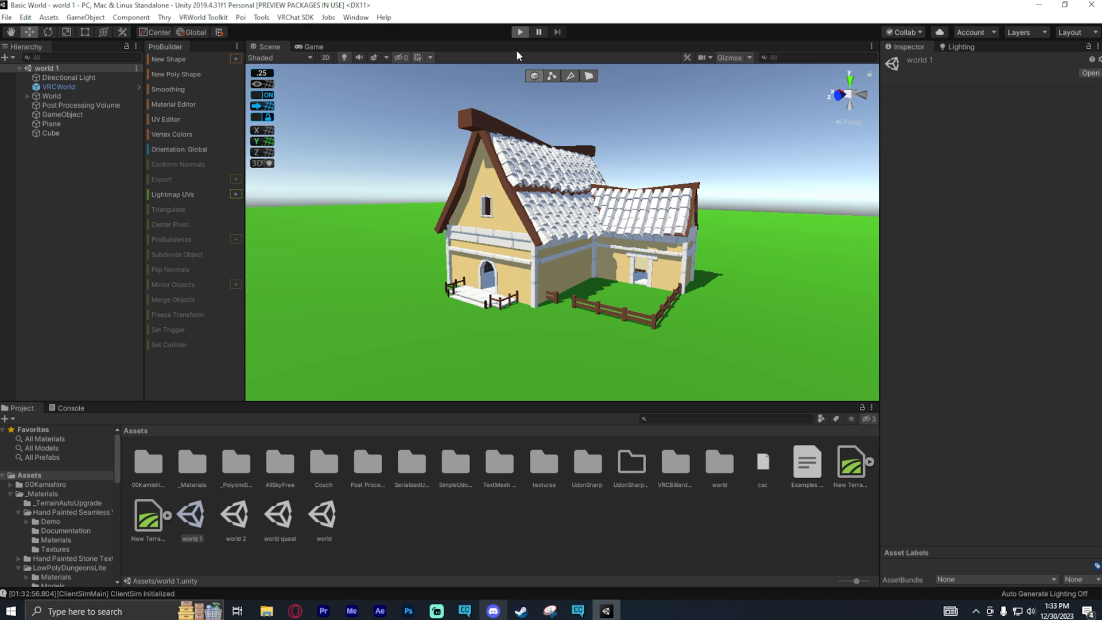
click(519, 32)
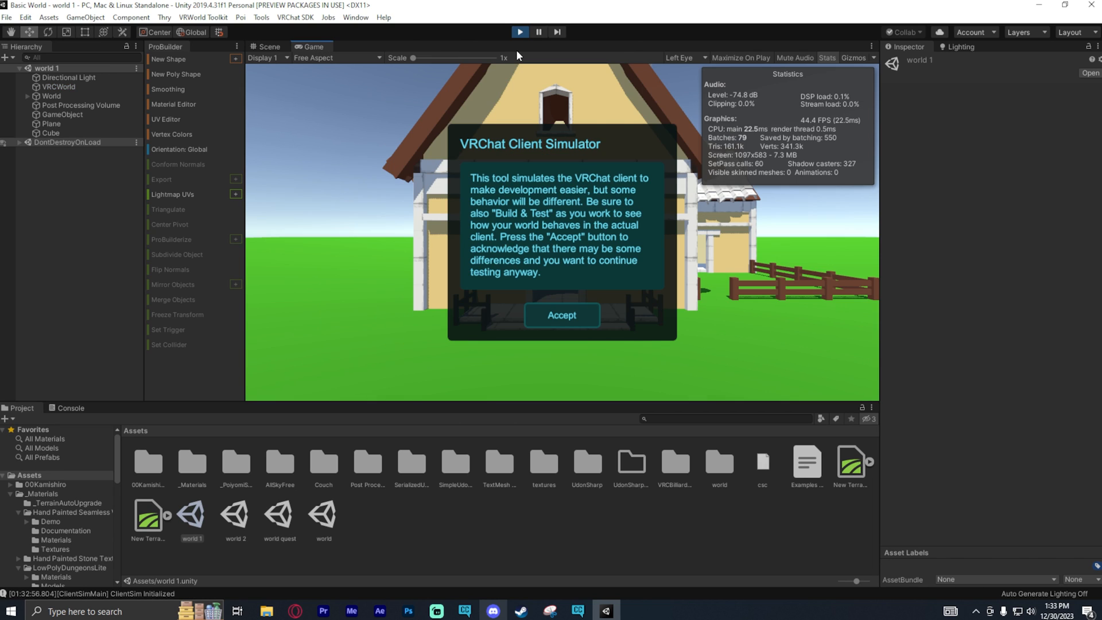
click(561, 314)
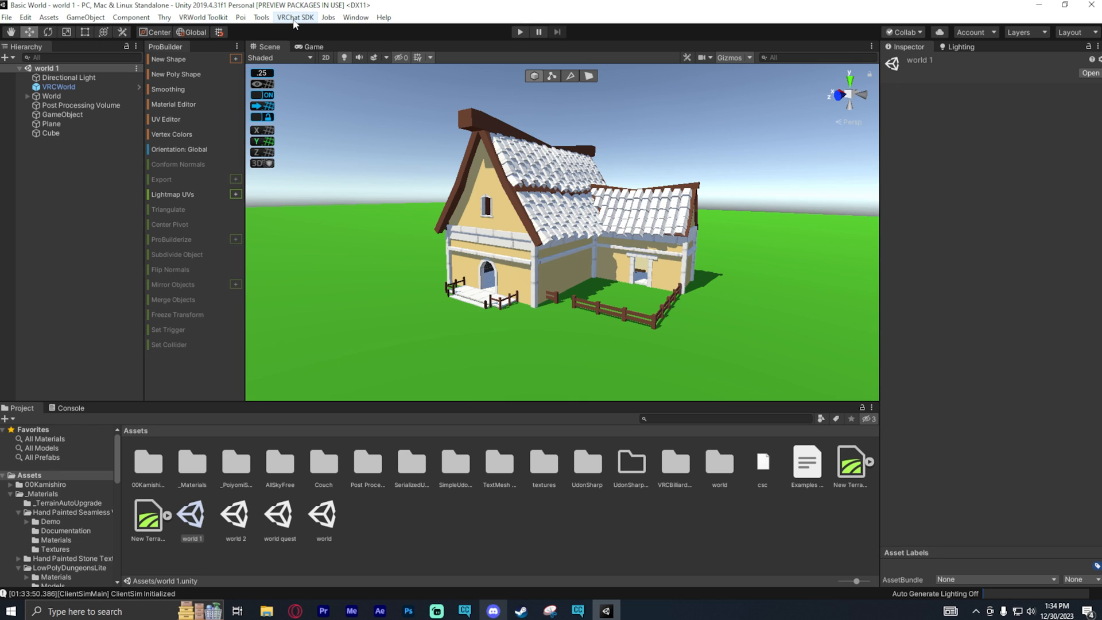
Step: Sign in to the VRChat SDK control panel and start Build & Test New Build from the Builder settings
click(295, 18)
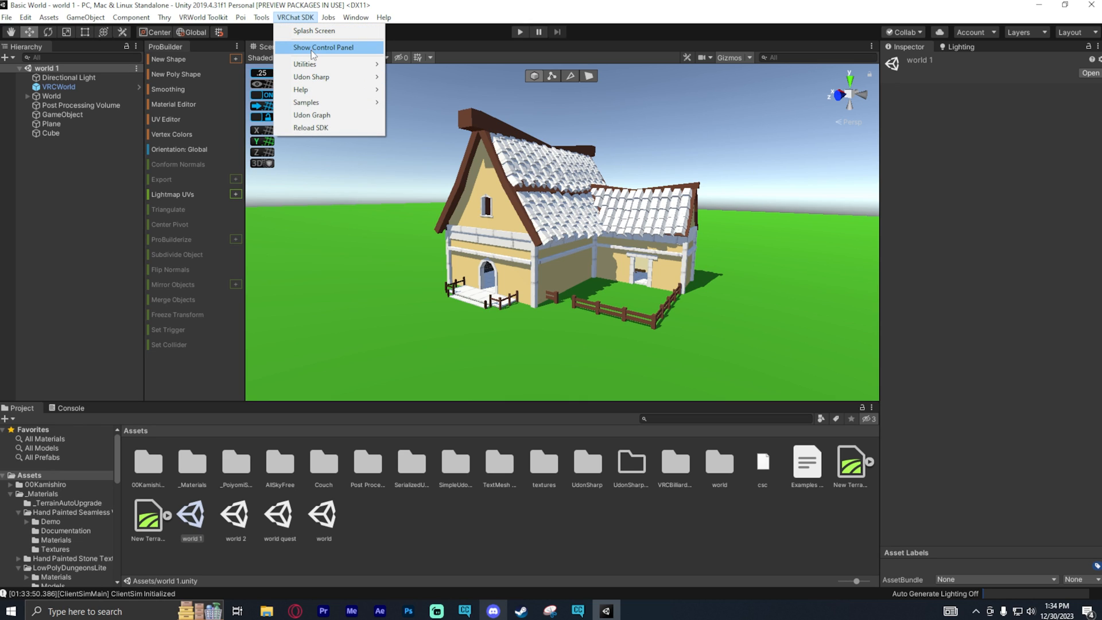
click(322, 47)
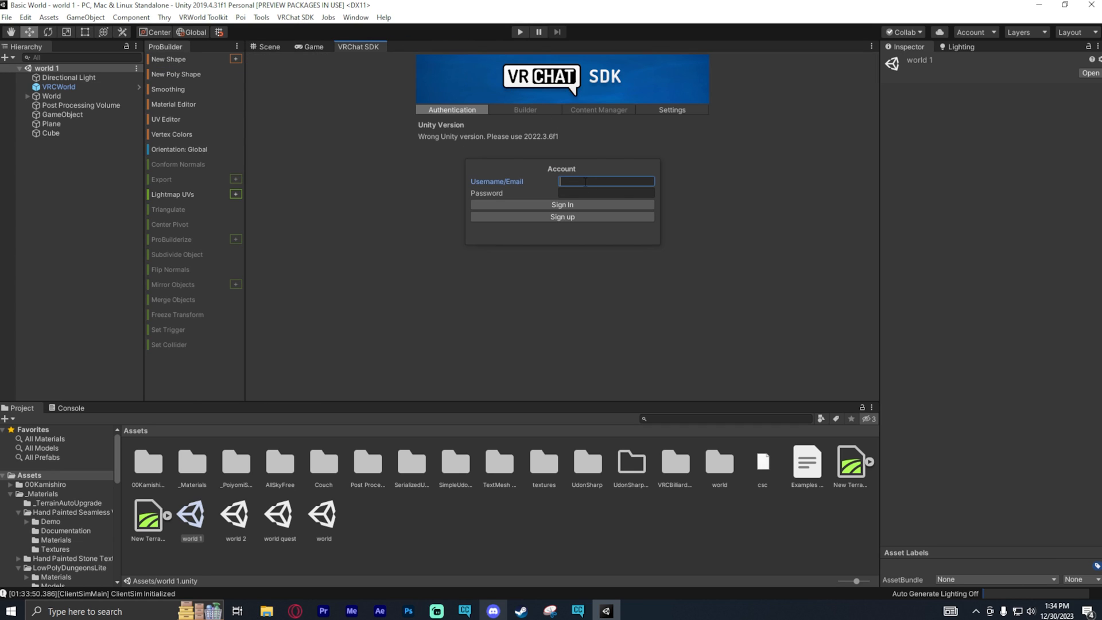
click(561, 204)
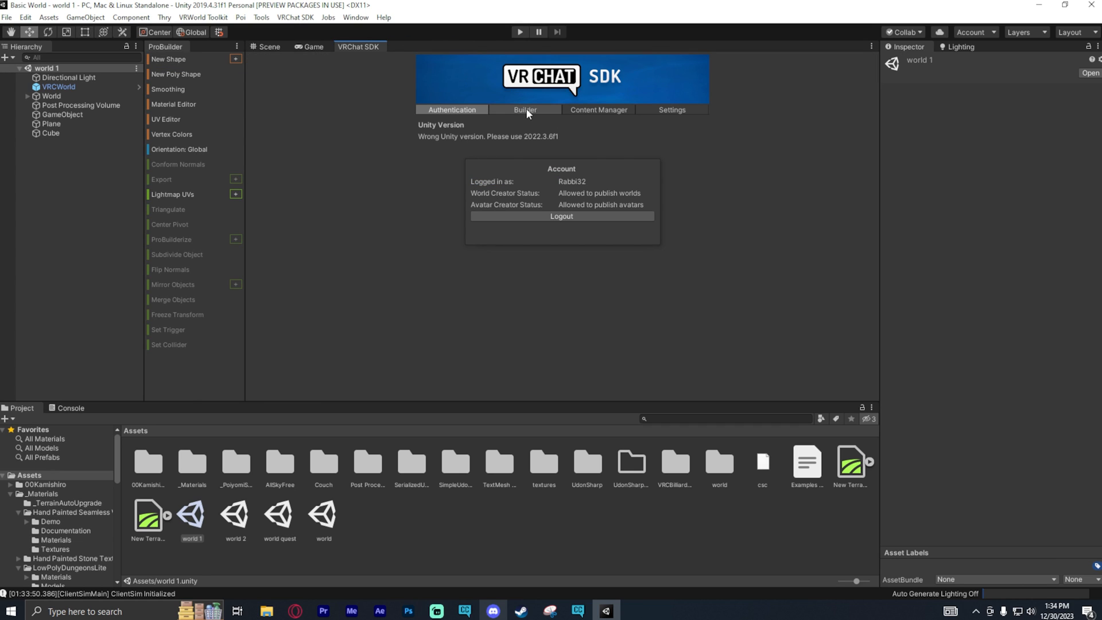
click(524, 110)
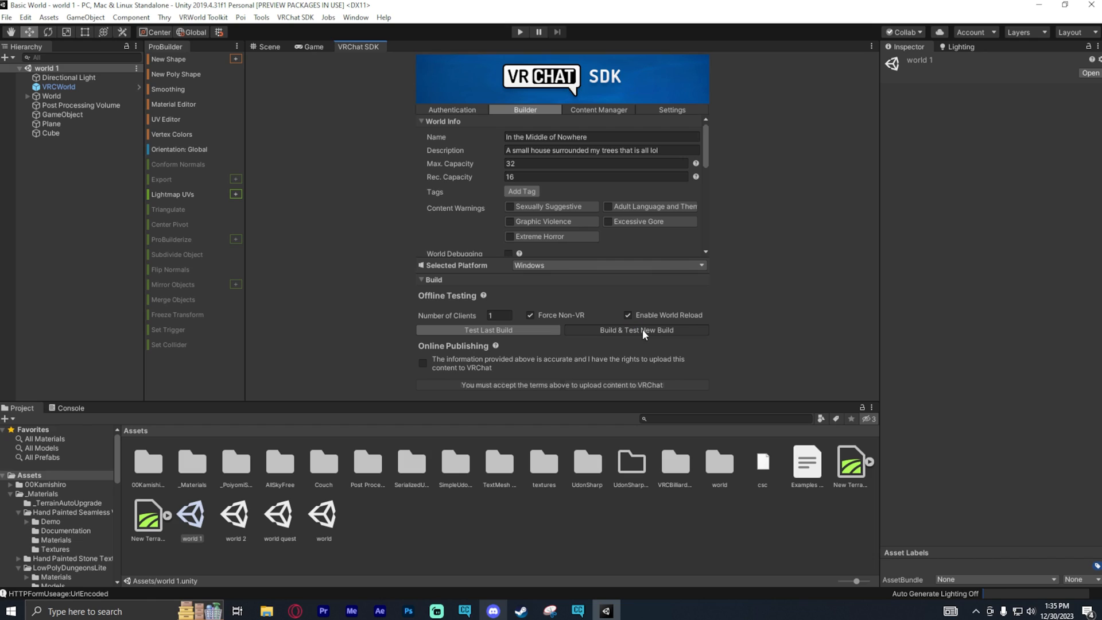
click(634, 330)
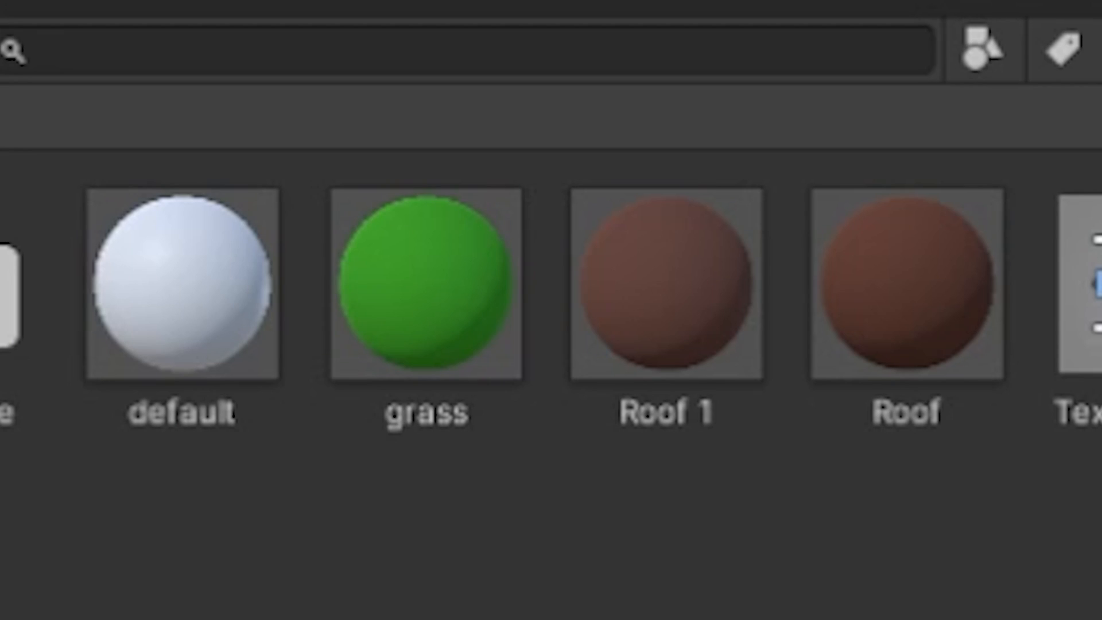
mouse_move(1001, 510)
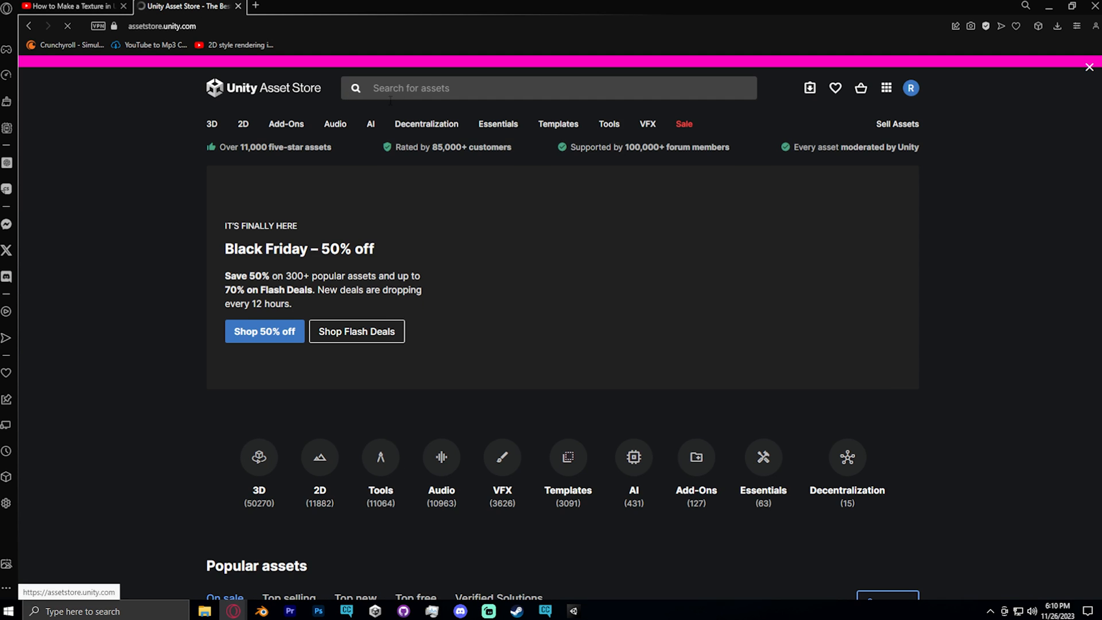
Step: Search the Asset Store for 'hand painted' and narrow the results to free assets
text(hand painted)
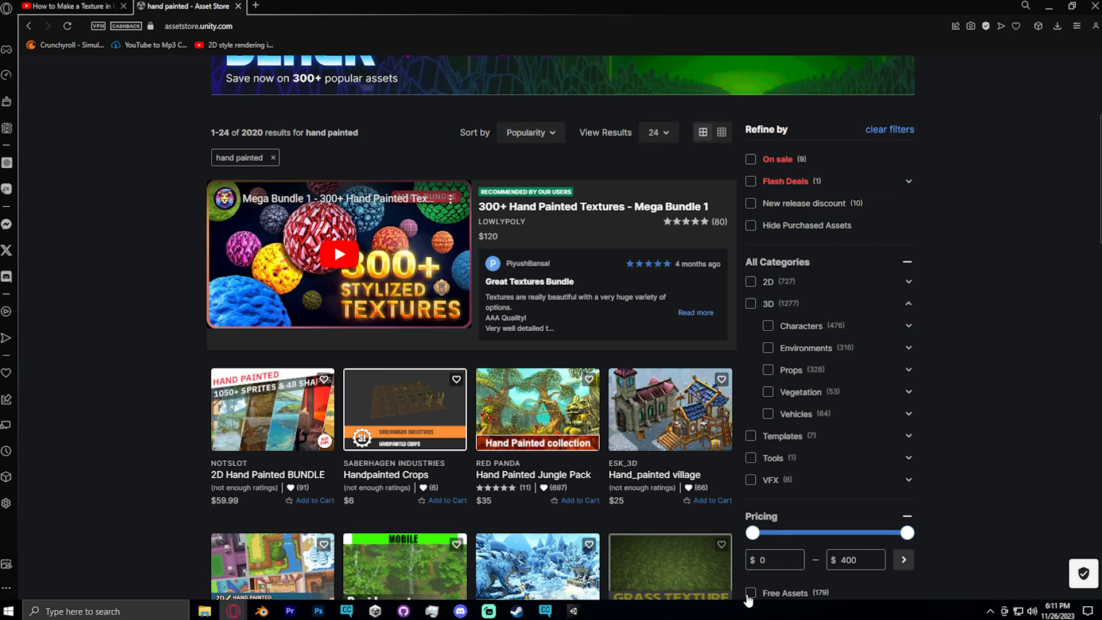
click(750, 593)
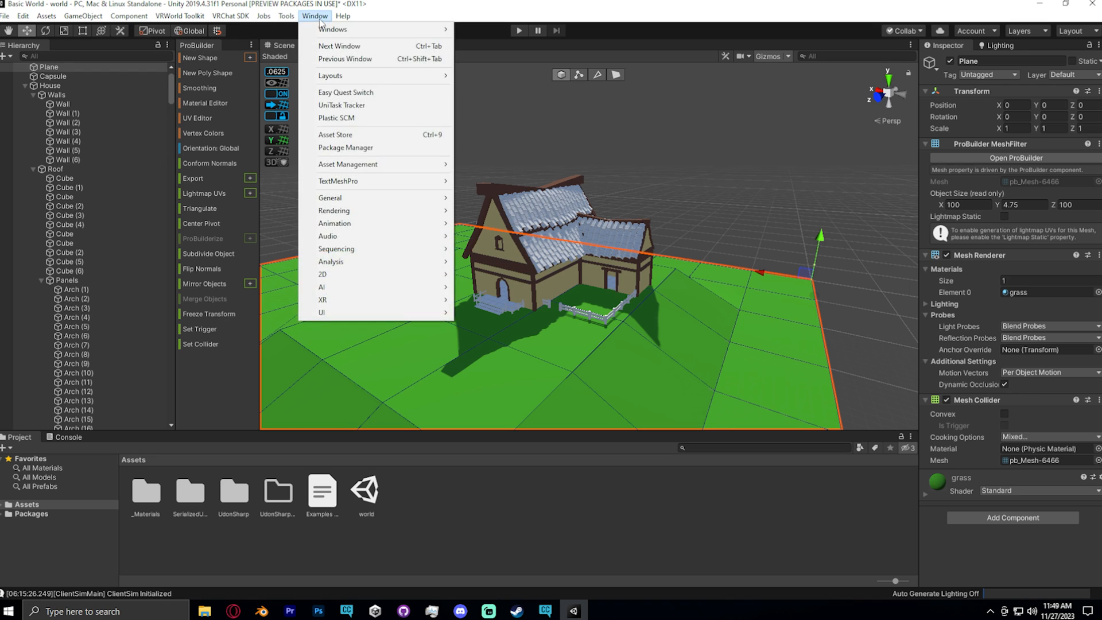
Step: Import the Low Poly Dungeons Lite and Hand Painted Stone Texture packages from Package Manager
click(346, 147)
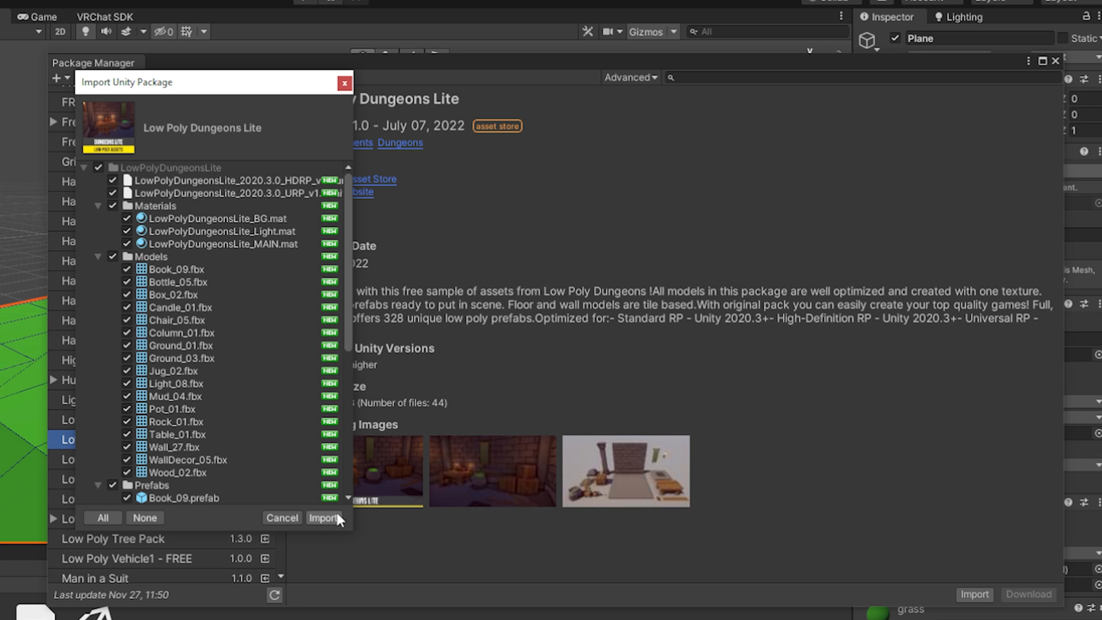
click(323, 518)
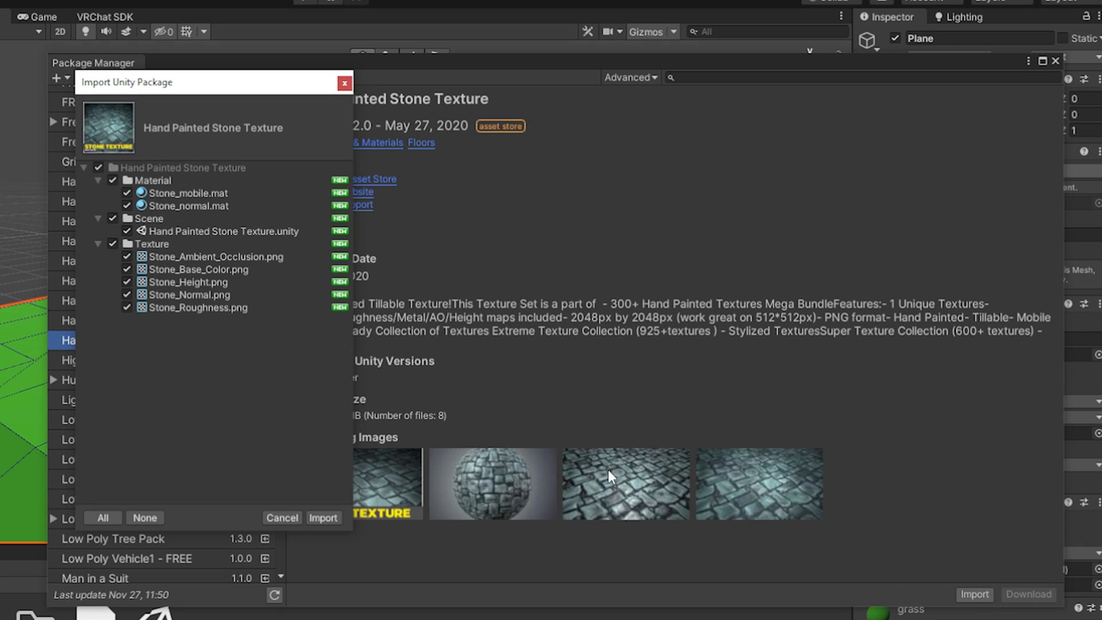
click(323, 518)
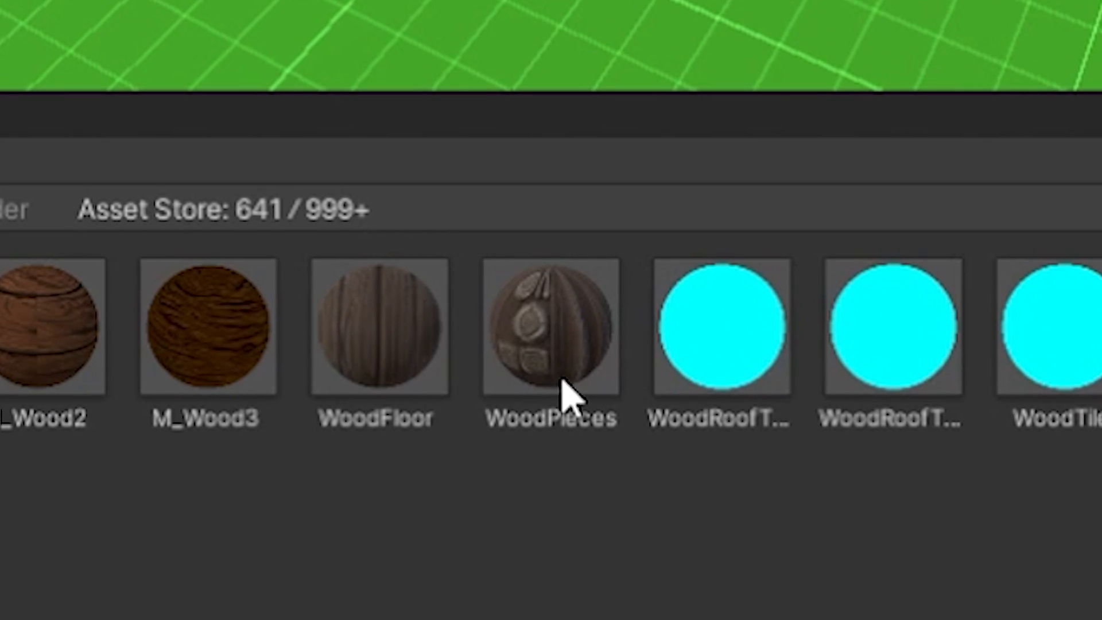
Step: Apply the WoodPieces material to the tall box and bring up its ProBuilder UV Editor
click(552, 327)
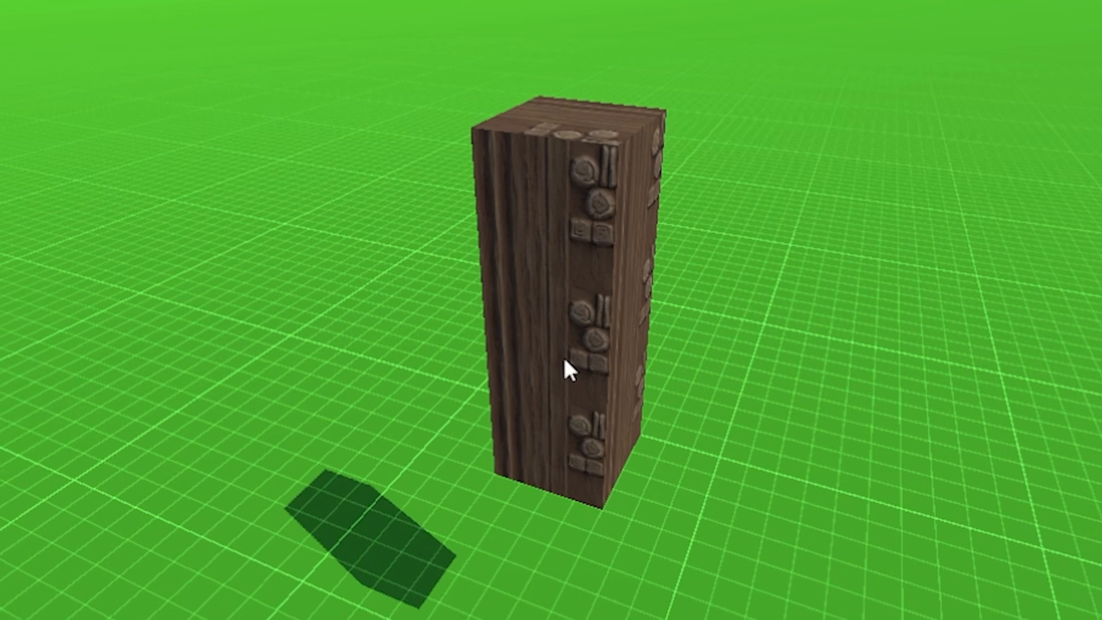
mouse_move(614, 192)
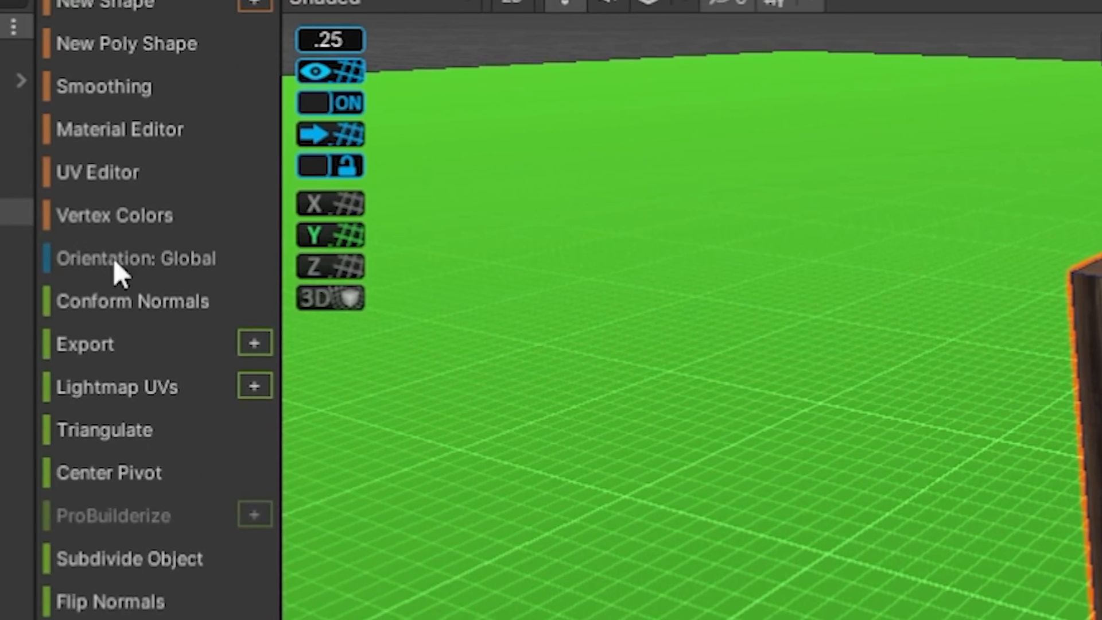
click(98, 171)
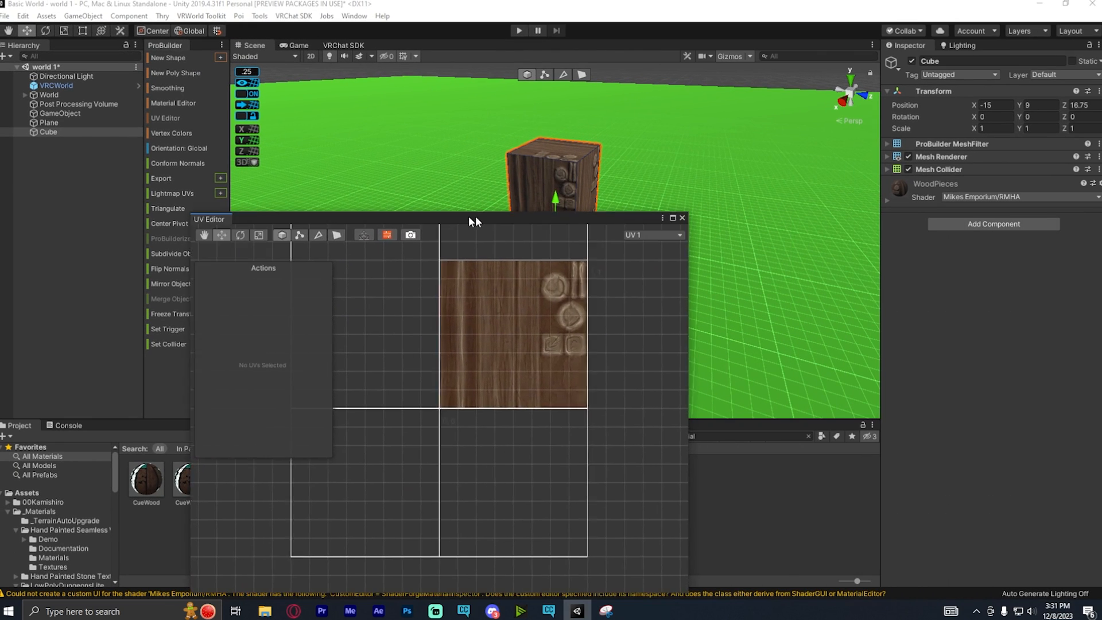
Step: Reposition the box faces' UV islands onto the wood plank area of the WoodPieces texture
drag(469, 219, 293, 146)
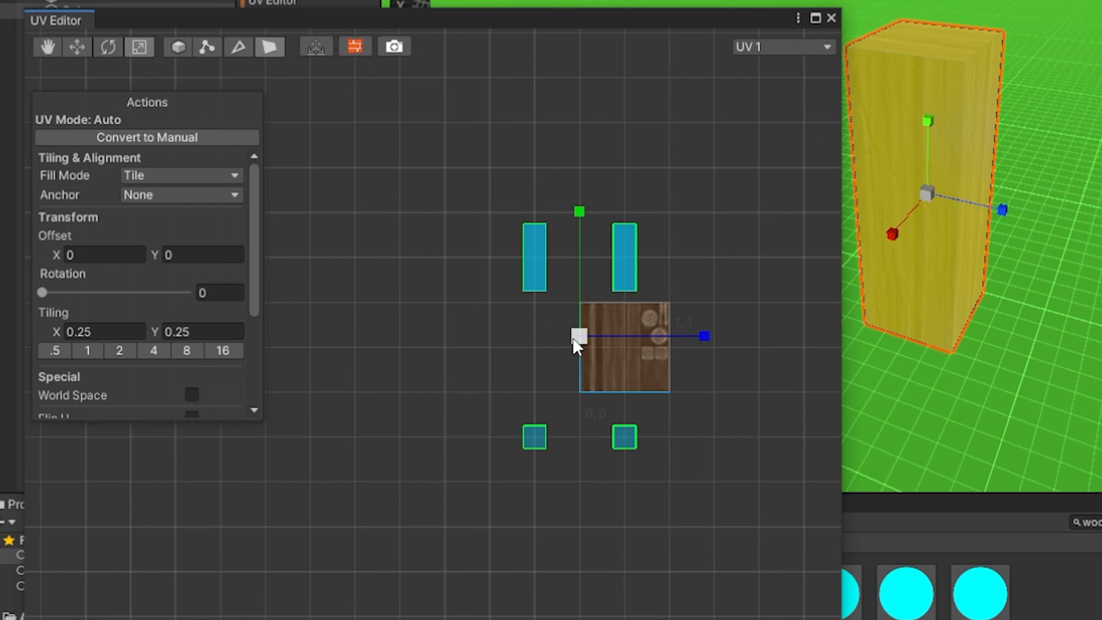
drag(576, 344, 477, 316)
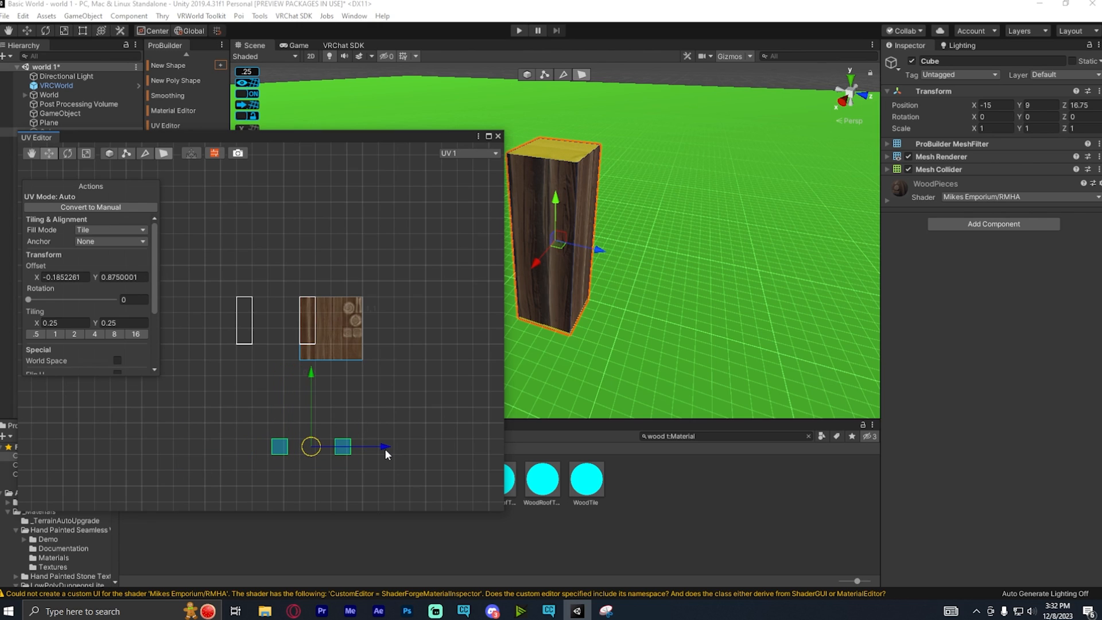
drag(383, 446, 344, 446)
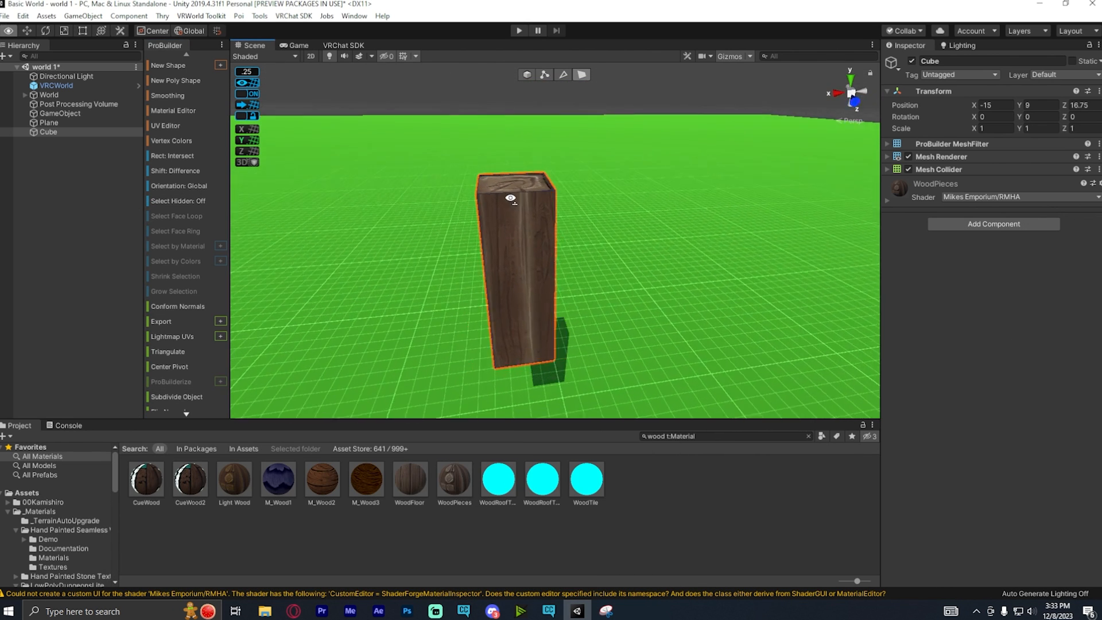
Step: View the box from another side and select one side face for UV editing
drag(513, 211, 632, 186)
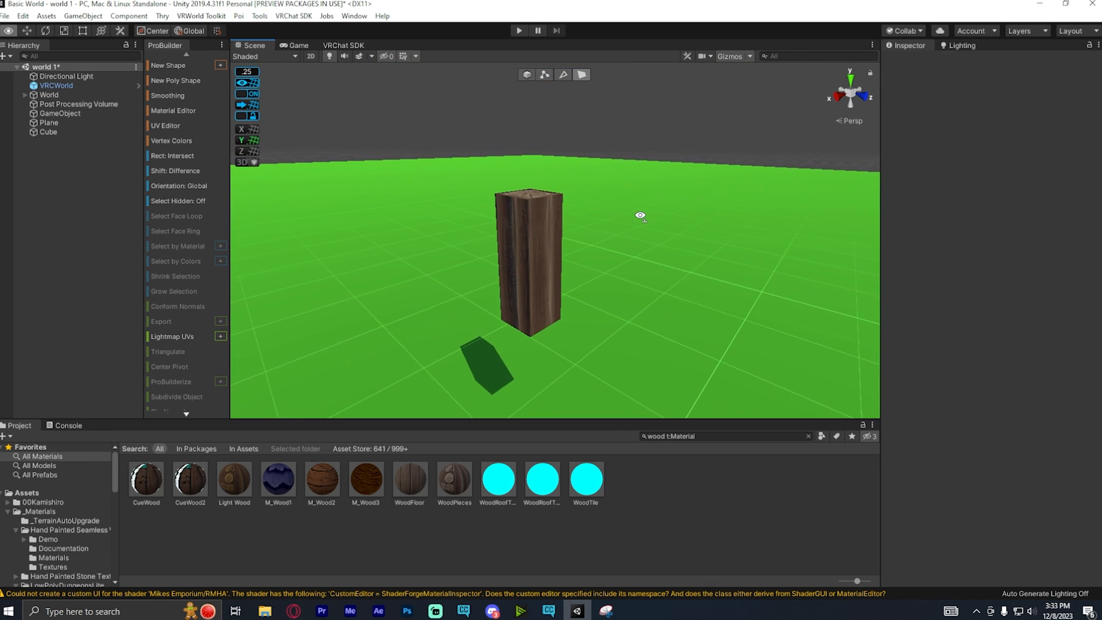
click(528, 261)
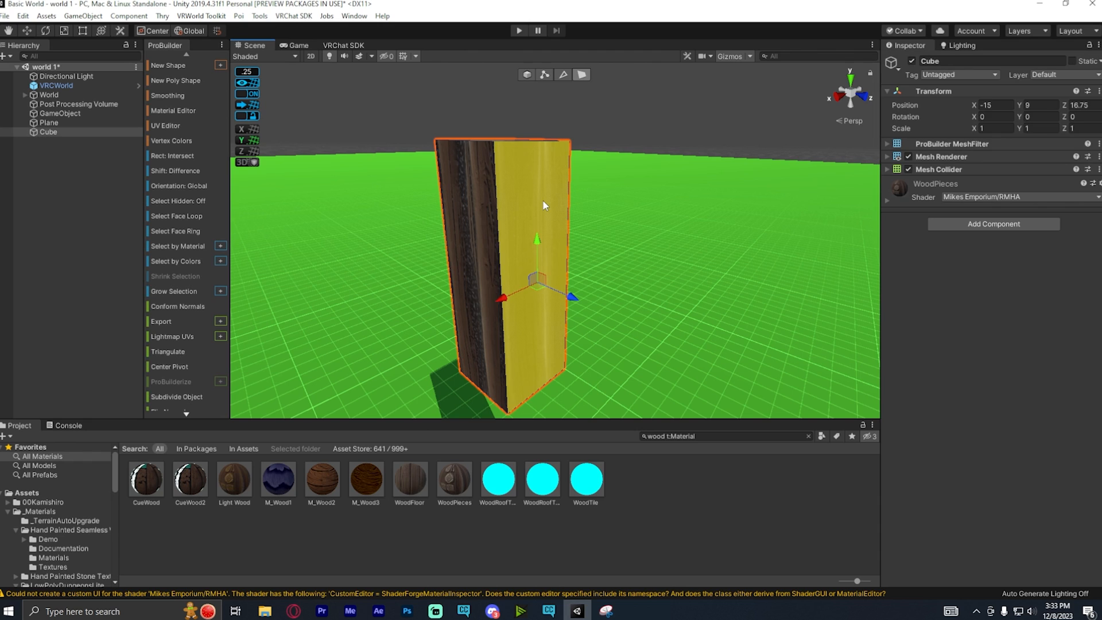
click(166, 125)
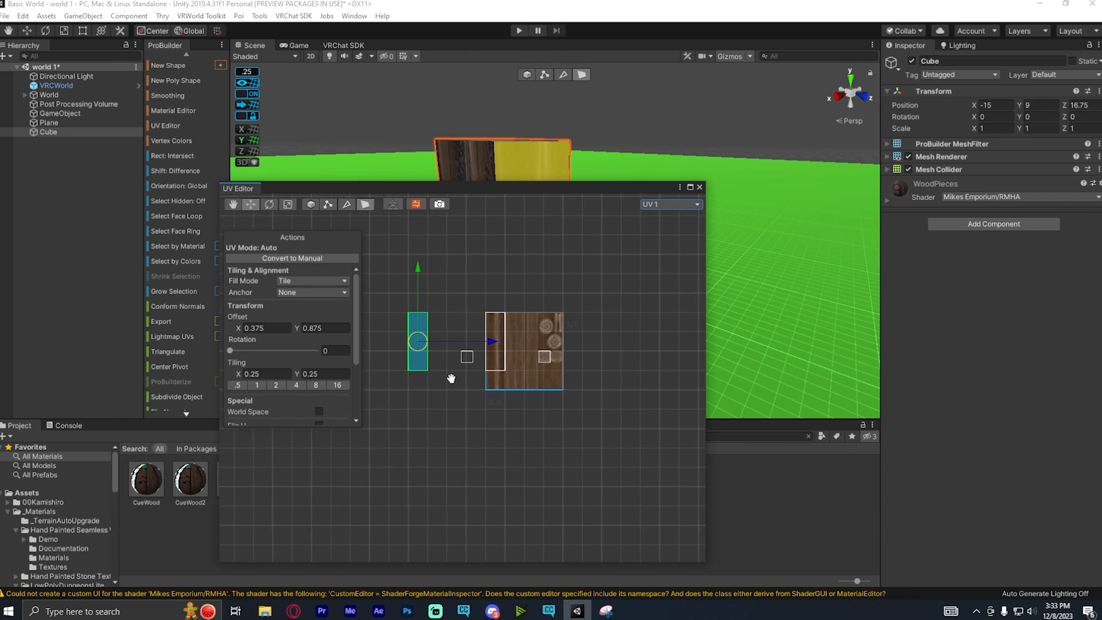
Step: Move the side face's UV island across the texture onto the wood planks
drag(524, 351, 450, 365)
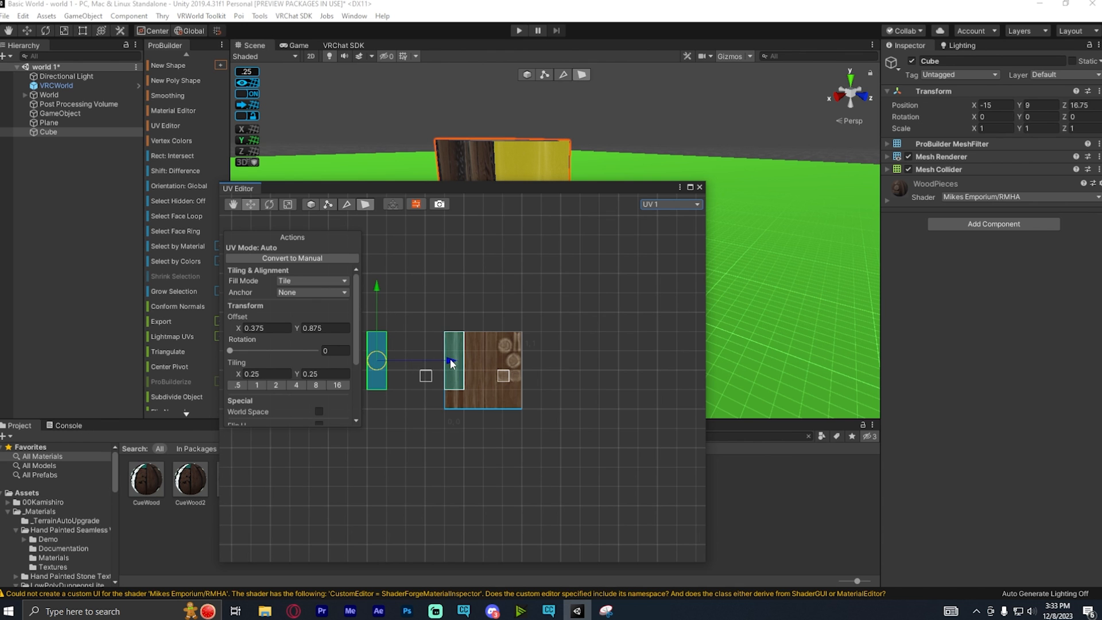
drag(450, 364, 546, 366)
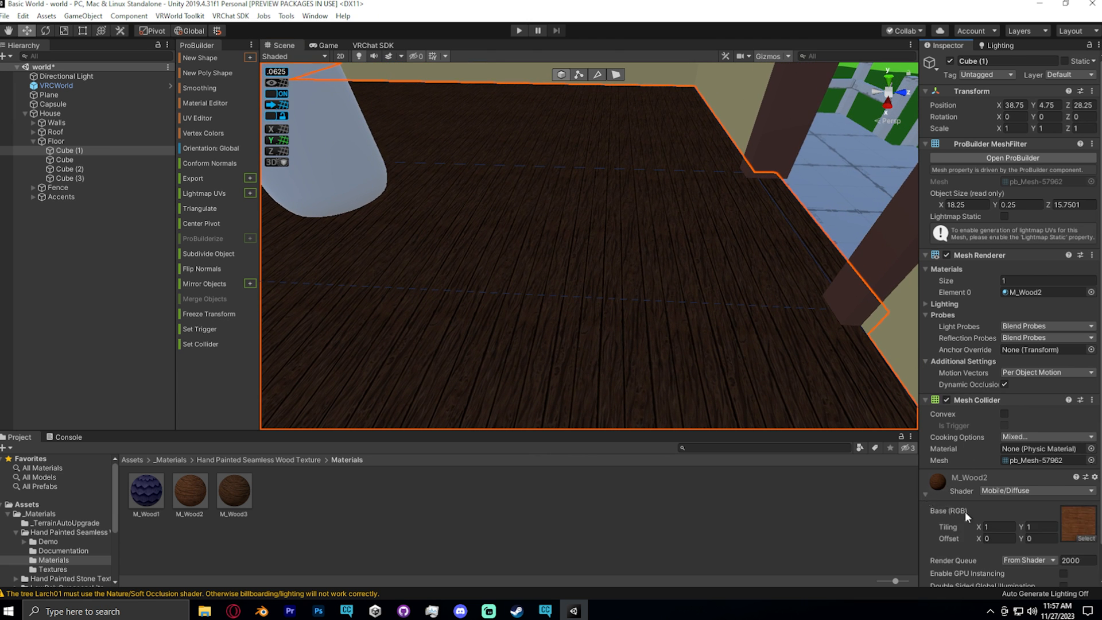
Step: Keep M_Wood2's render queue From Shader and set its Base tiling Y to 0.2
click(1029, 524)
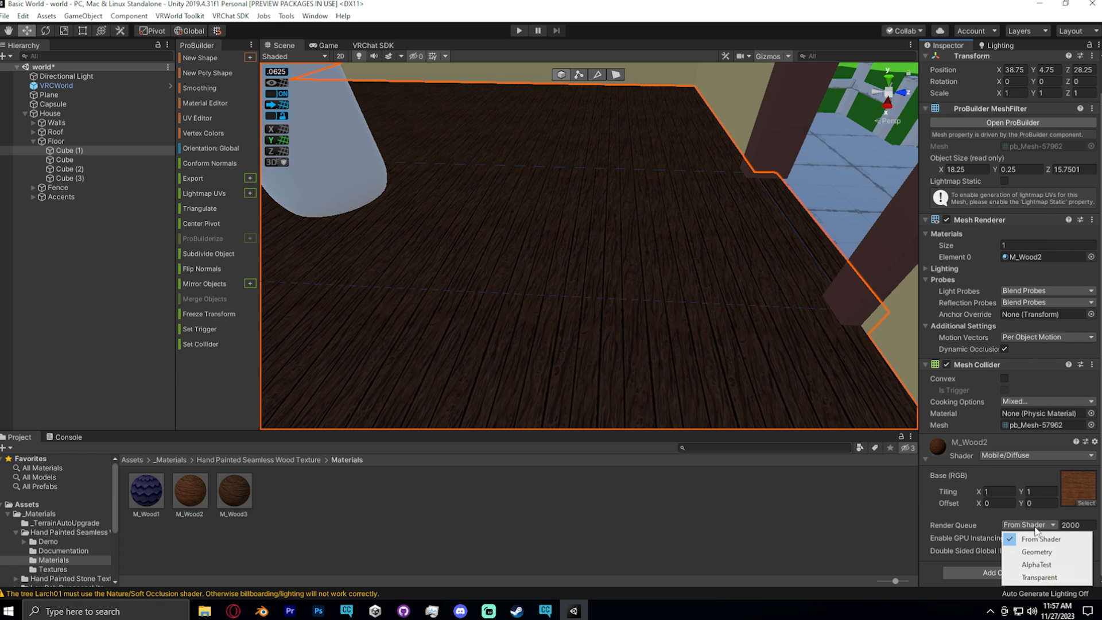
click(1043, 539)
text(2)
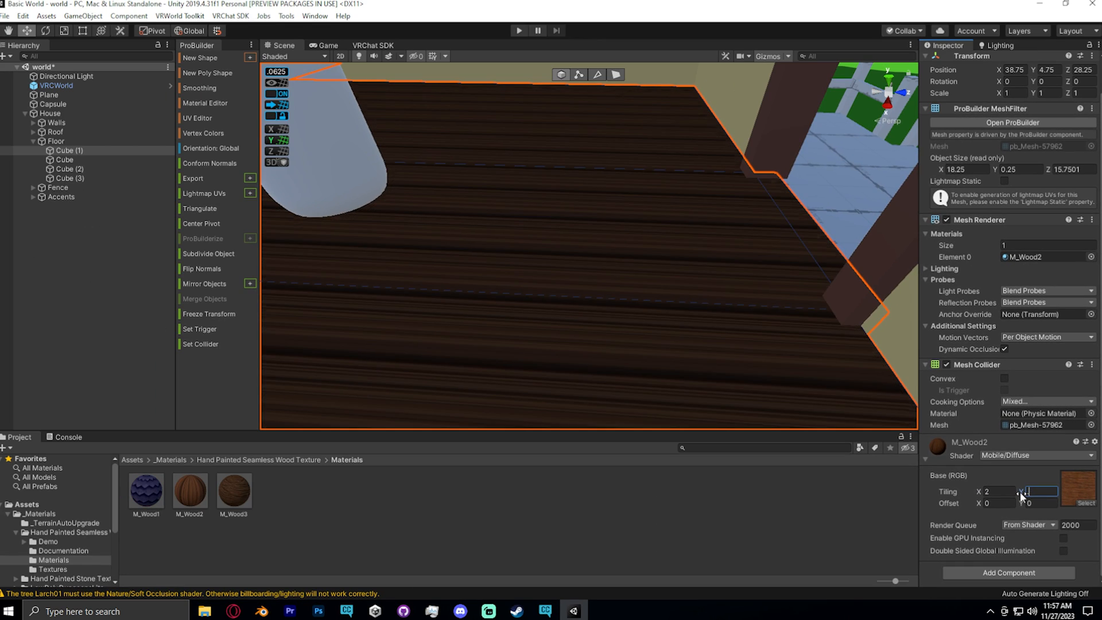
text(0.1)
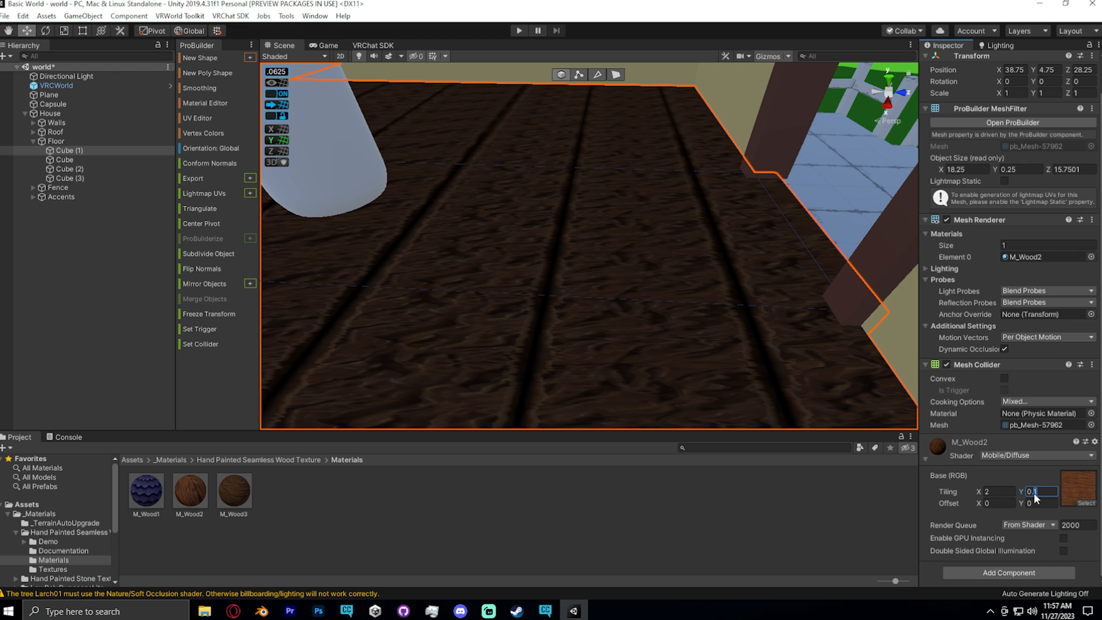
text(0.2)
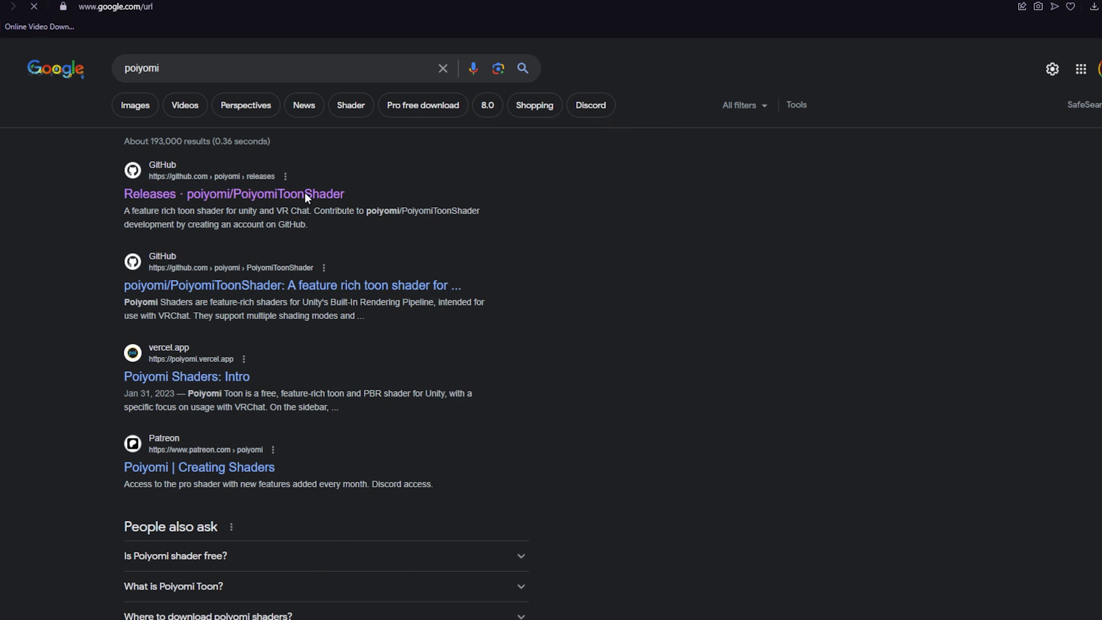
Step: Go to the poyomi/PoyomiToonShader GitHub releases page from the search results
click(234, 194)
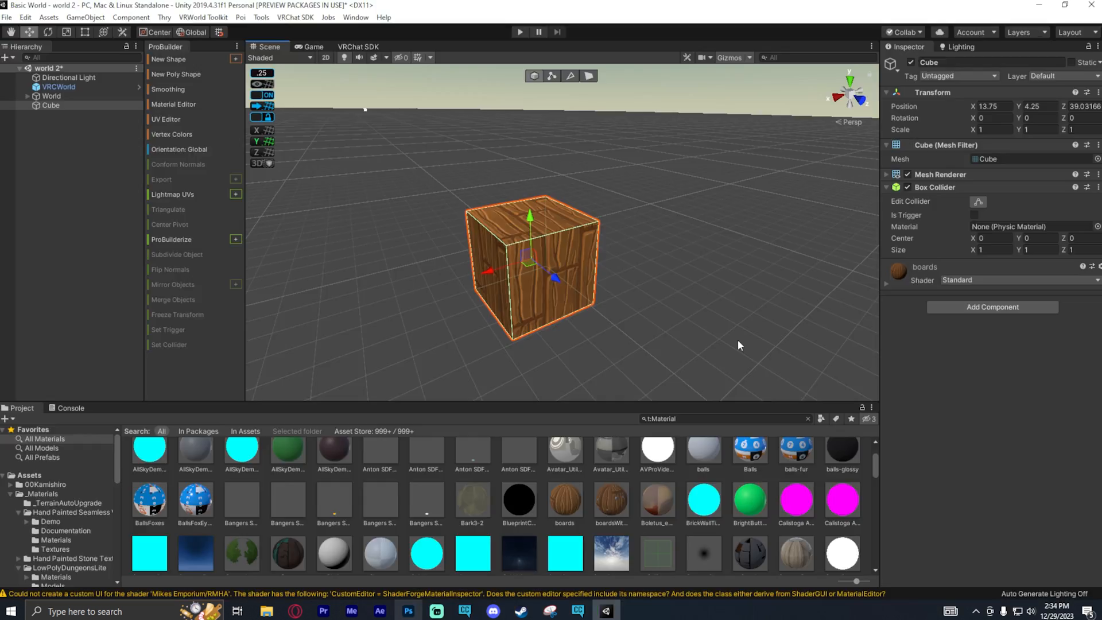
Step: Switch the boards material to the .poyomi > Poyomi 8.1 > Poyomi World shader
click(738, 344)
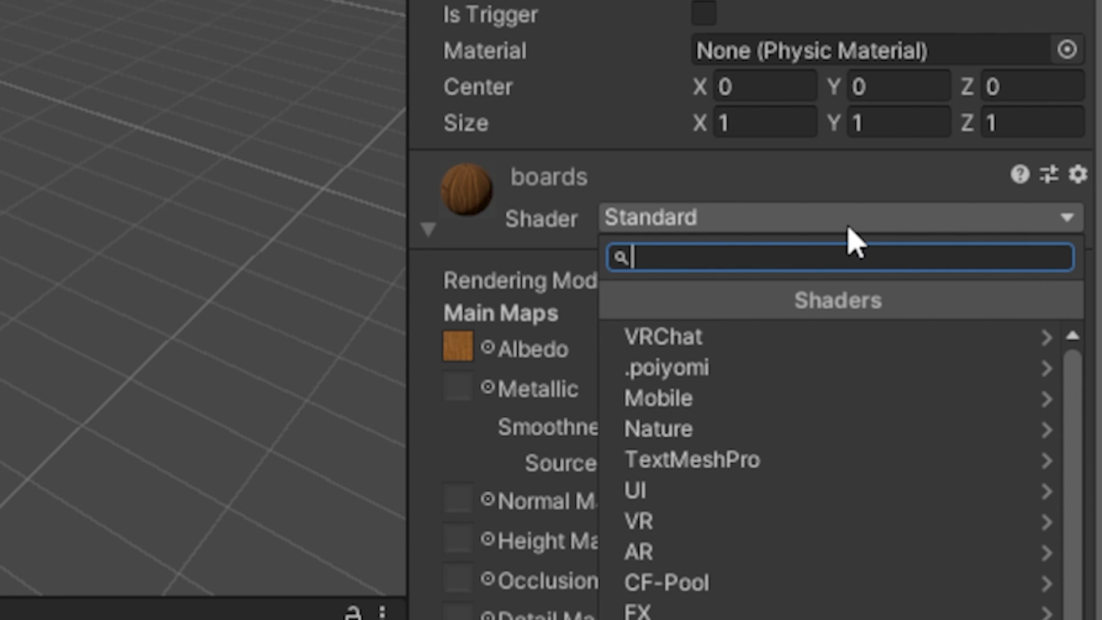
click(666, 367)
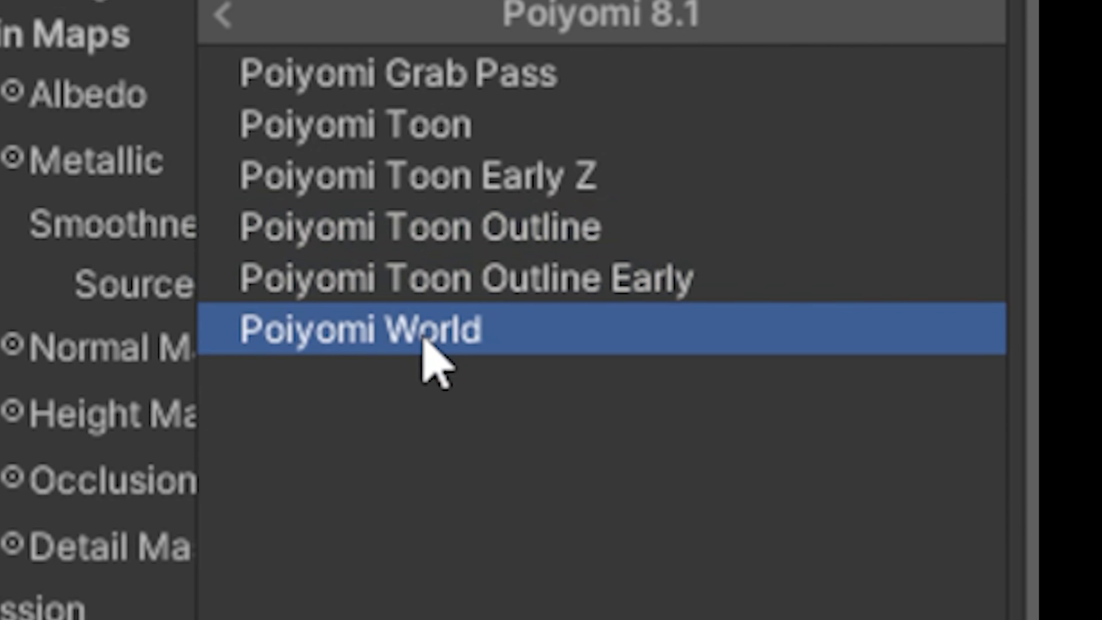
click(359, 329)
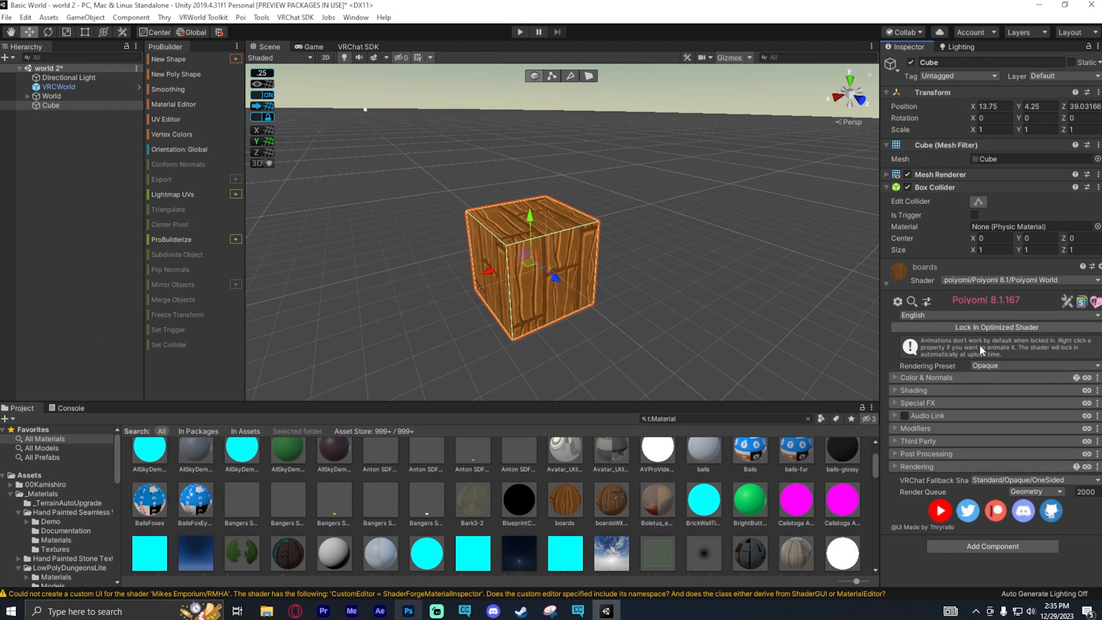
Step: Review the Color & Normals section, its main texture and base colour picker
click(915, 378)
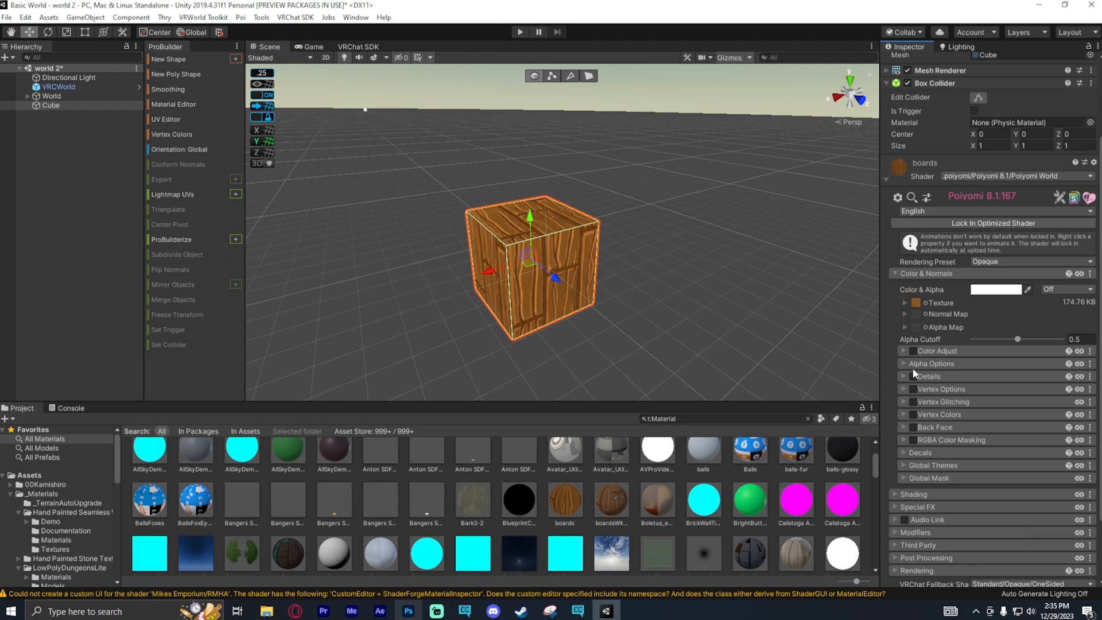
mouse_move(953, 308)
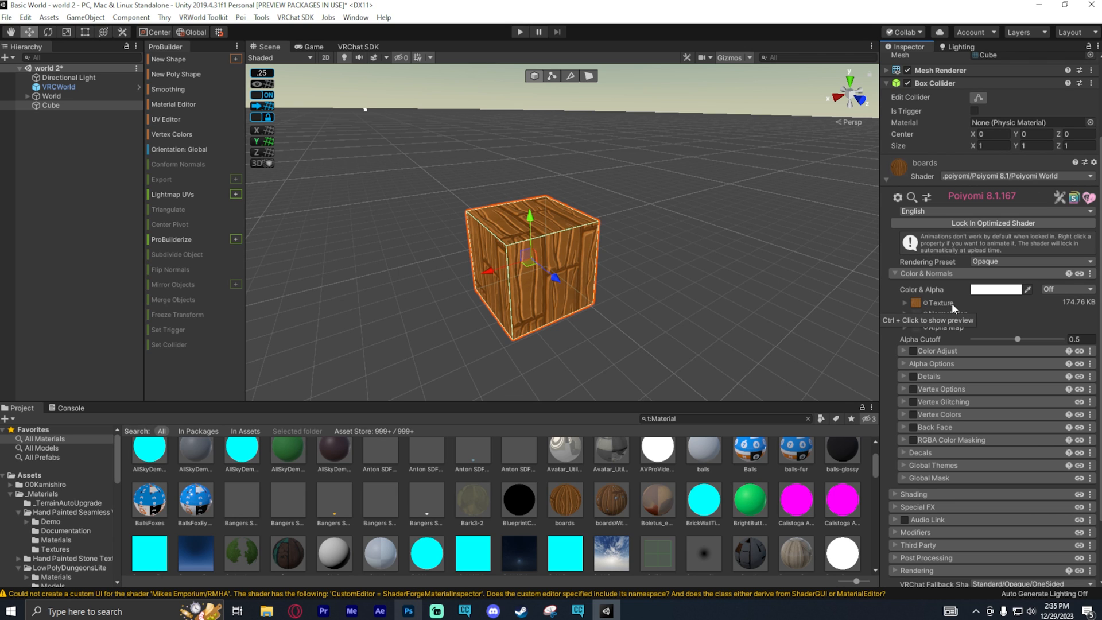
click(994, 289)
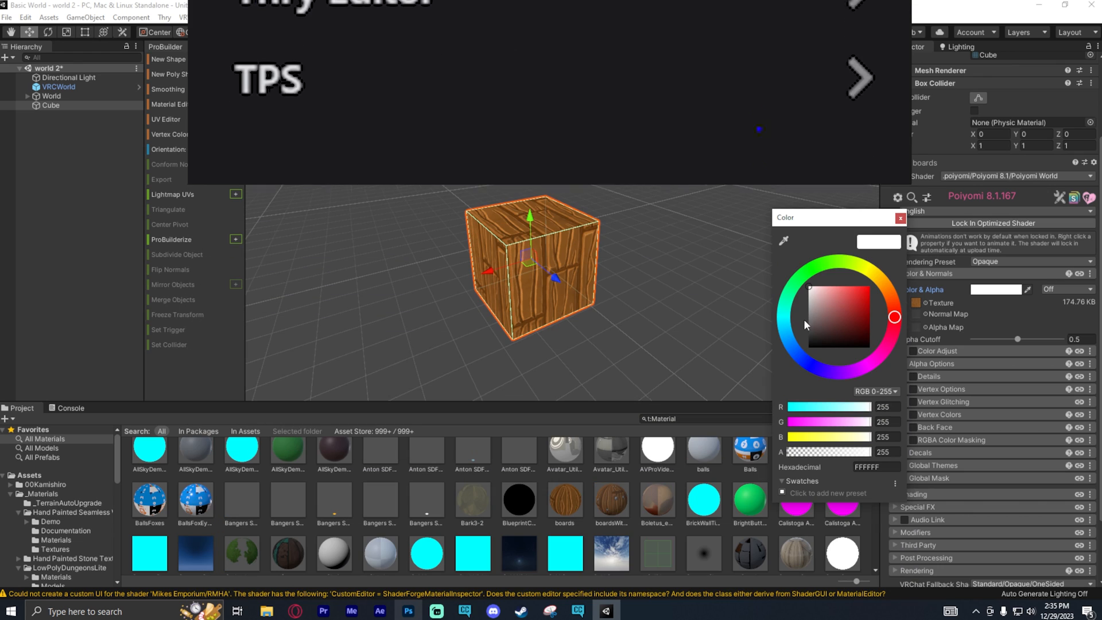
click(808, 321)
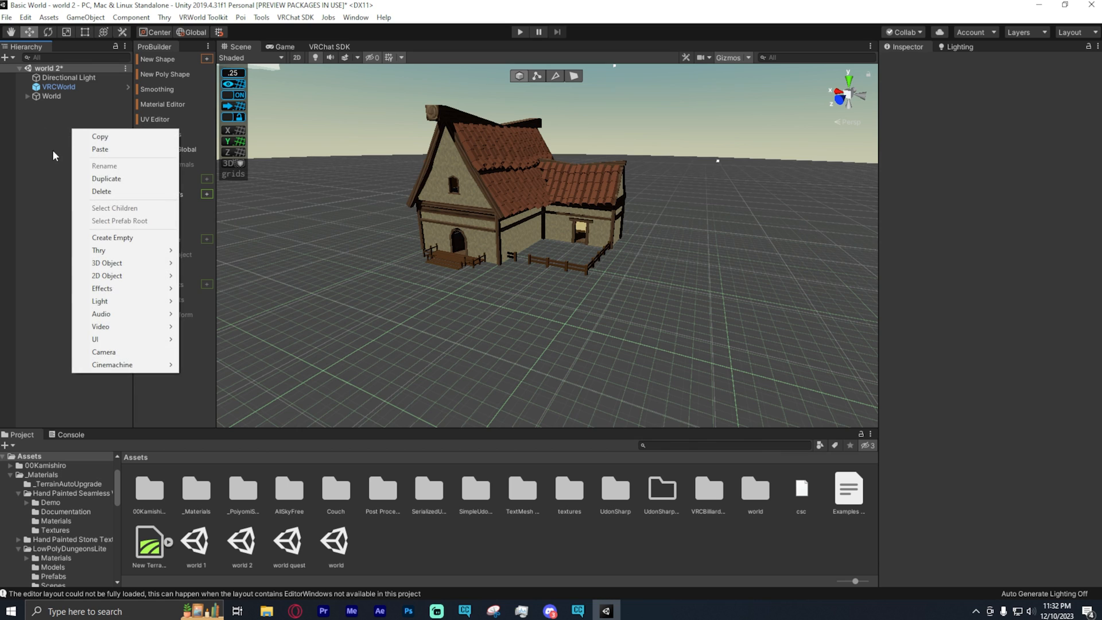
mouse_move(125, 250)
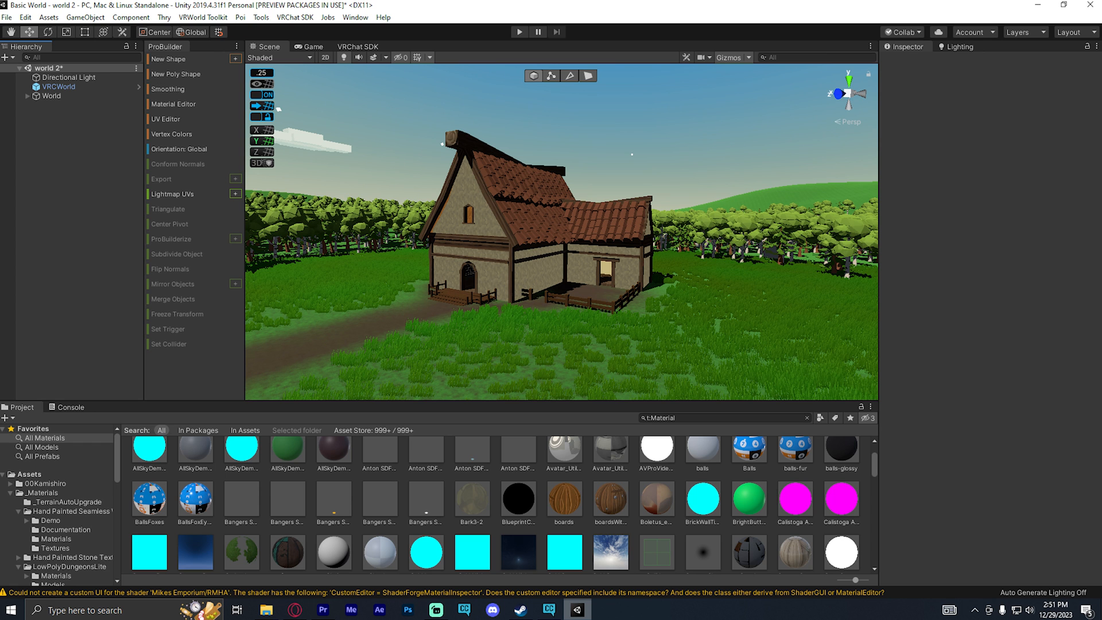
Step: Add a 3D Object > Terrain from the Hierarchy and show its settings in the Inspector
right_click(67, 197)
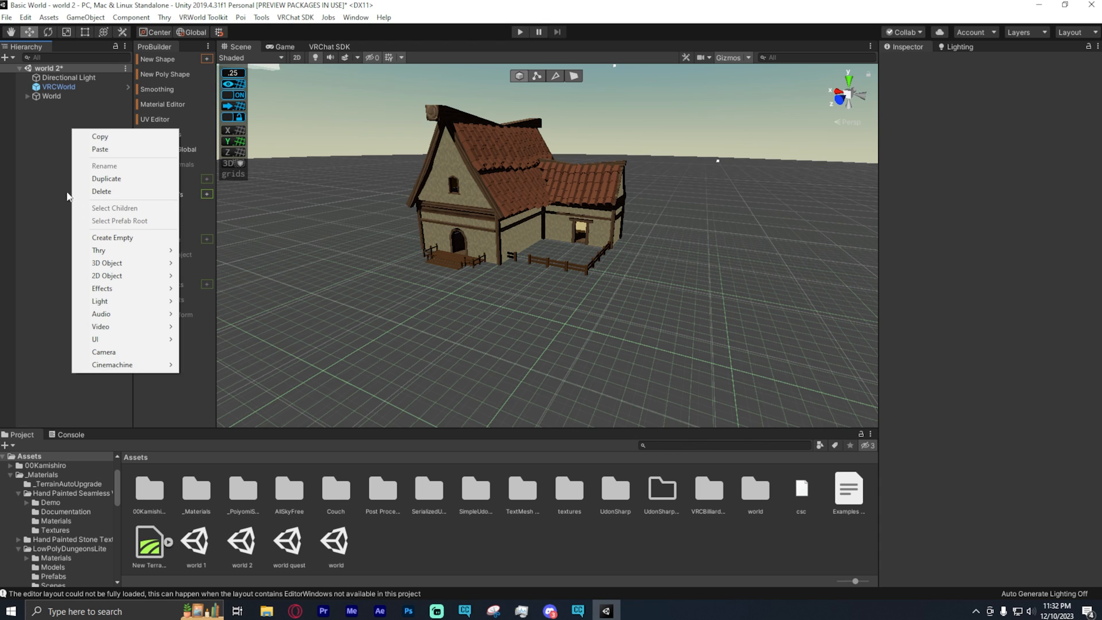
mouse_move(124, 263)
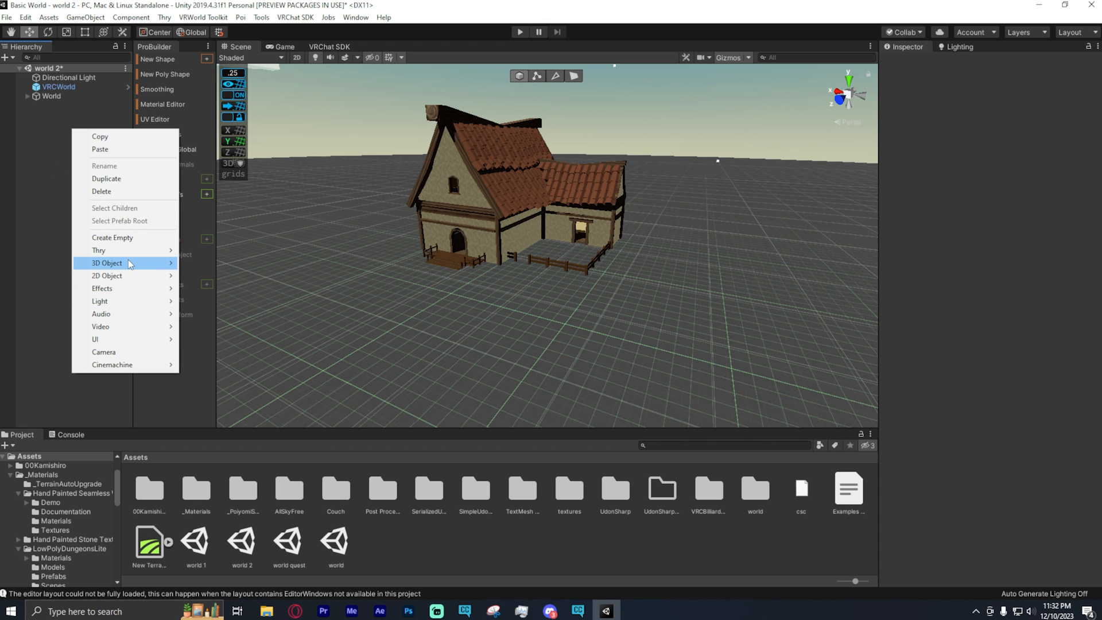
click(390, 191)
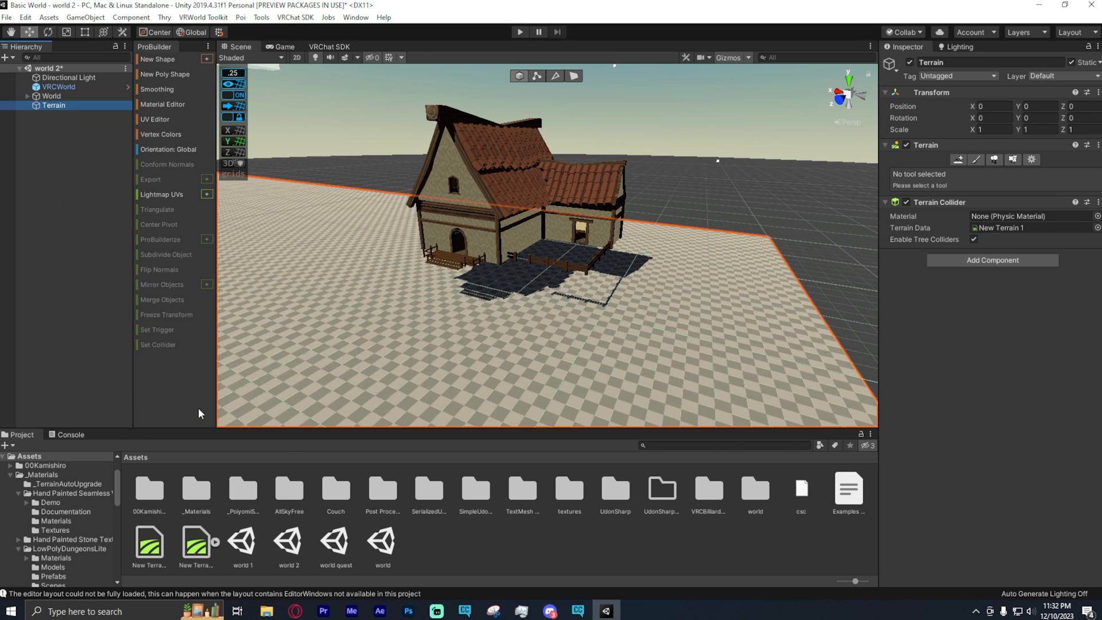
click(1031, 160)
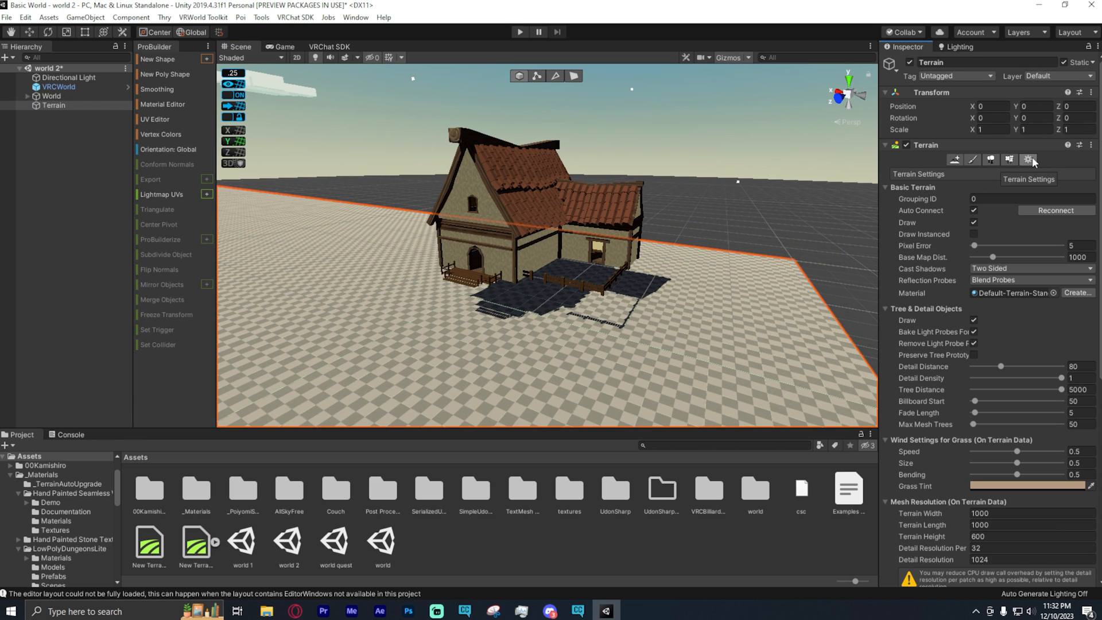
scroll(down, 3)
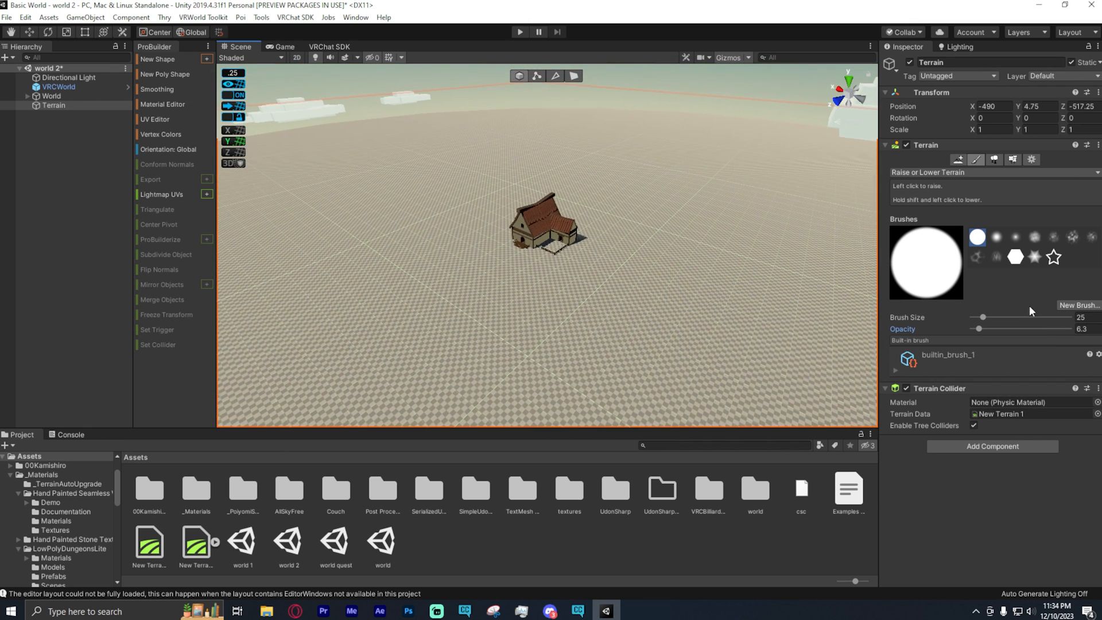
Step: Brush gentle hills onto the far terrain with Raise or Lower Terrain
drag(983, 317, 1032, 316)
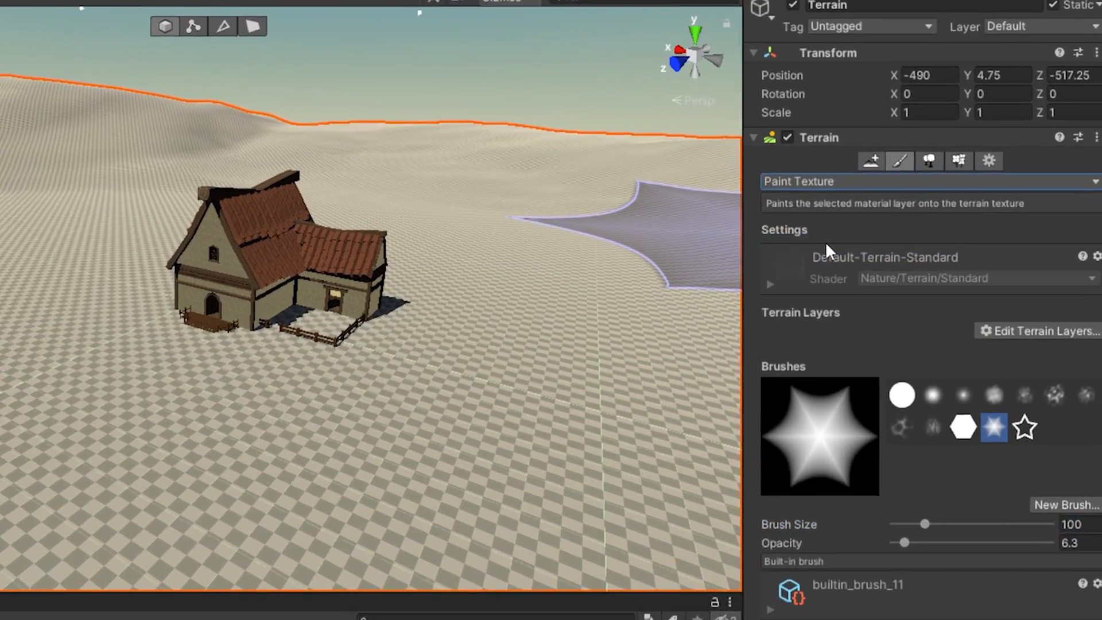
Step: Switch to Paint Texture and add grass and ground layers via Edit Terrain Layers
click(926, 181)
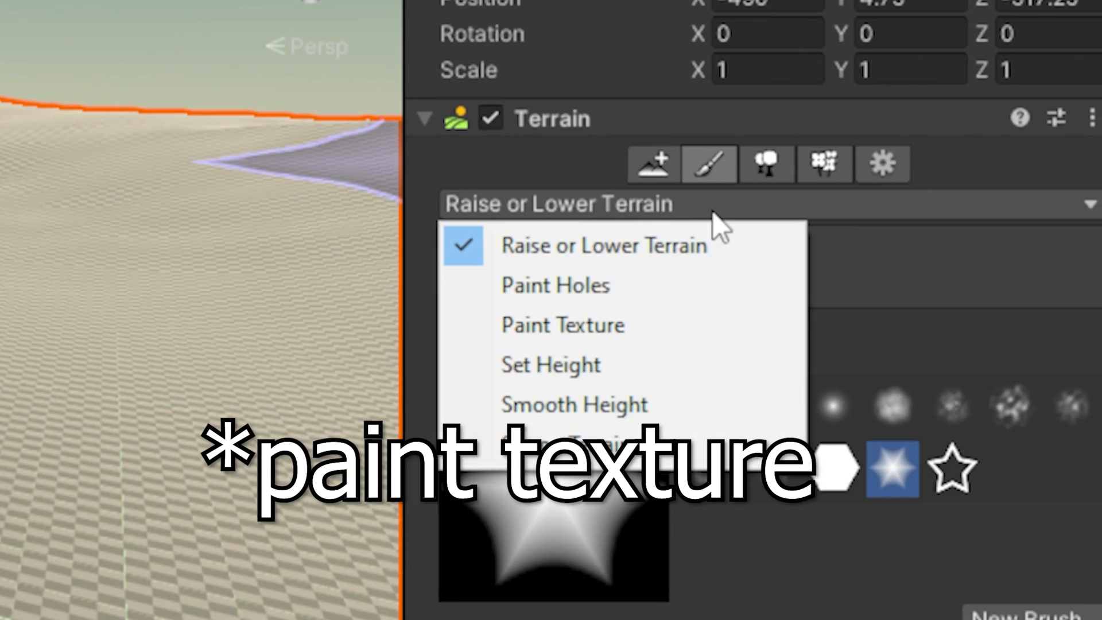
click(563, 325)
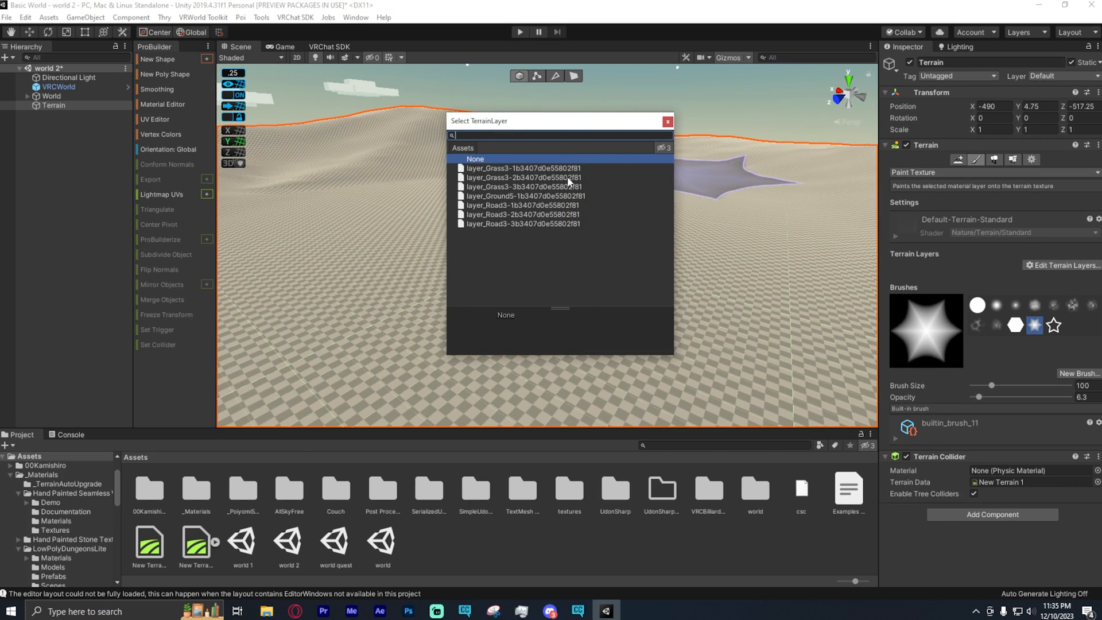
click(522, 167)
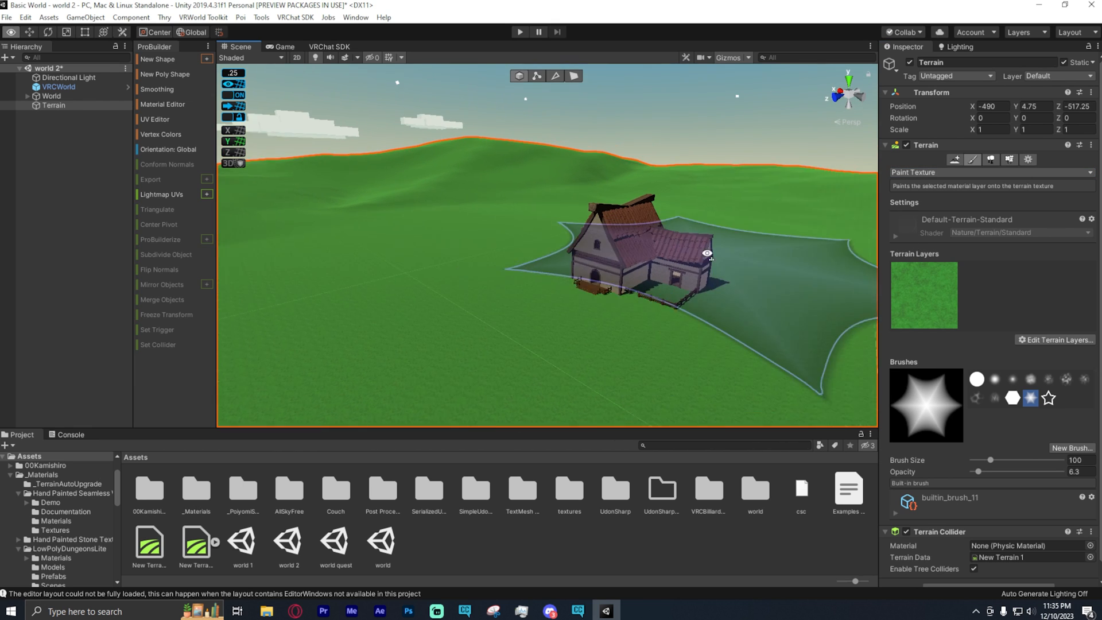
click(1053, 355)
text(24)
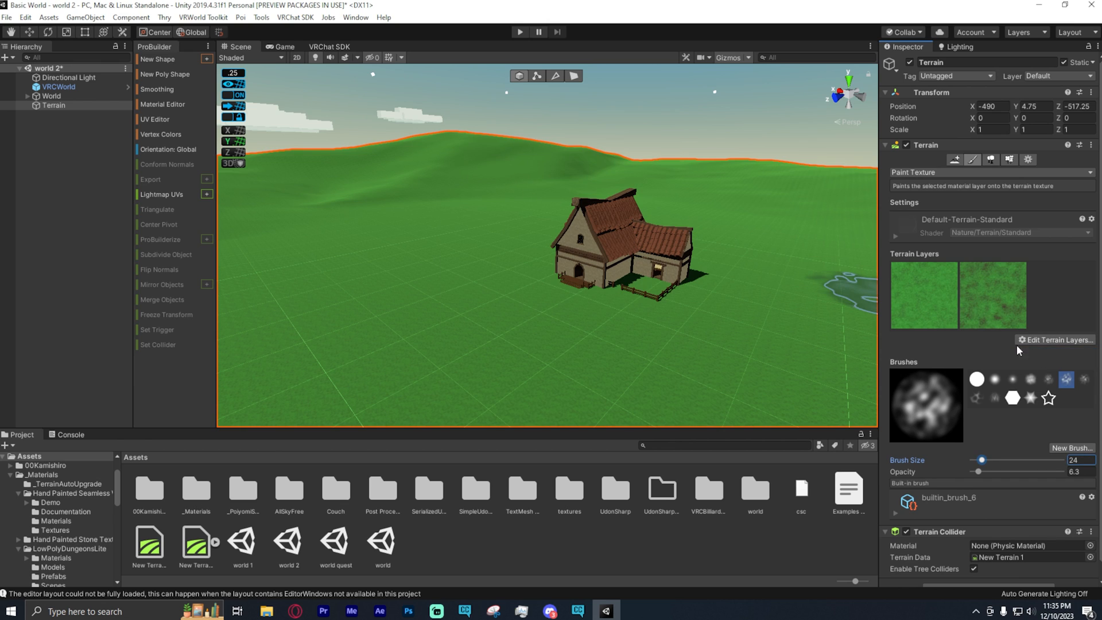
click(1047, 355)
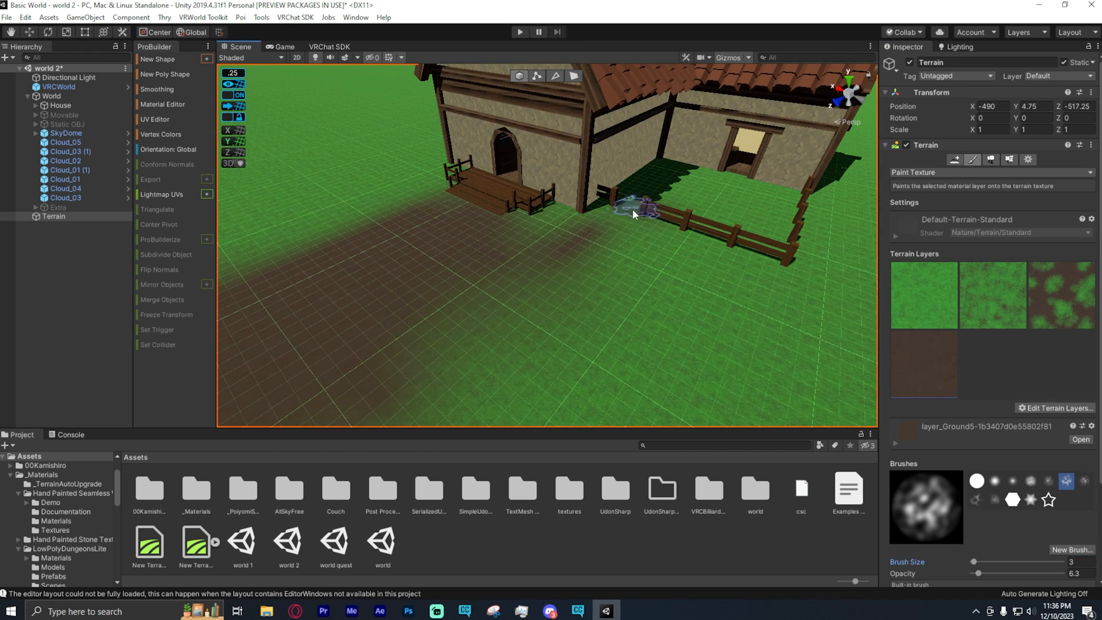
Step: Brush brown dirt onto the ground in front of the house
drag(633, 211, 795, 211)
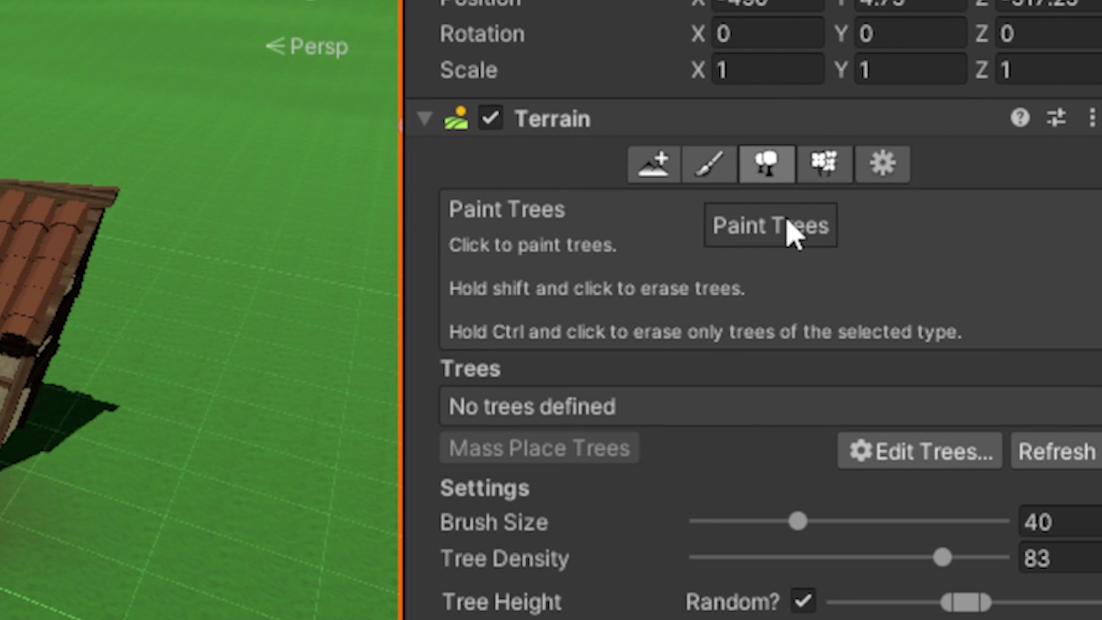
Step: In Paint Trees, add PP_Birch_Tree_06 and PP_Tree_02 tree types to the terrain
click(918, 450)
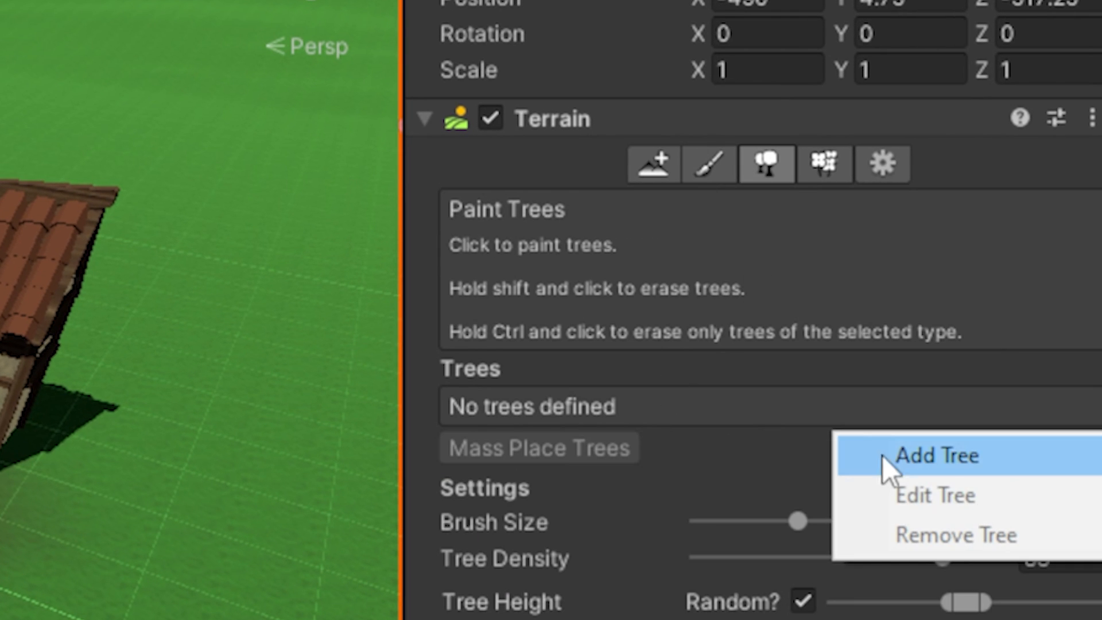
click(937, 456)
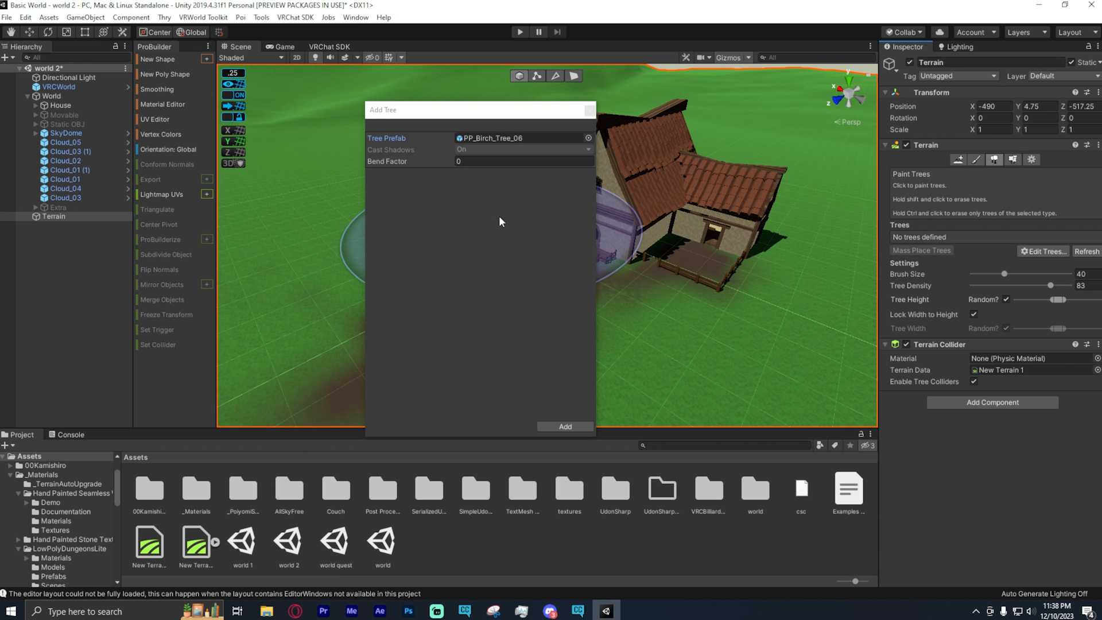
click(564, 427)
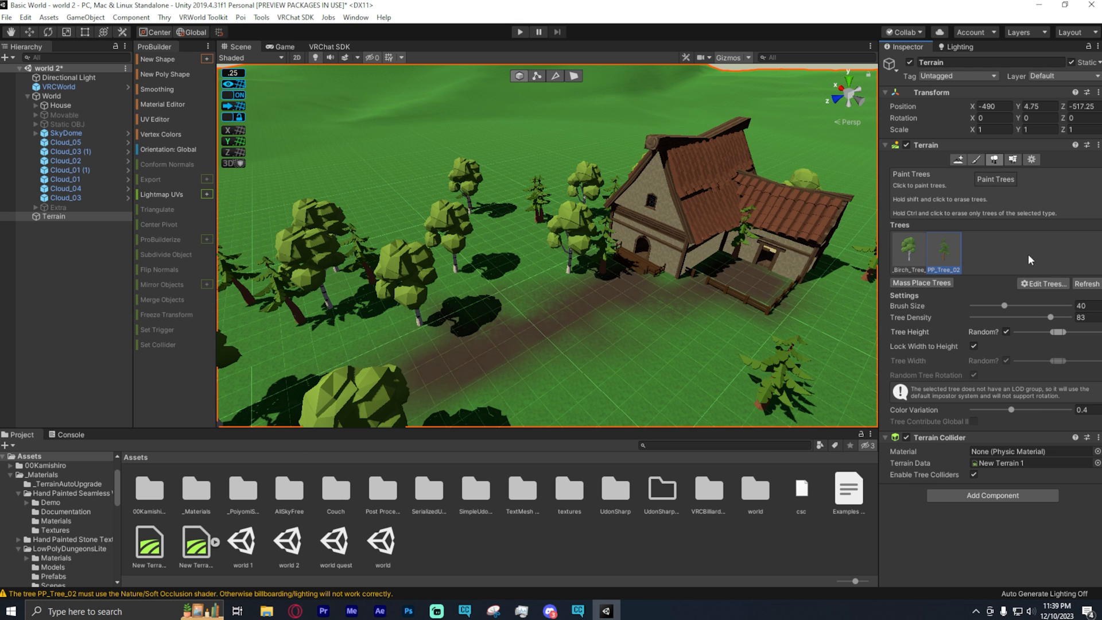
Step: Mass Place Trees so birch and leafy trees cover the whole terrain
click(921, 282)
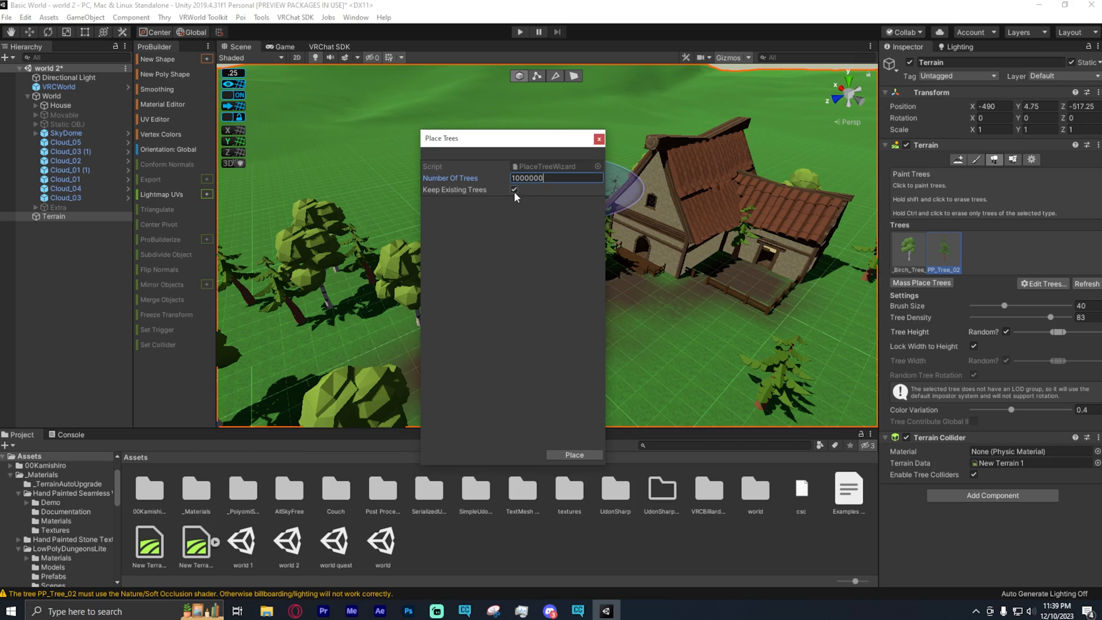
click(574, 454)
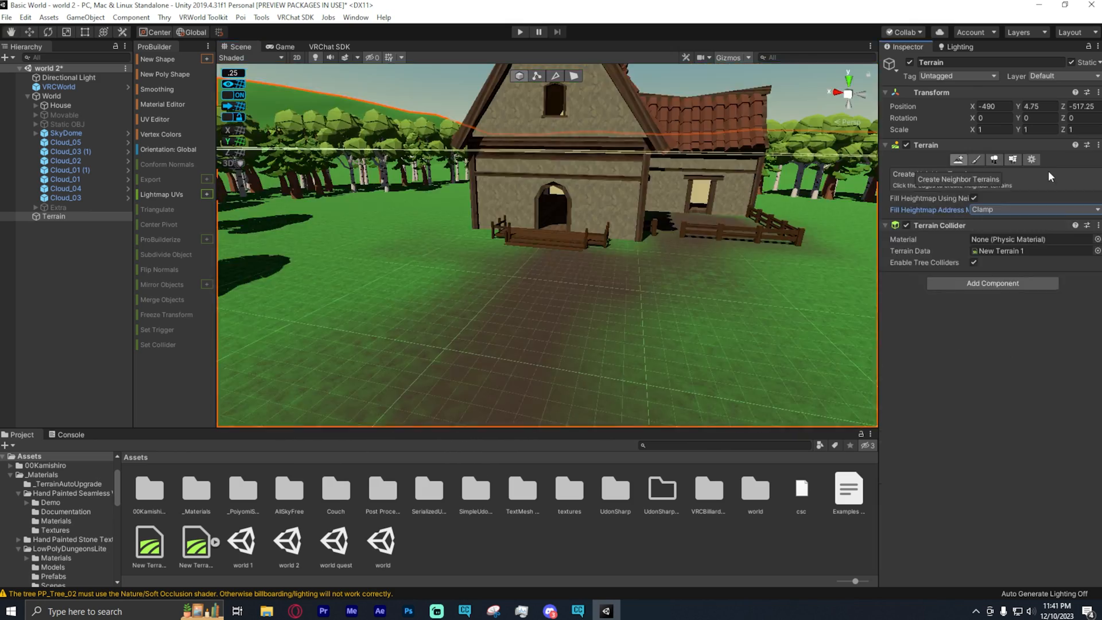
Step: In Paint Details, add a grass texture and search the Detail Texture picker for 'grass'
click(1012, 160)
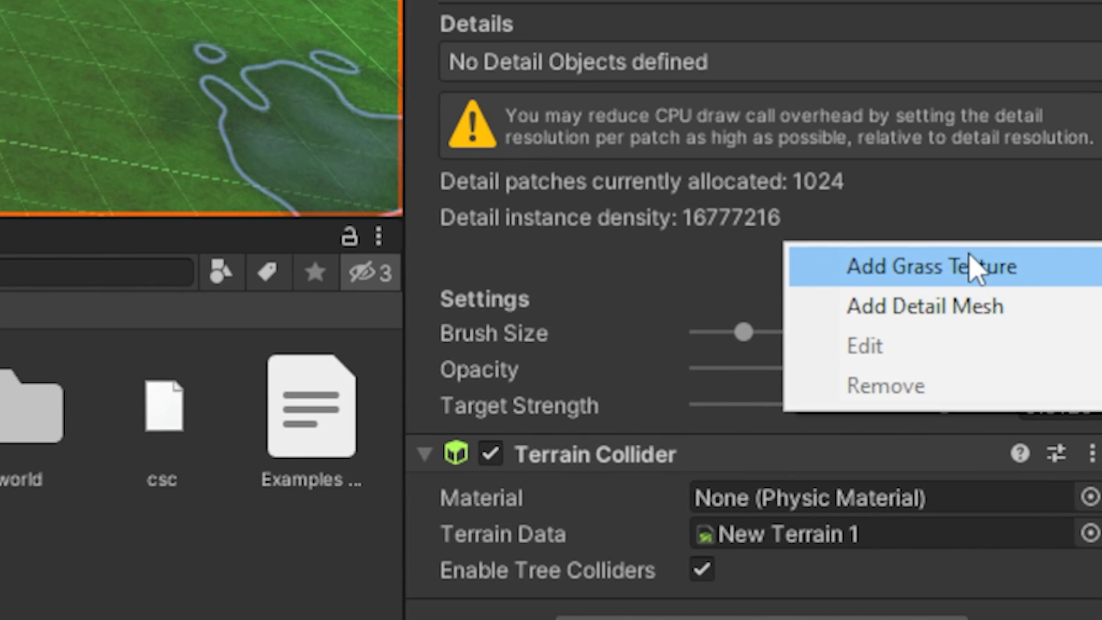
click(910, 263)
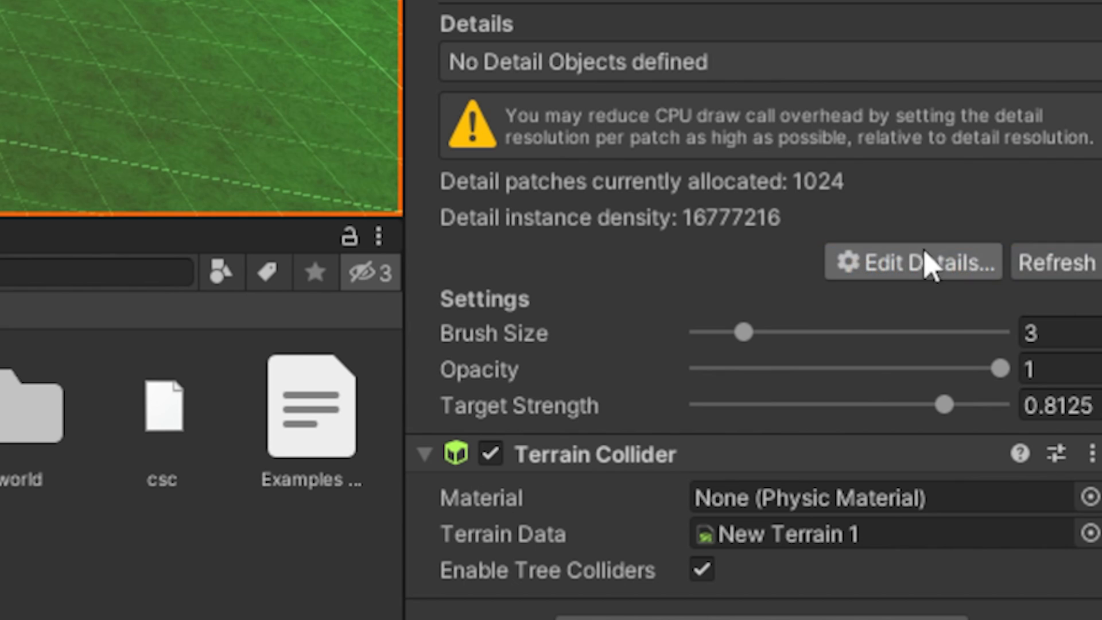
click(910, 261)
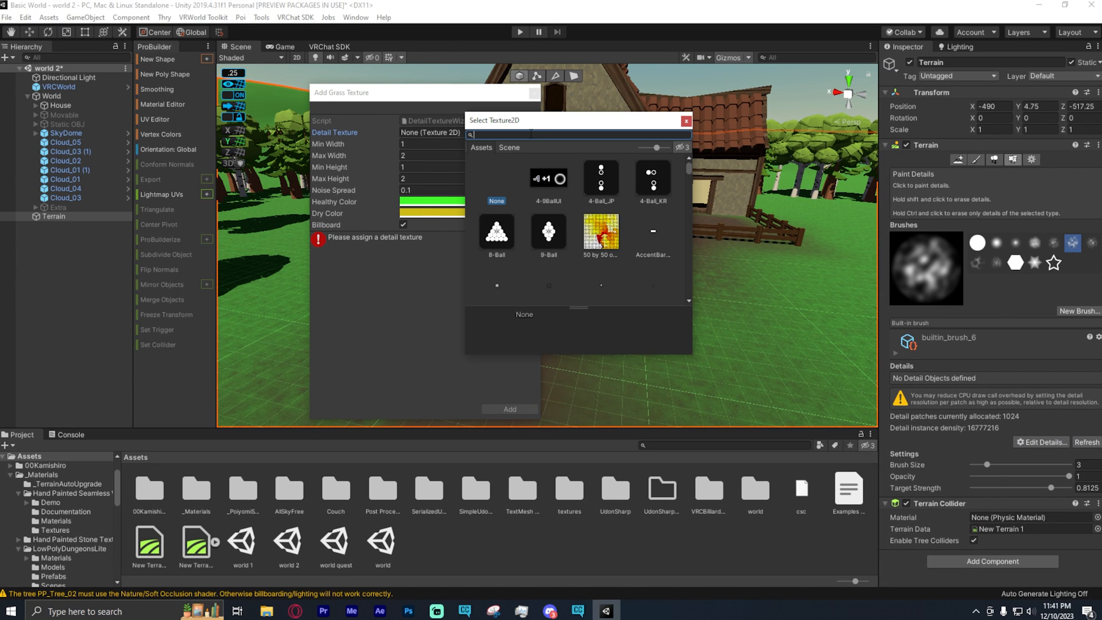
text(grass)
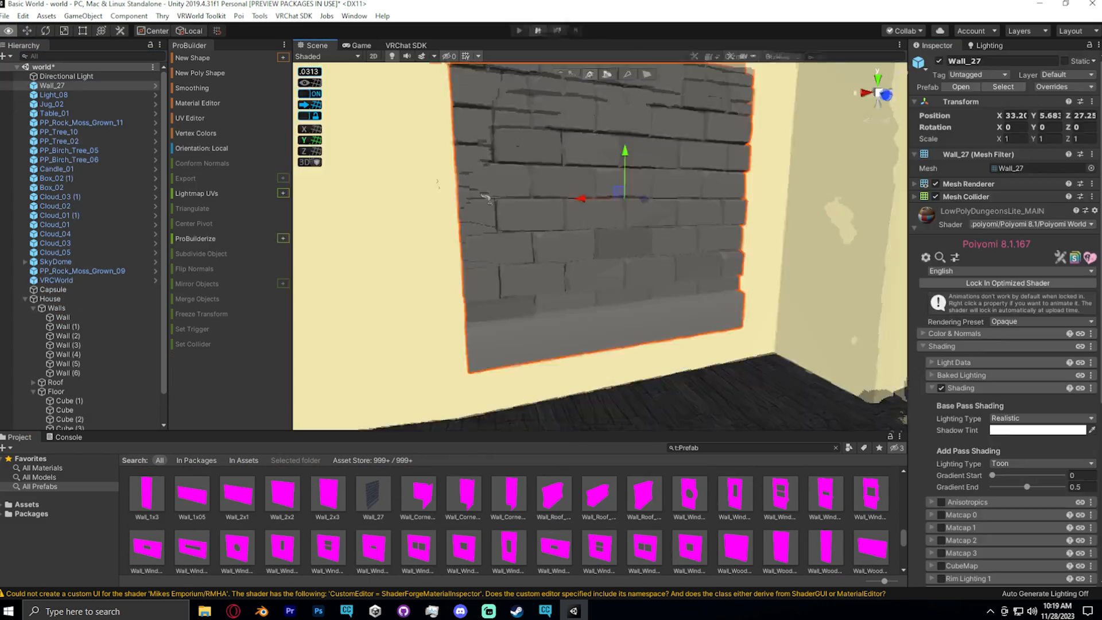
Step: Leave Unity for the browser showing vrcprefabs.com
click(519, 30)
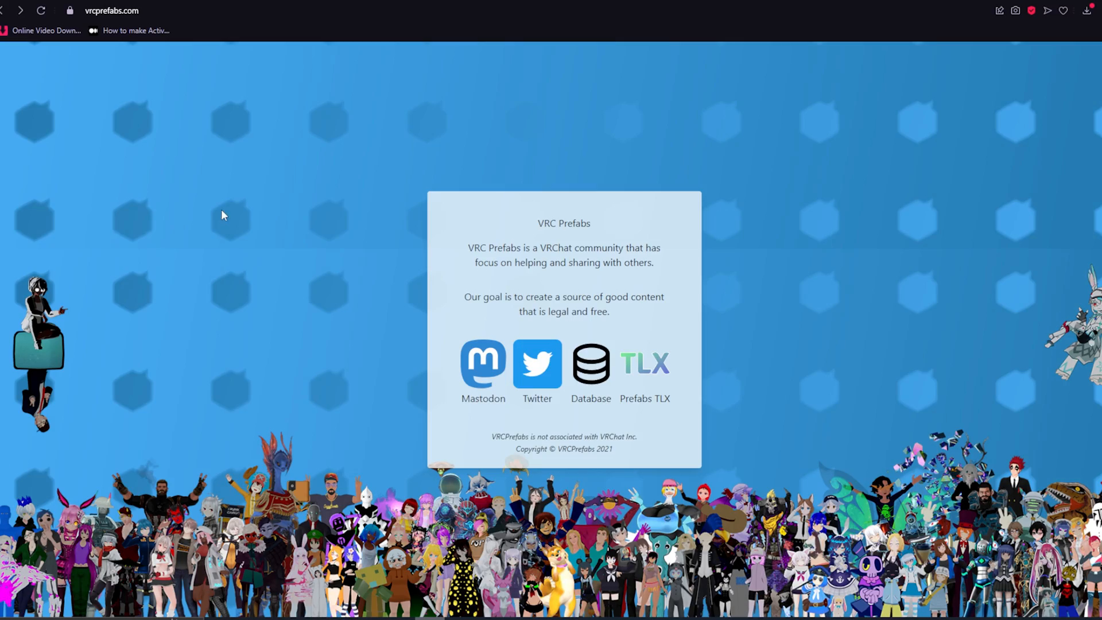
Step: Browse the VRC Prefabs database for the billiards prefab and return to the Unity scene
click(590, 364)
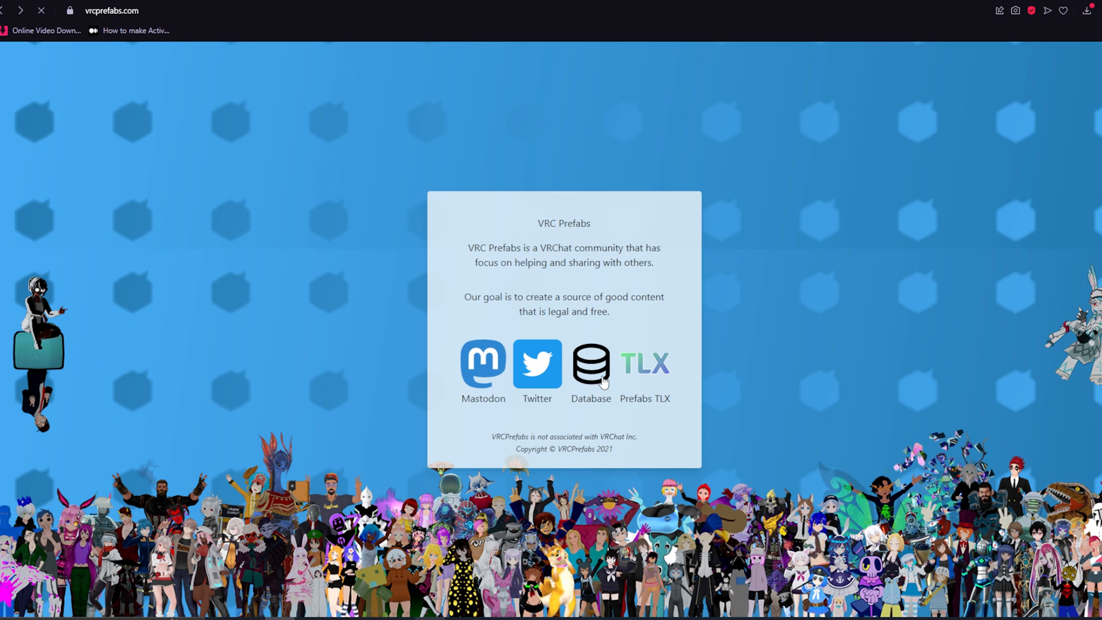
click(591, 364)
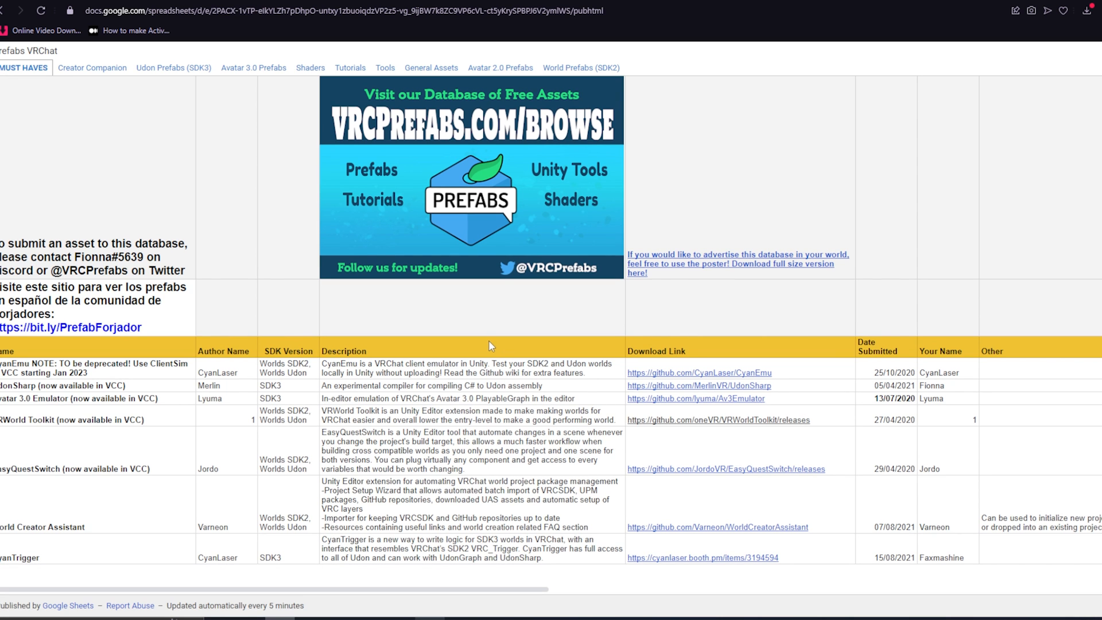
mouse_move(92, 68)
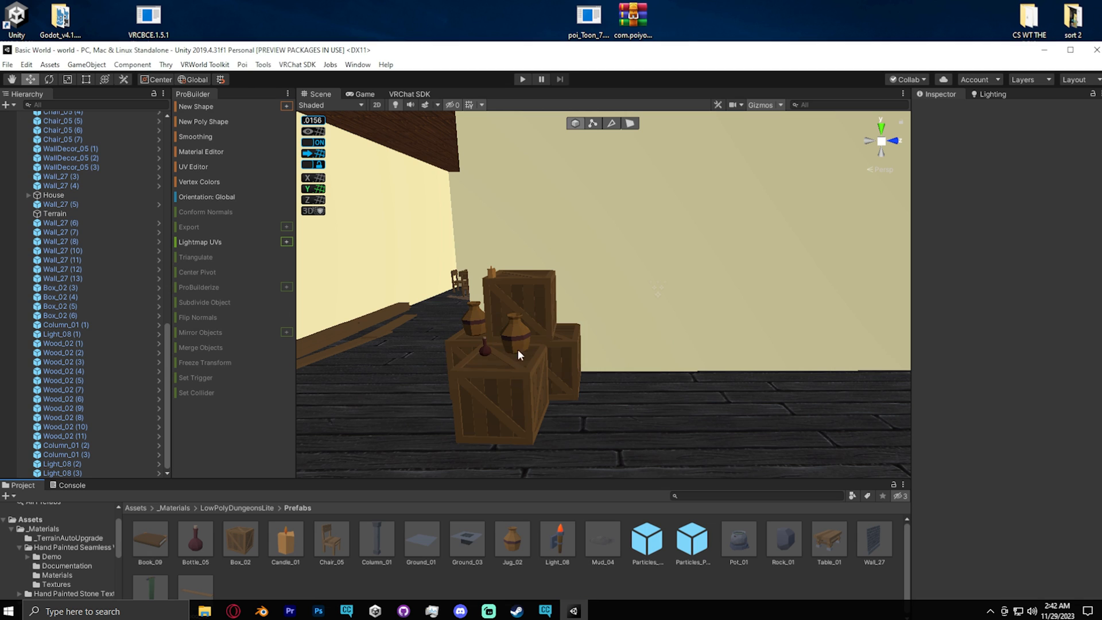
click(480, 275)
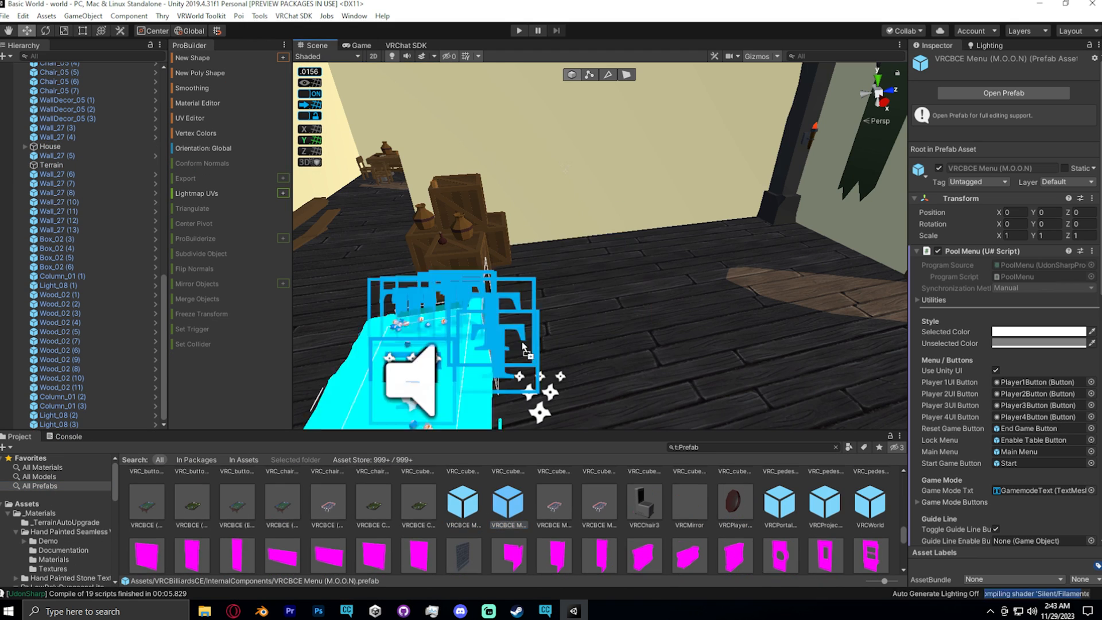
click(519, 30)
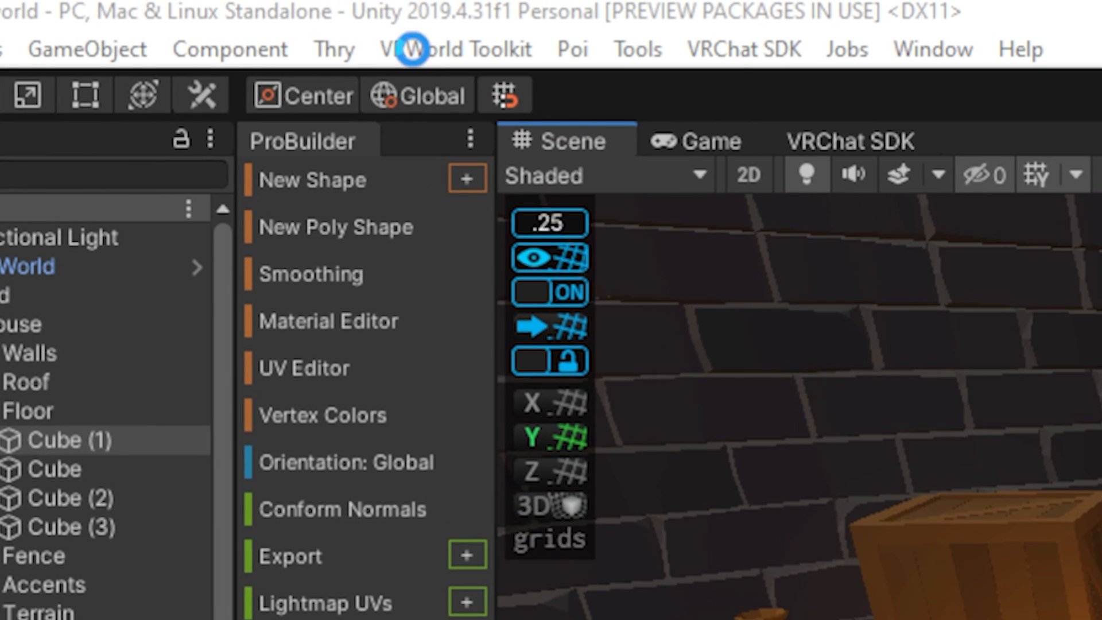
Step: In VRWorld Toolkit's Mass Texture Importer, cap the maximum texture size at 512
click(454, 48)
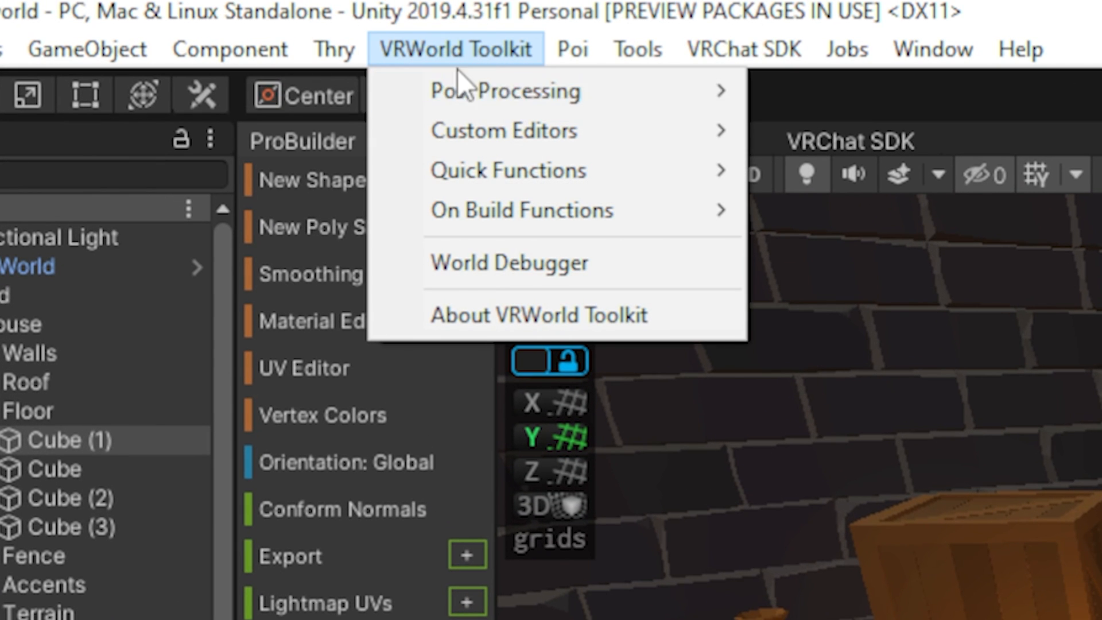
mouse_move(507, 170)
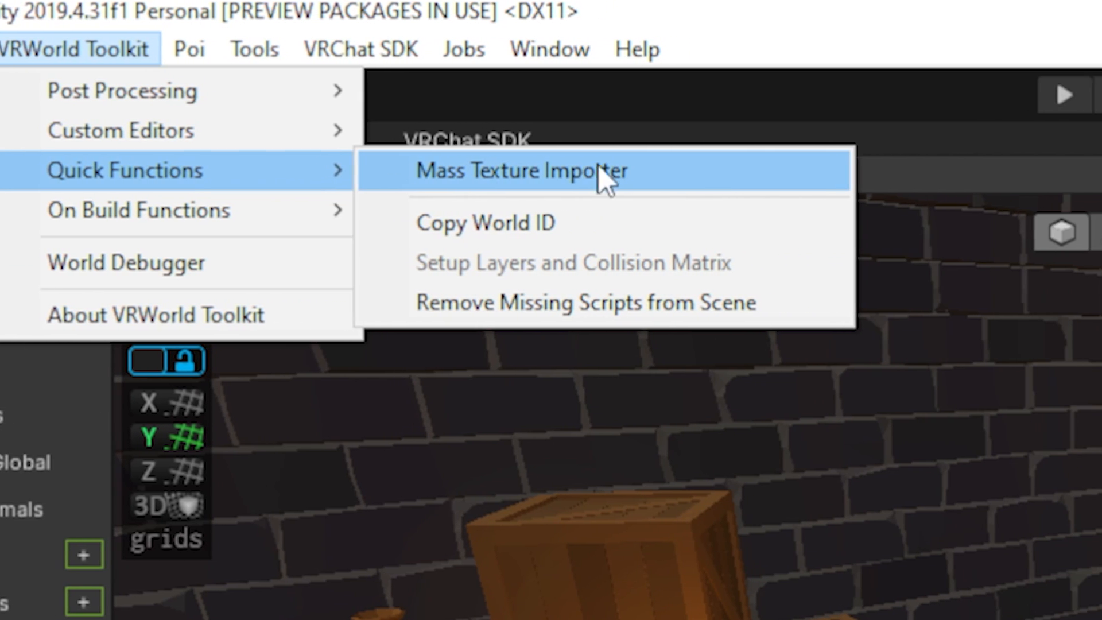
click(517, 170)
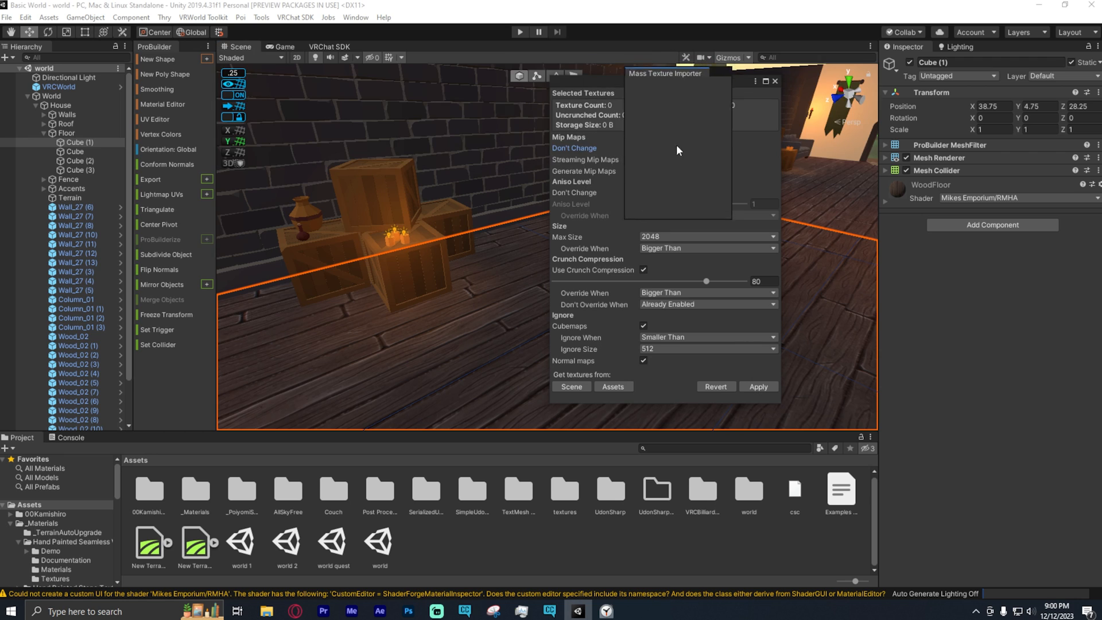
drag(664, 73, 612, 74)
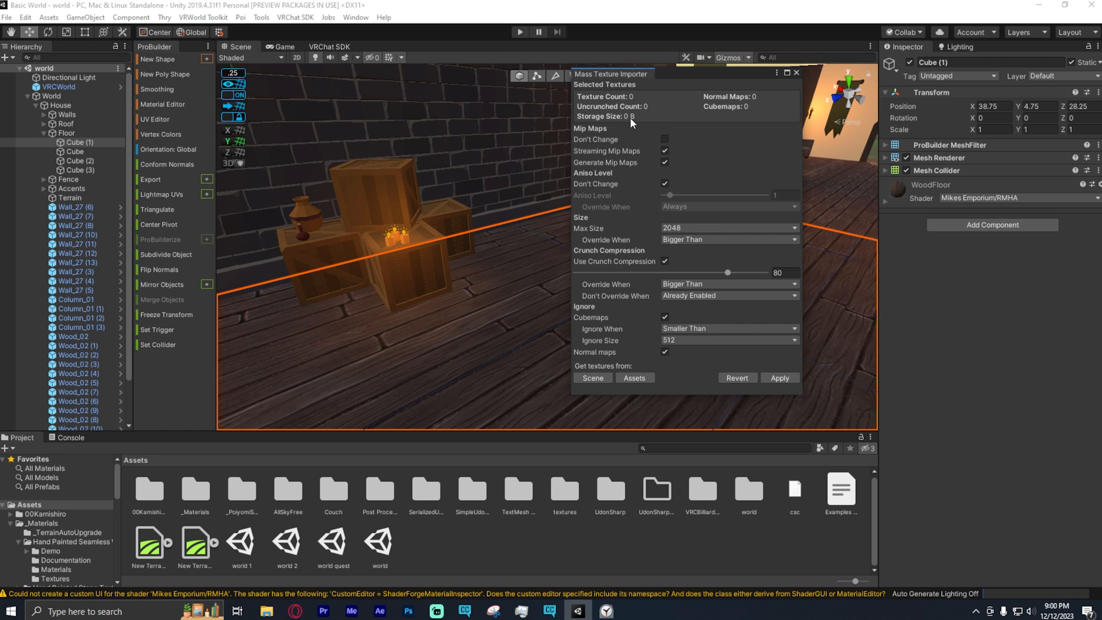
mouse_move(374, 364)
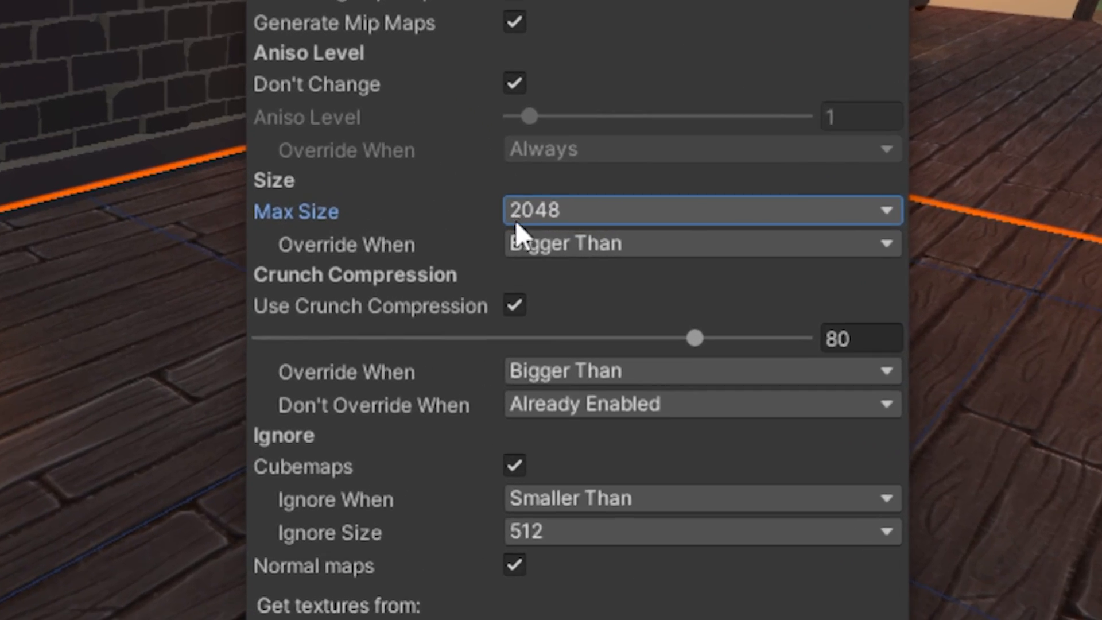
click(700, 210)
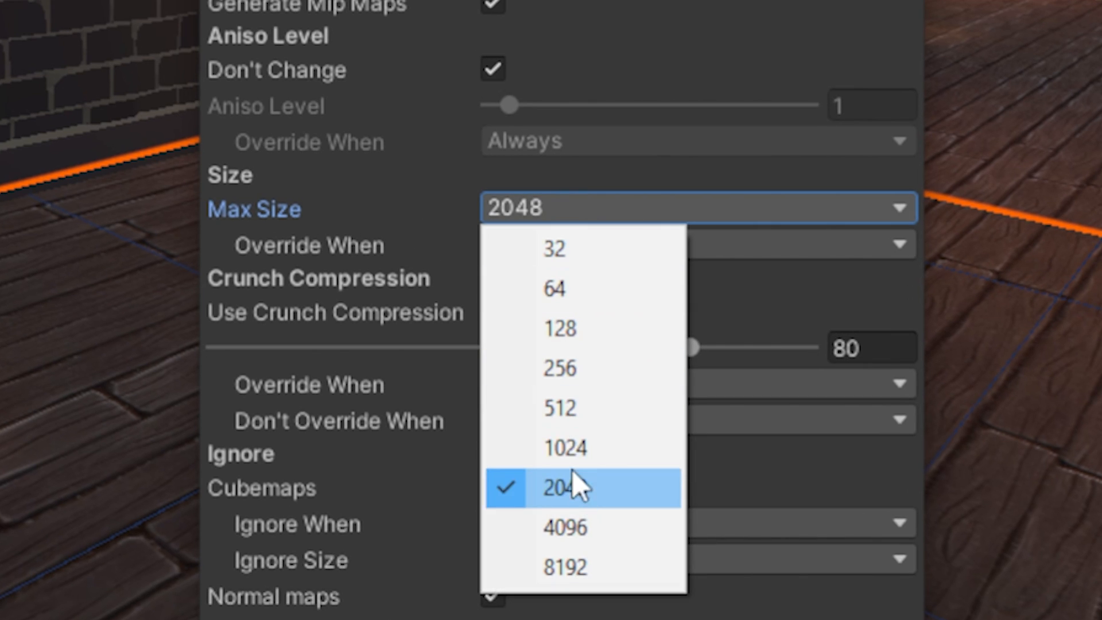
mouse_move(589, 407)
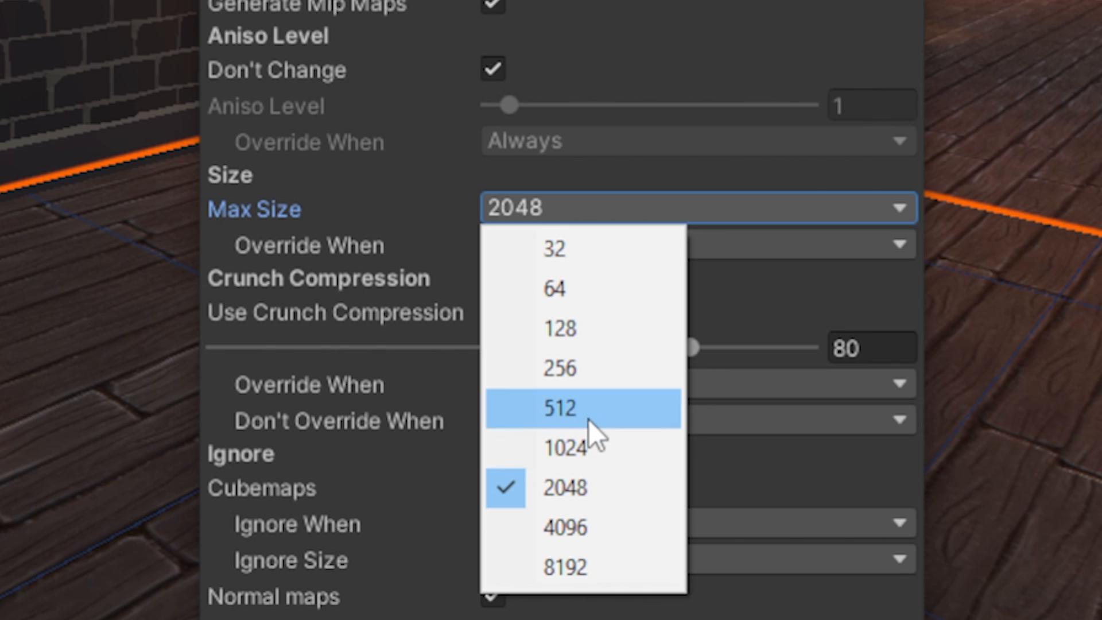
click(559, 409)
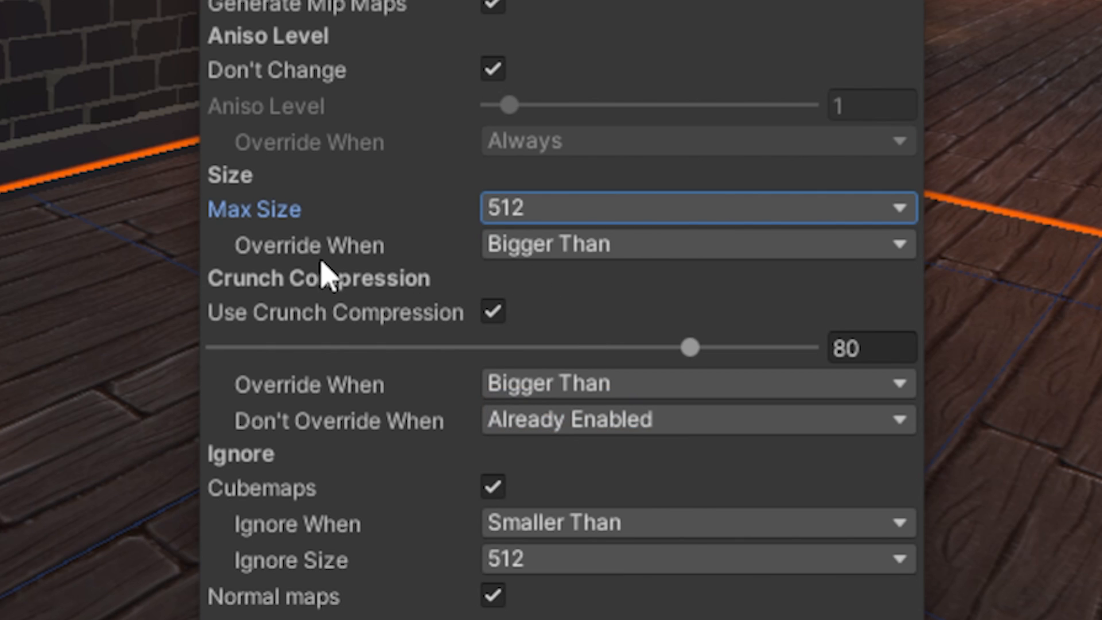
mouse_move(537, 305)
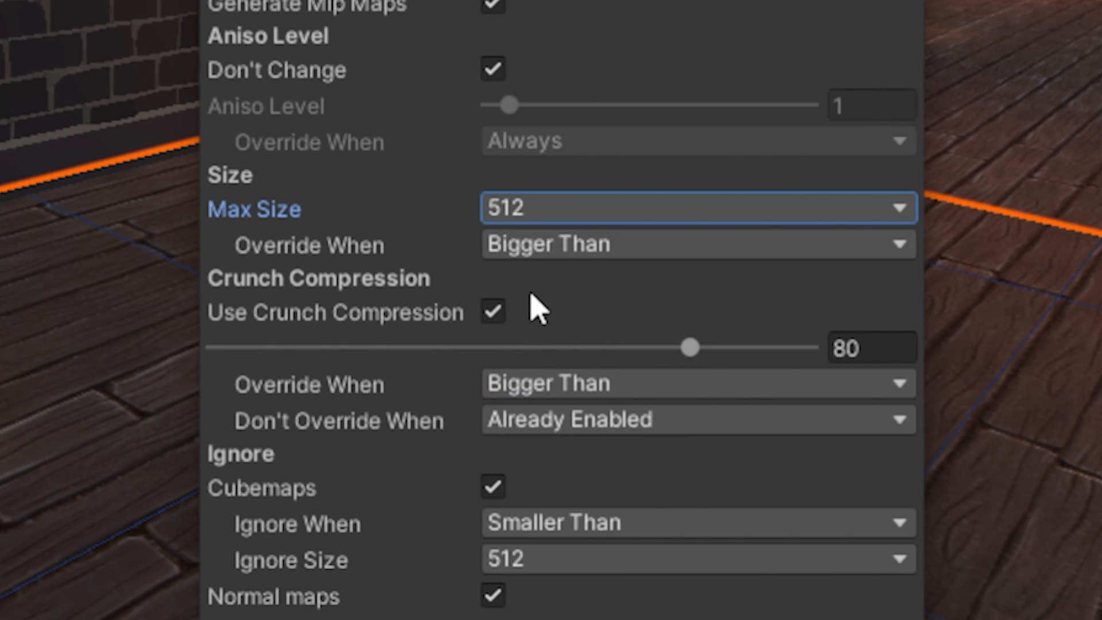
mouse_move(745, 377)
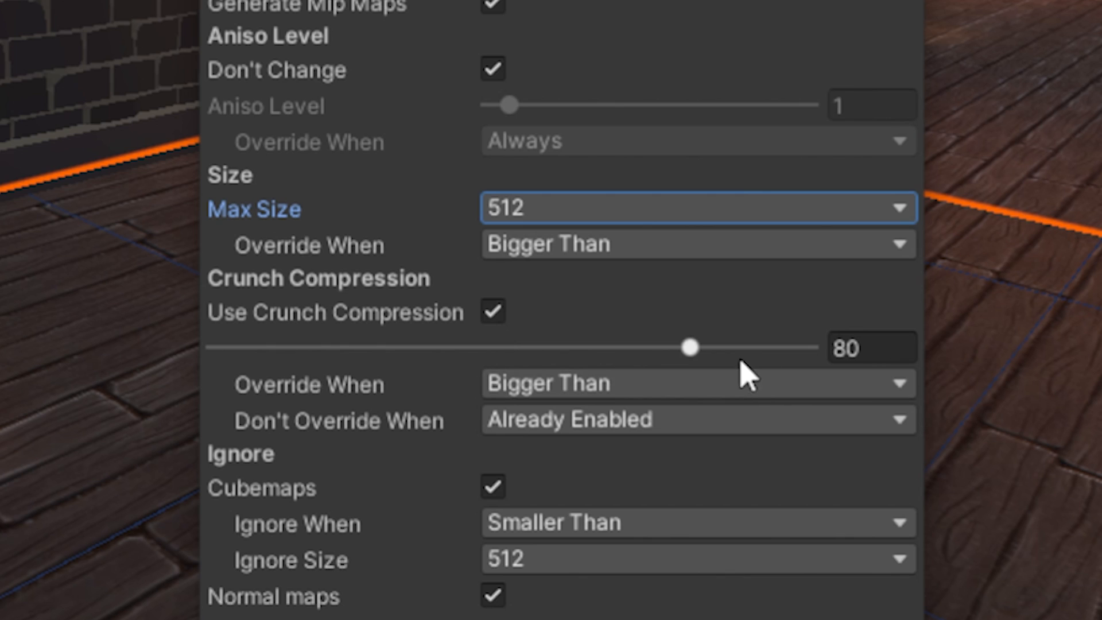
mouse_move(709, 372)
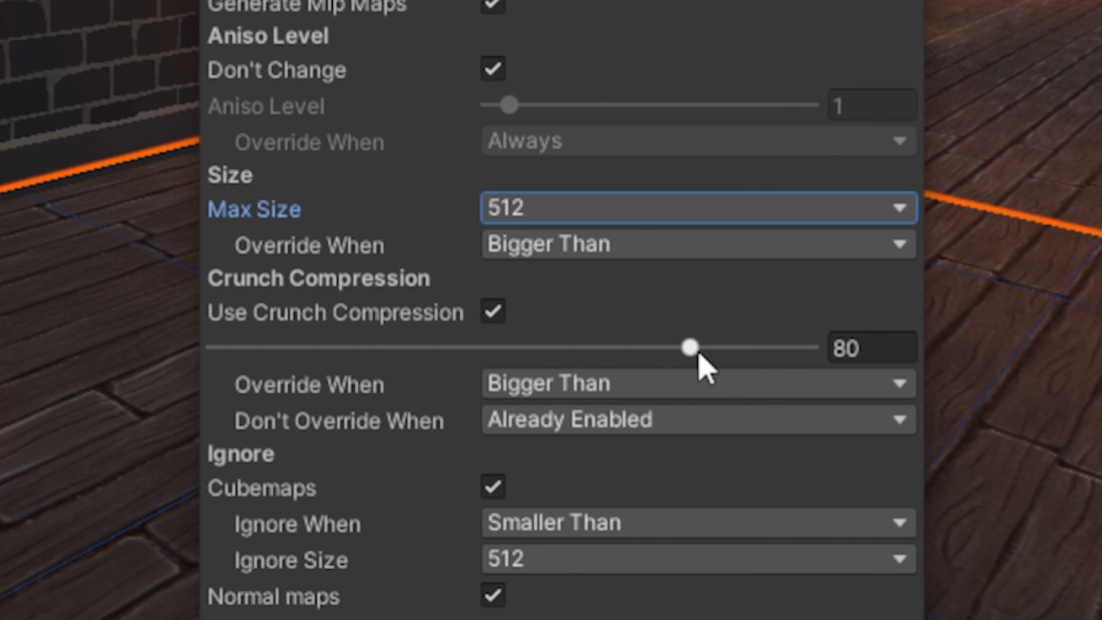
mouse_move(341, 400)
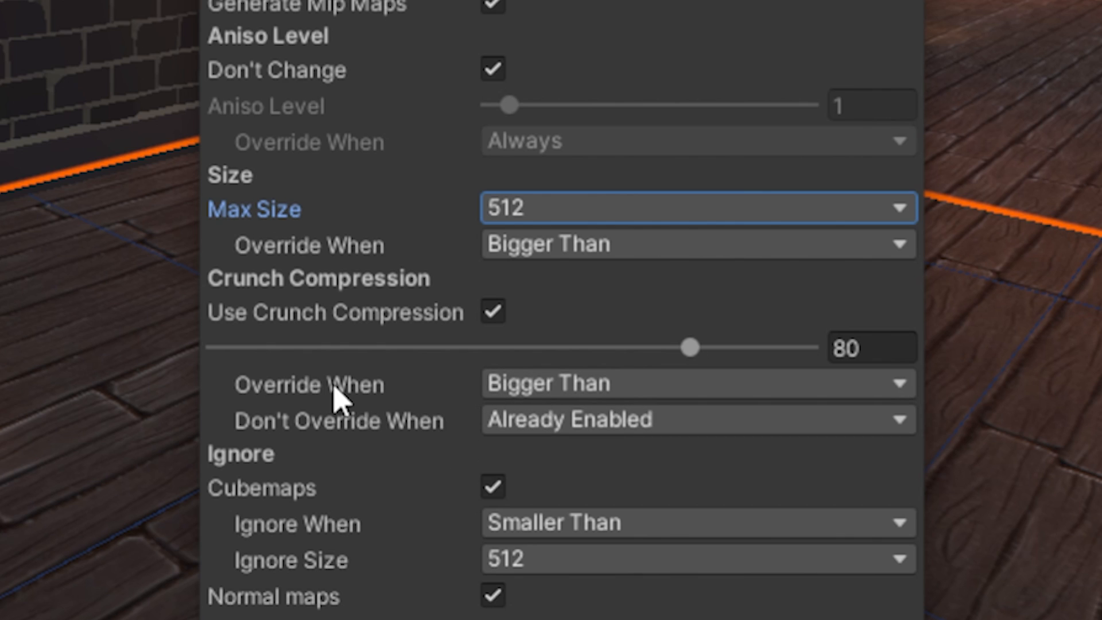
mouse_move(255, 445)
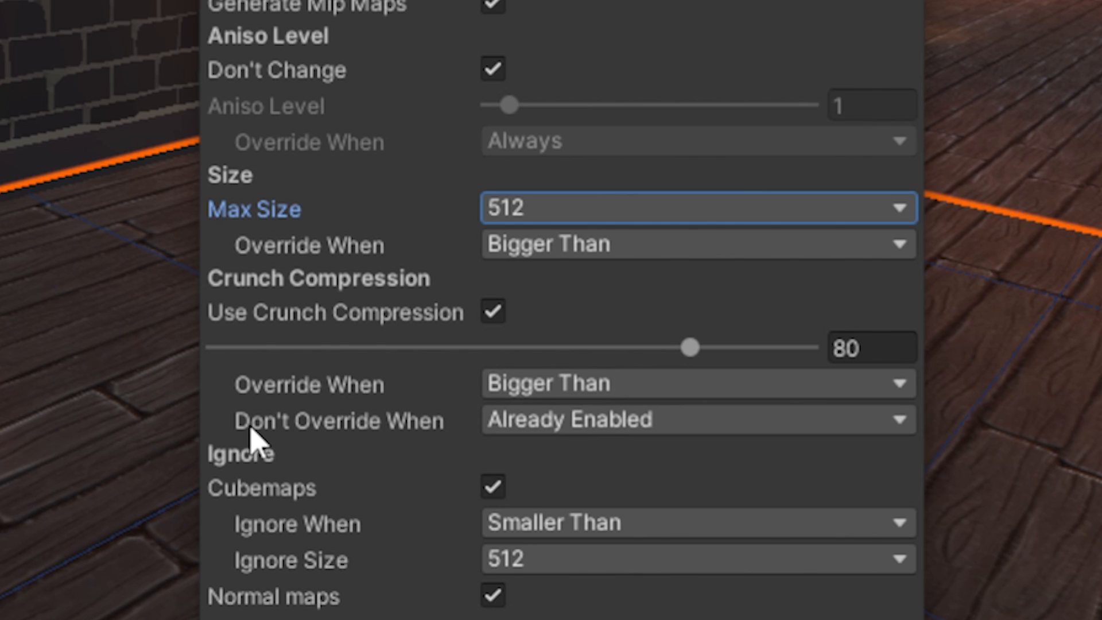
mouse_move(597, 478)
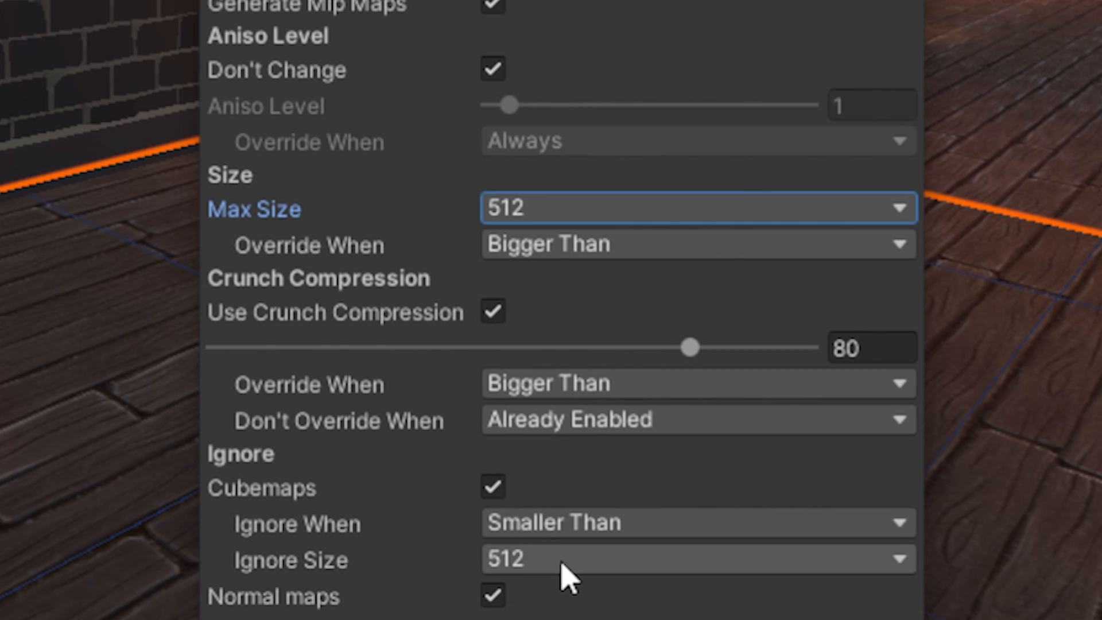
mouse_move(524, 225)
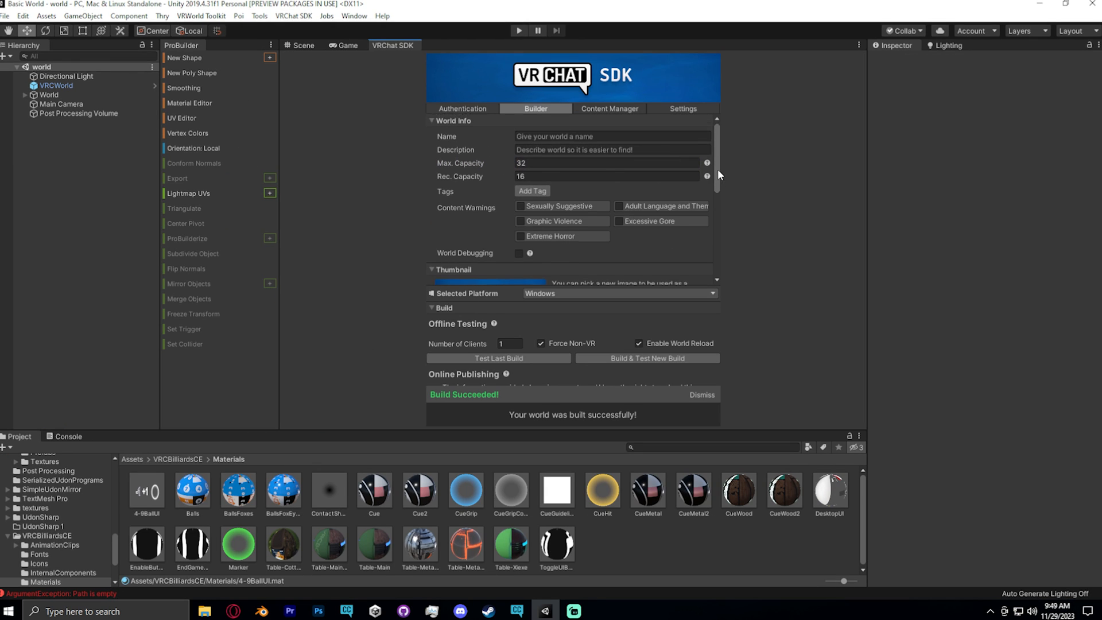
Step: Enter the world description 'A smal hous s' in the VRChat SDK Builder
click(775, 218)
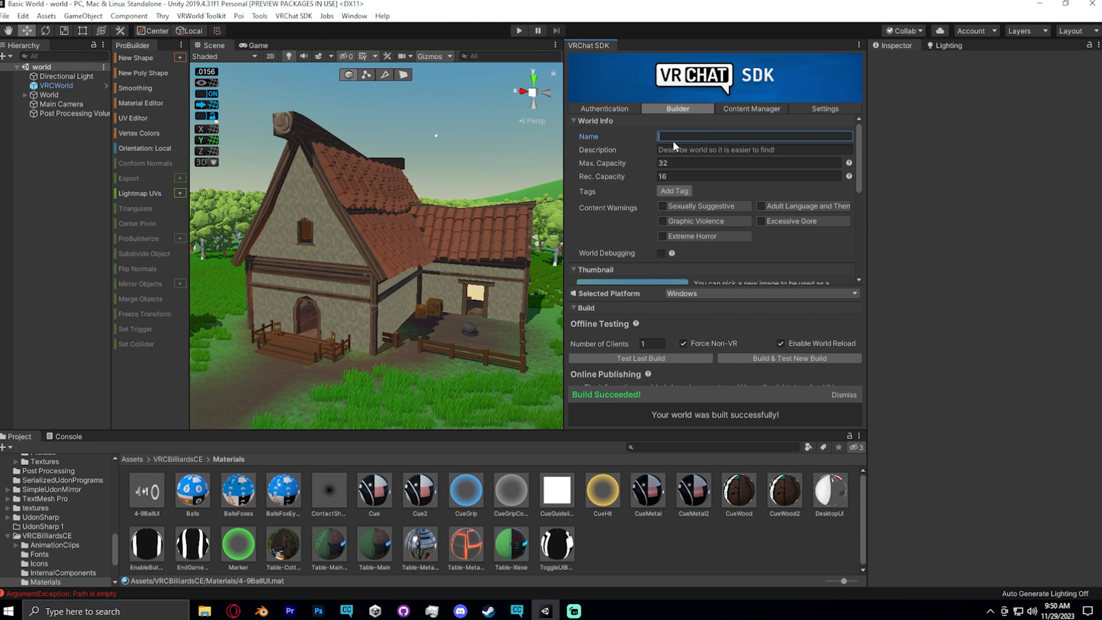
text(A smal hous s)
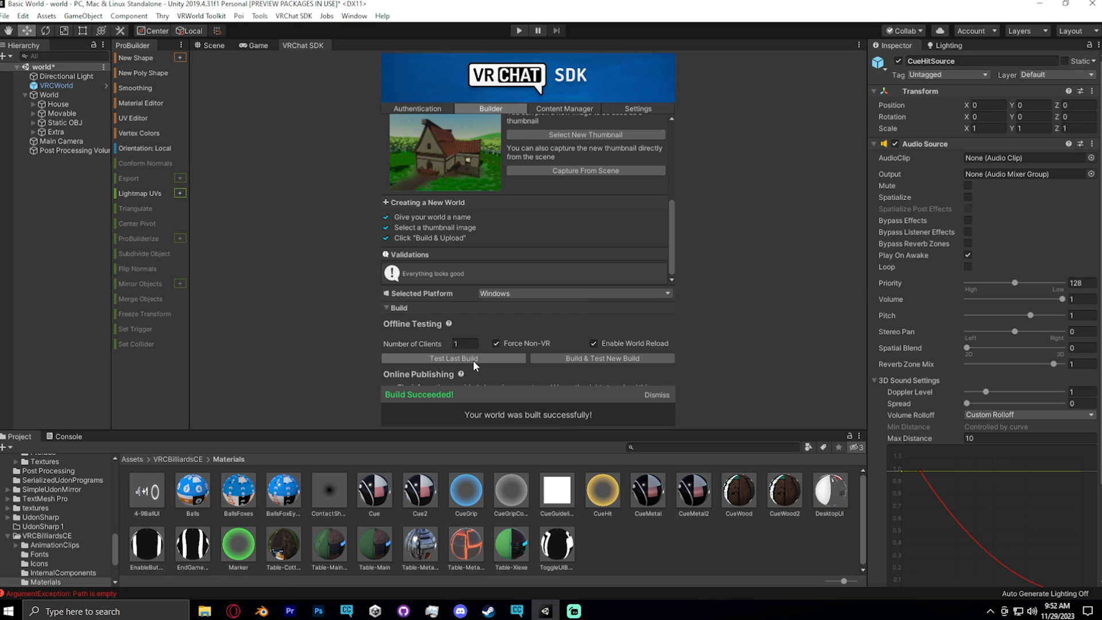
mouse_move(484, 299)
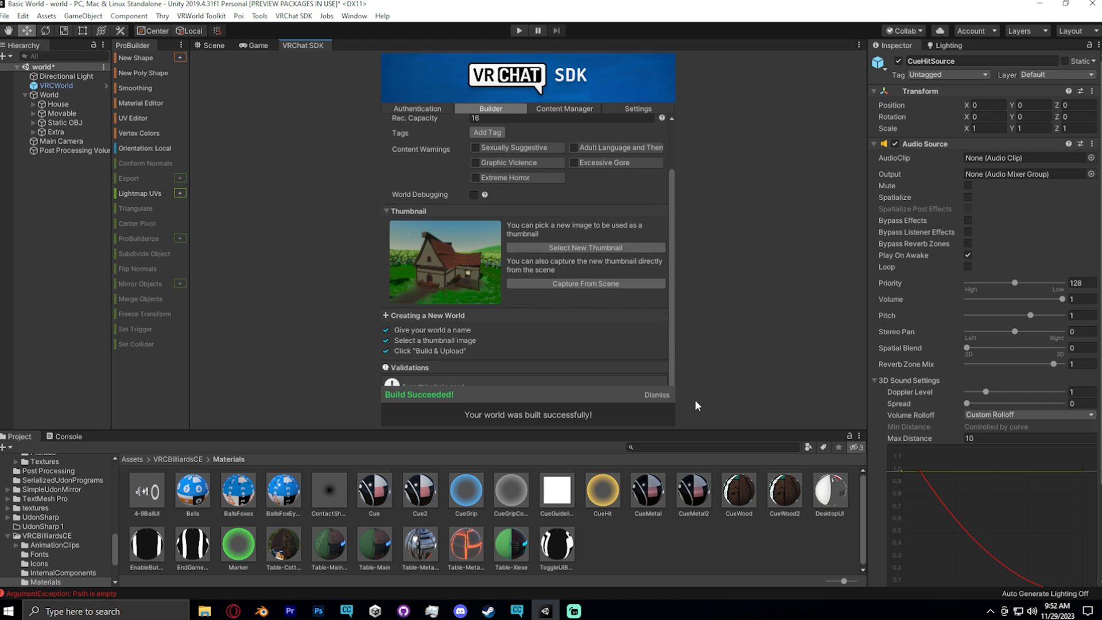
Step: Accept the publishing terms and Build and Upload the world to VRChat for Windows
click(656, 393)
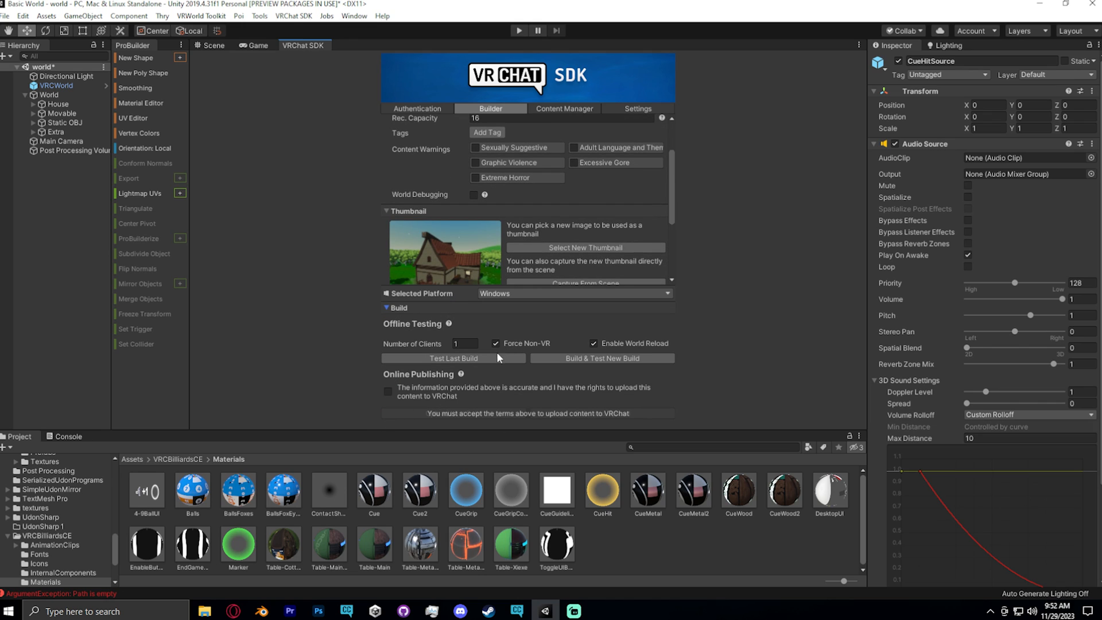
click(386, 390)
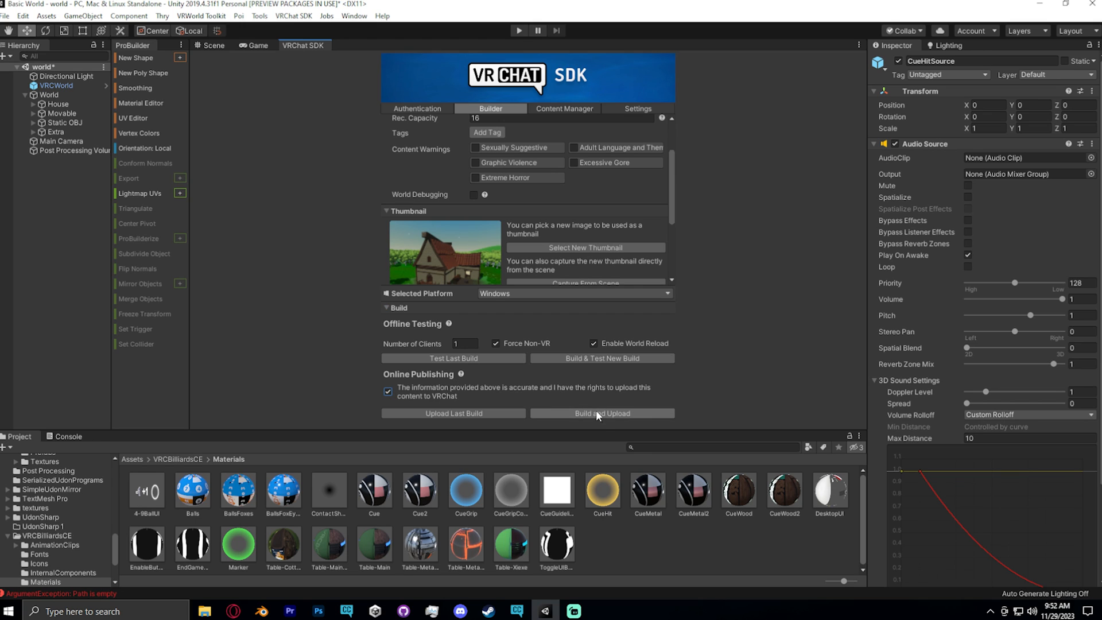
mouse_move(601, 416)
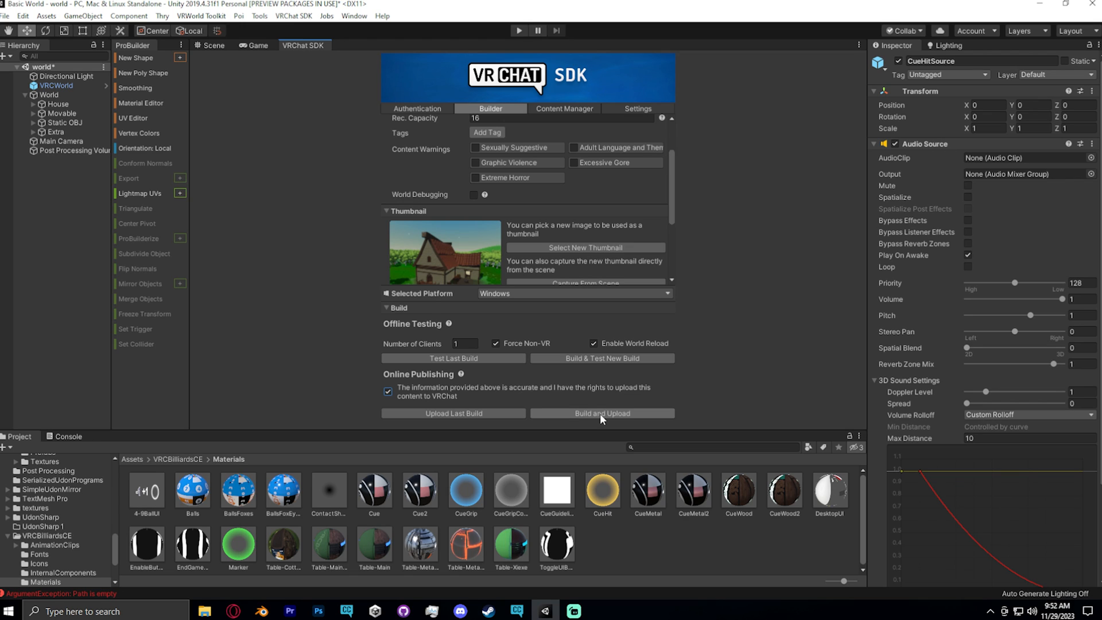
mouse_move(619, 421)
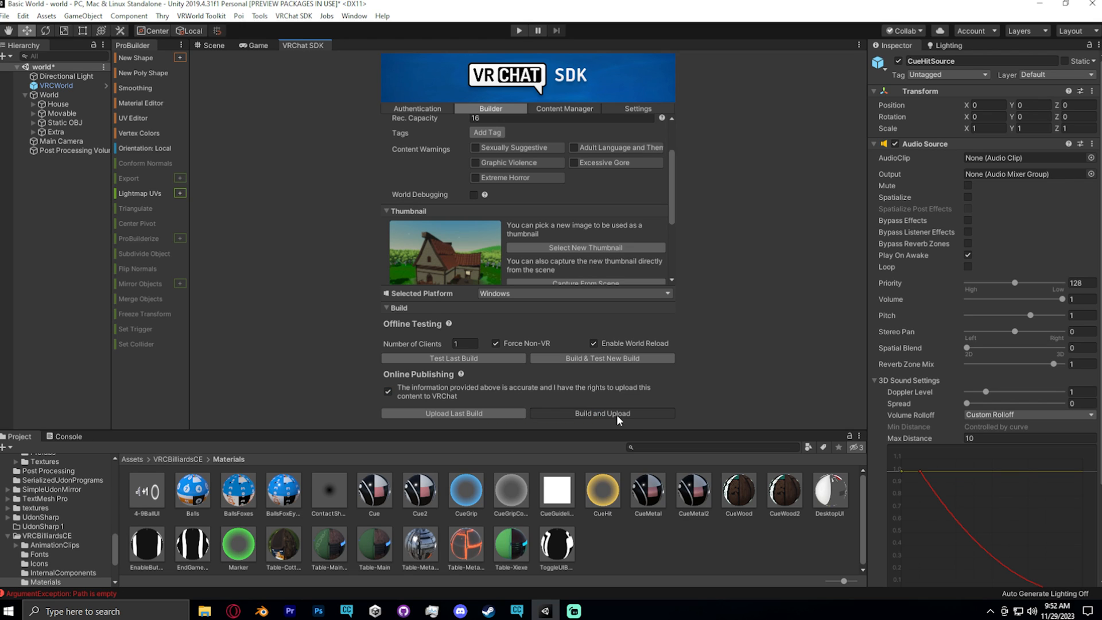
mouse_move(606, 409)
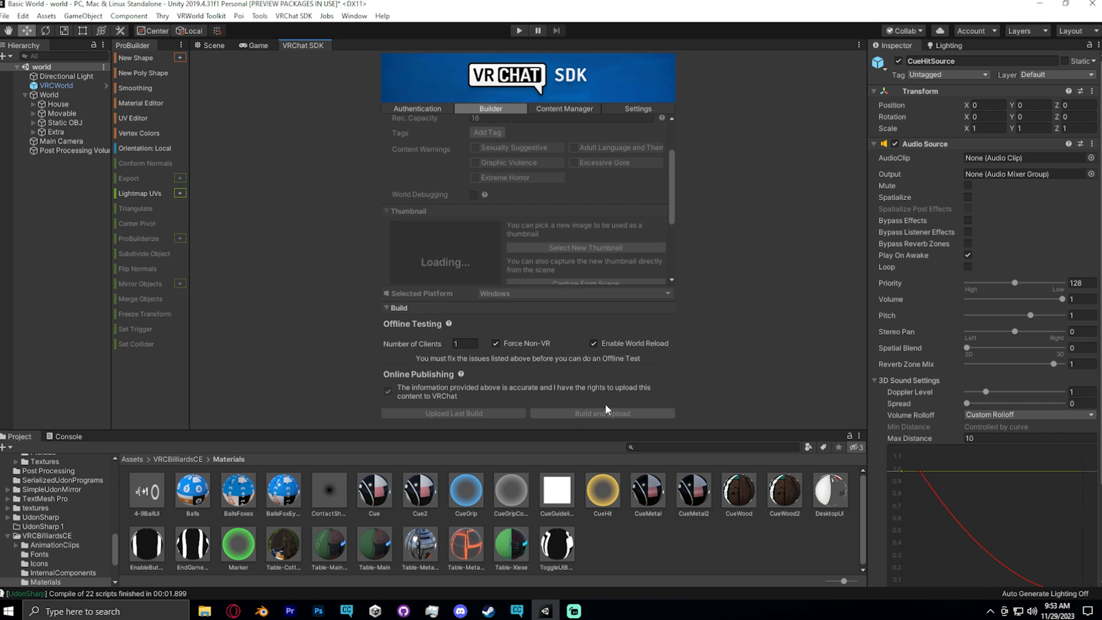
click(603, 413)
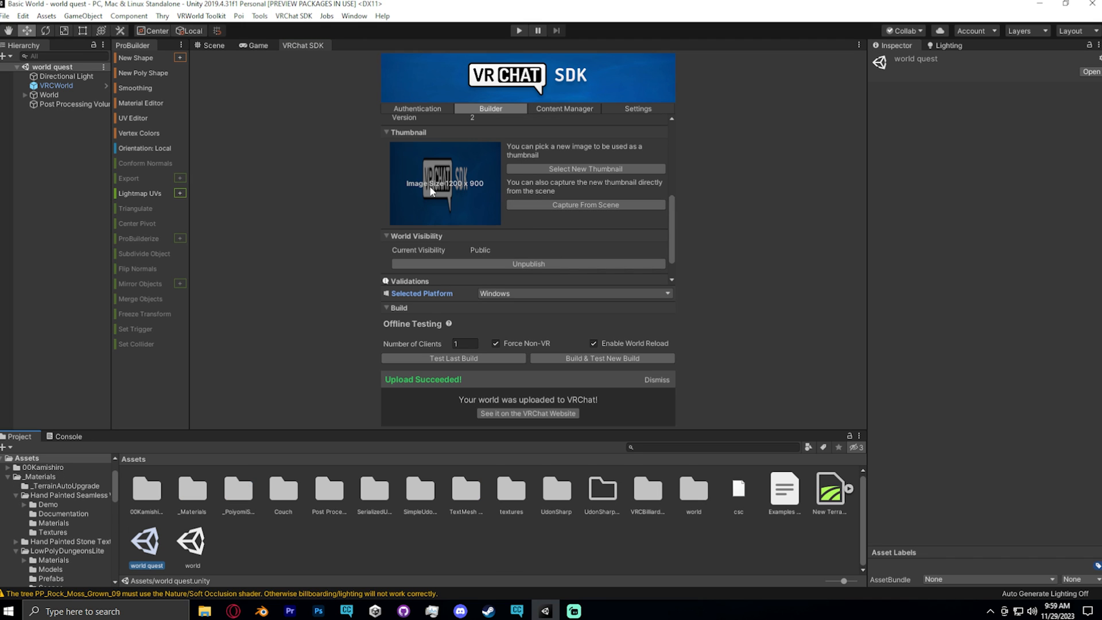
Step: Switch the world scene's selected build platform to Android
click(191, 540)
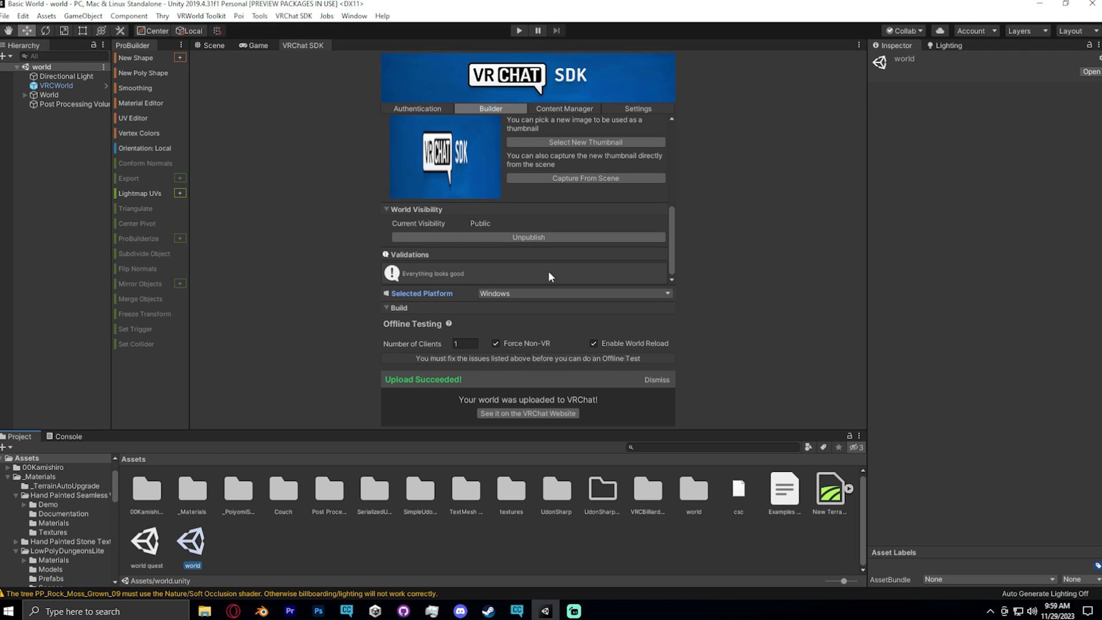
click(572, 293)
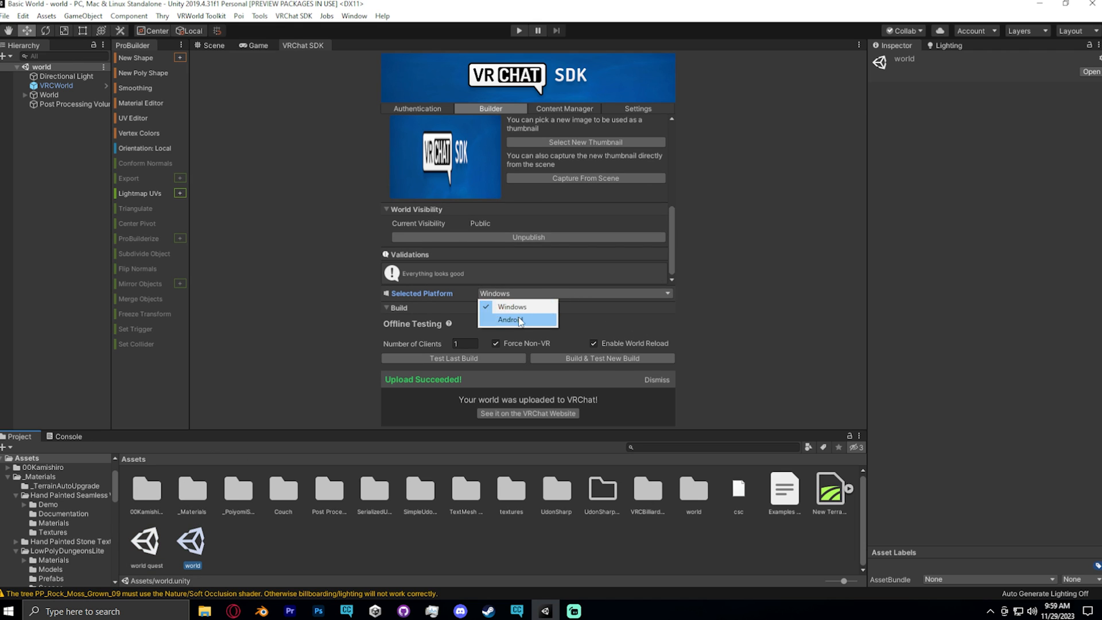
click(509, 320)
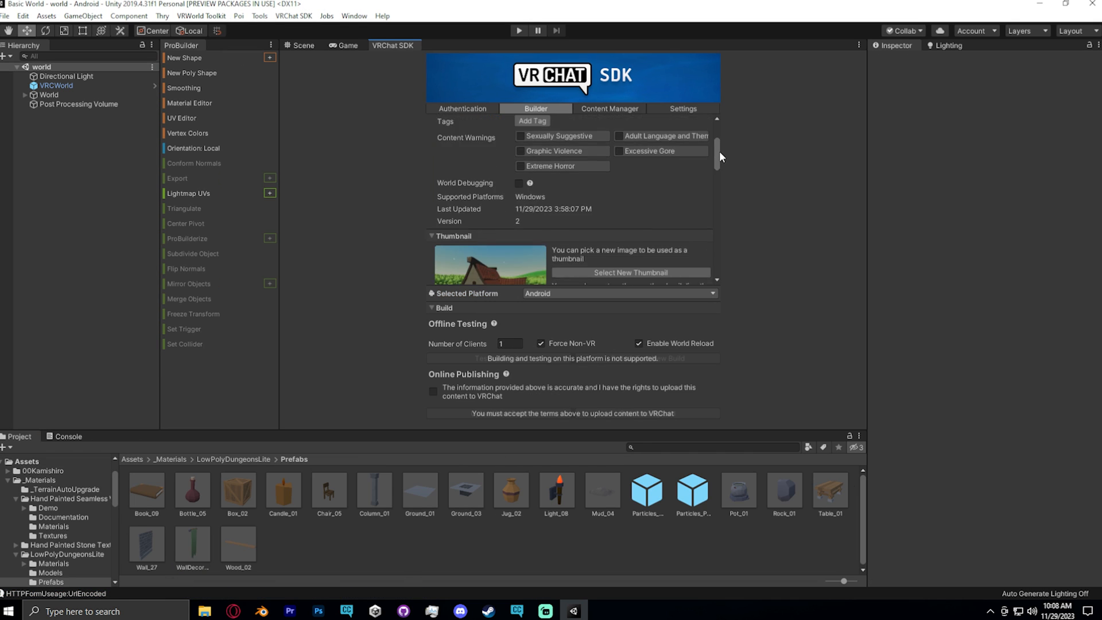
Step: Auto-fix the ASTC default texture format error under Validations and proceed
scroll(down, 3)
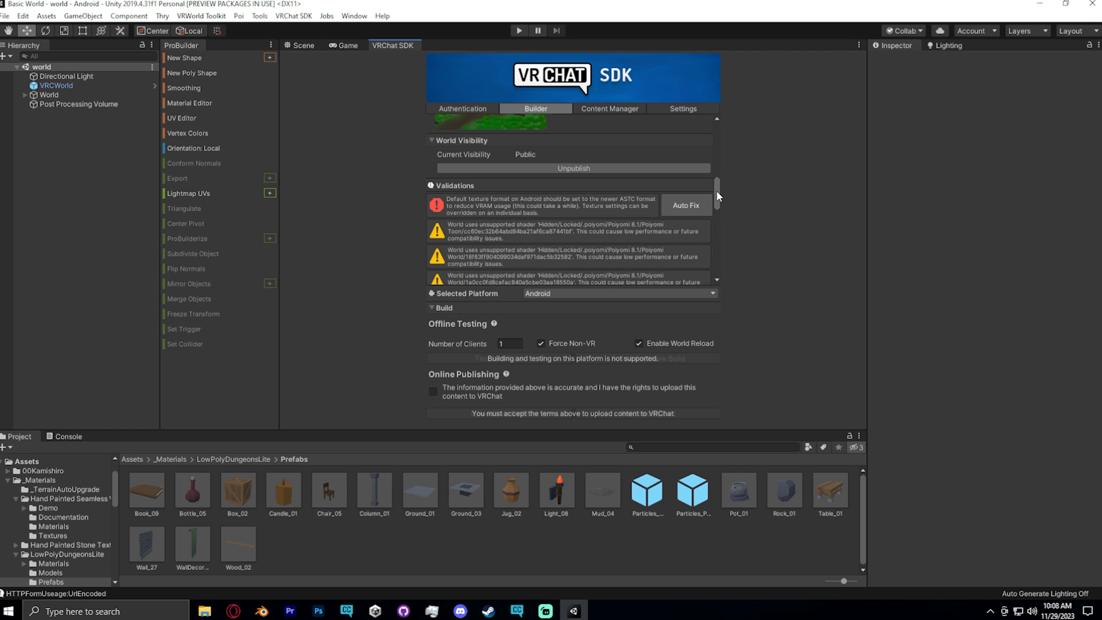
click(684, 205)
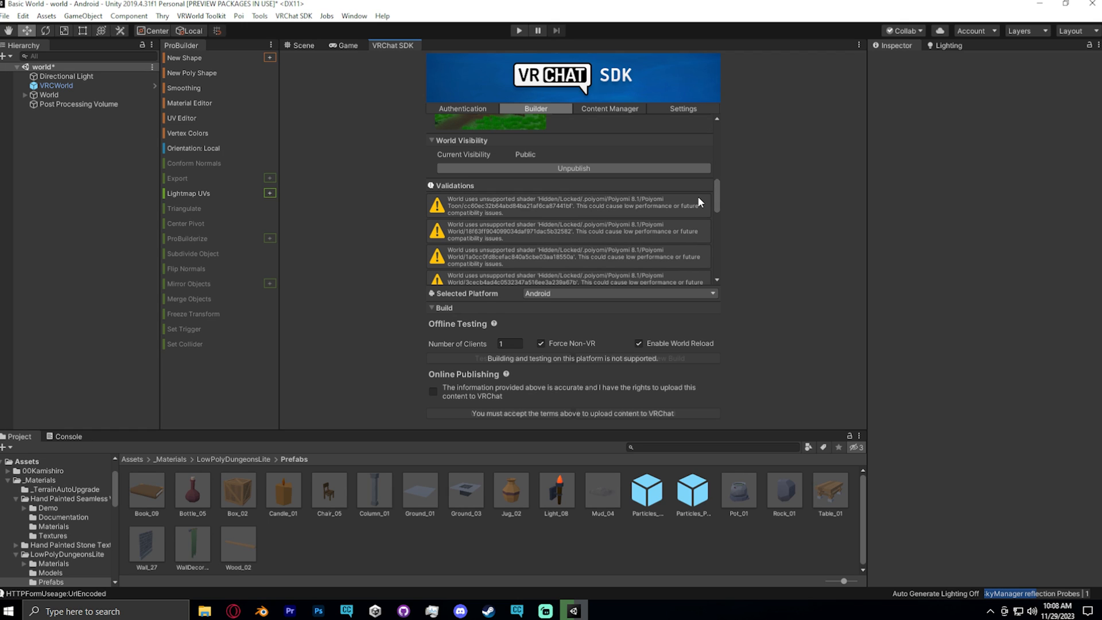
scroll(down, 3)
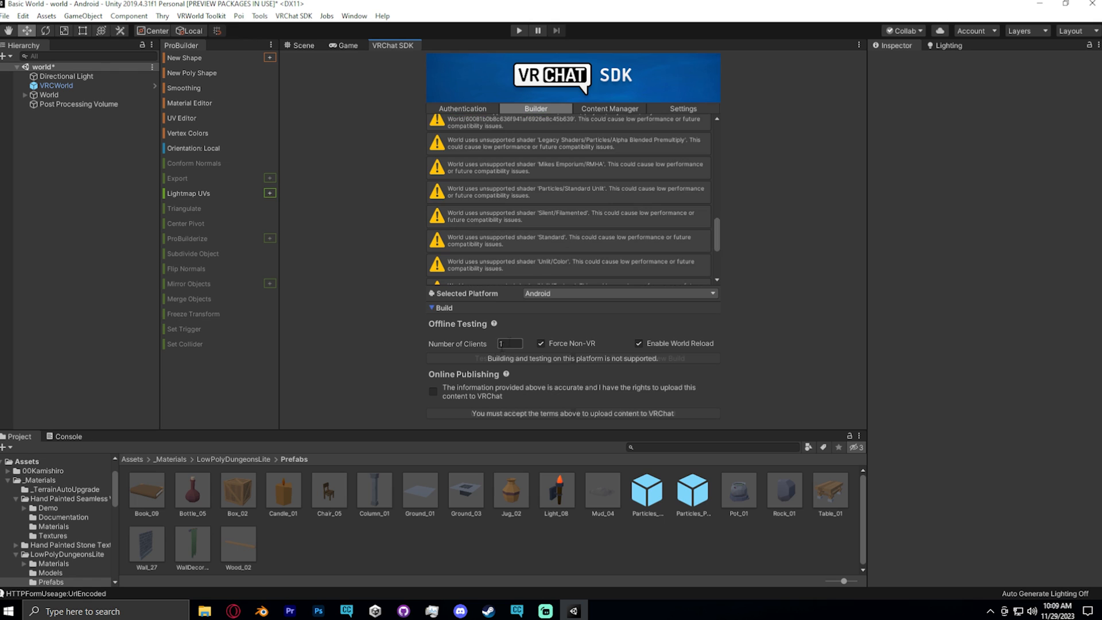
click(433, 391)
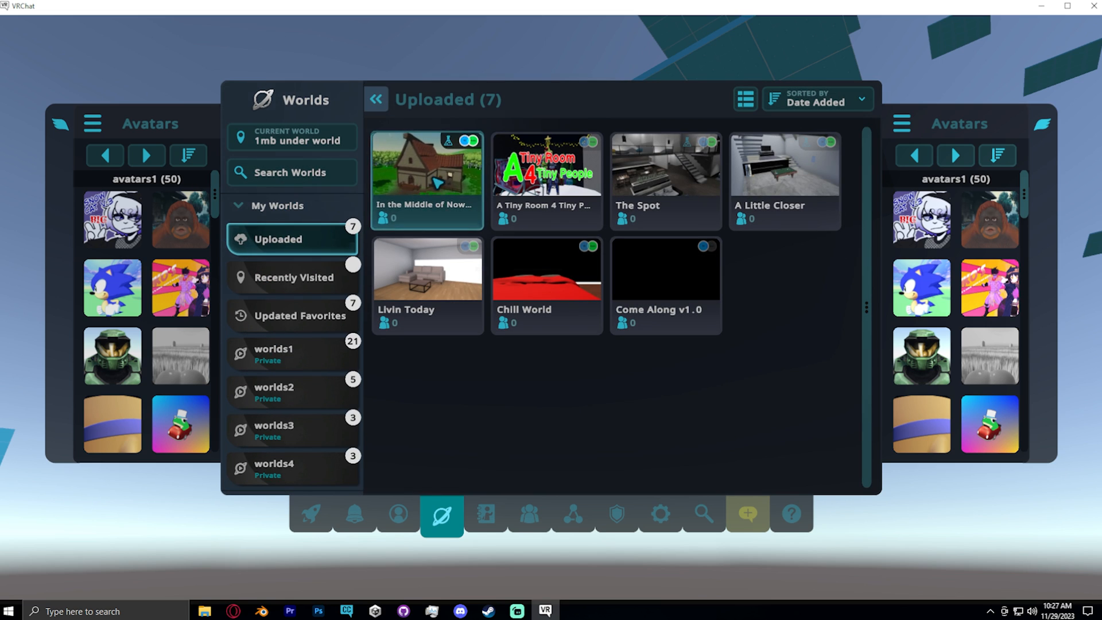
Step: Join a public instance of the uploaded world 'In the Middle of Nowhere'
click(426, 172)
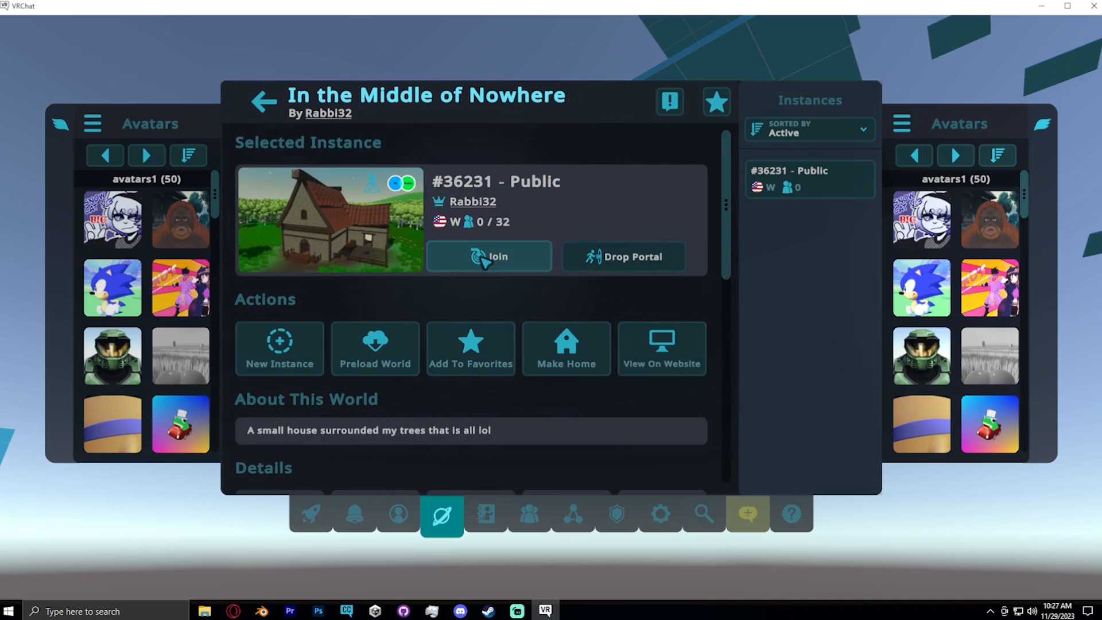
click(489, 256)
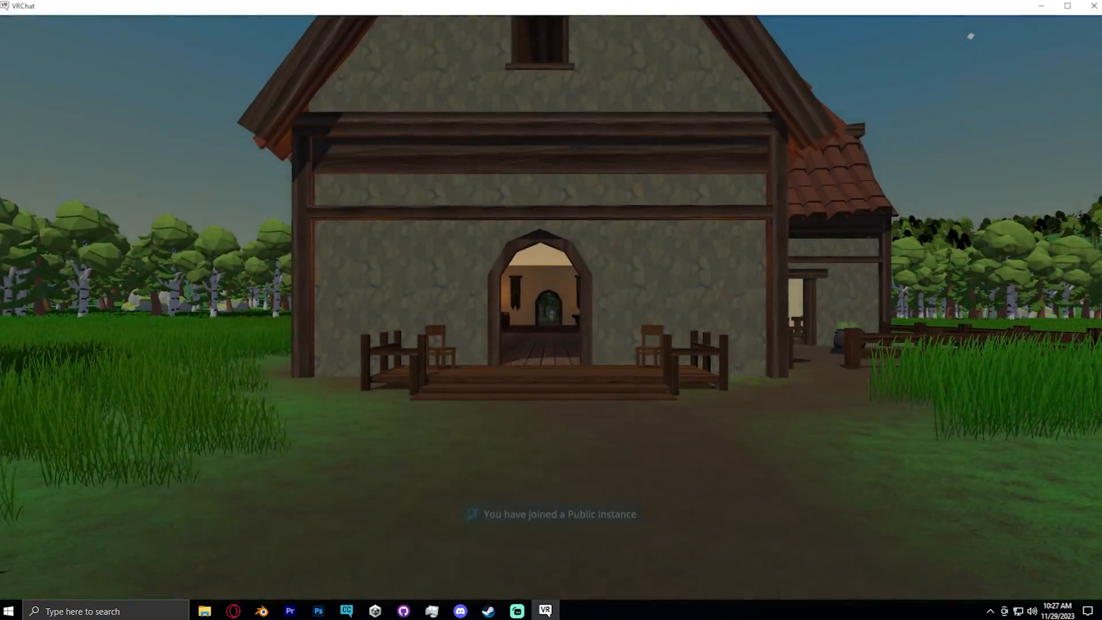